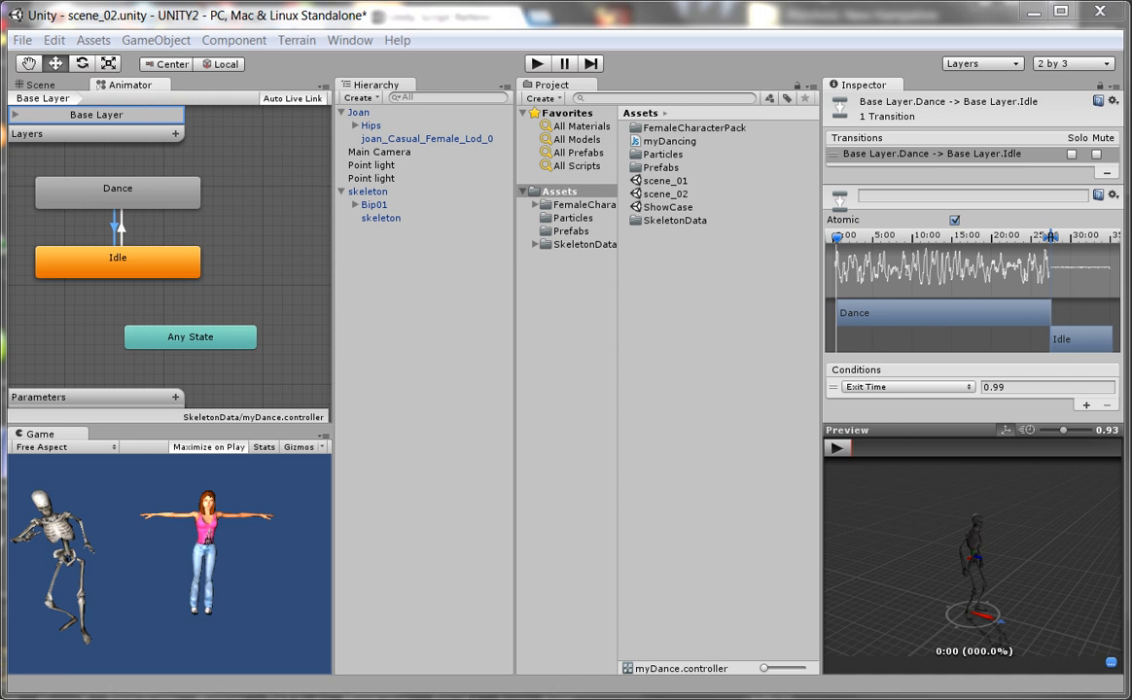
{"action": "mouse_move", "coordinate": [412, 494]}
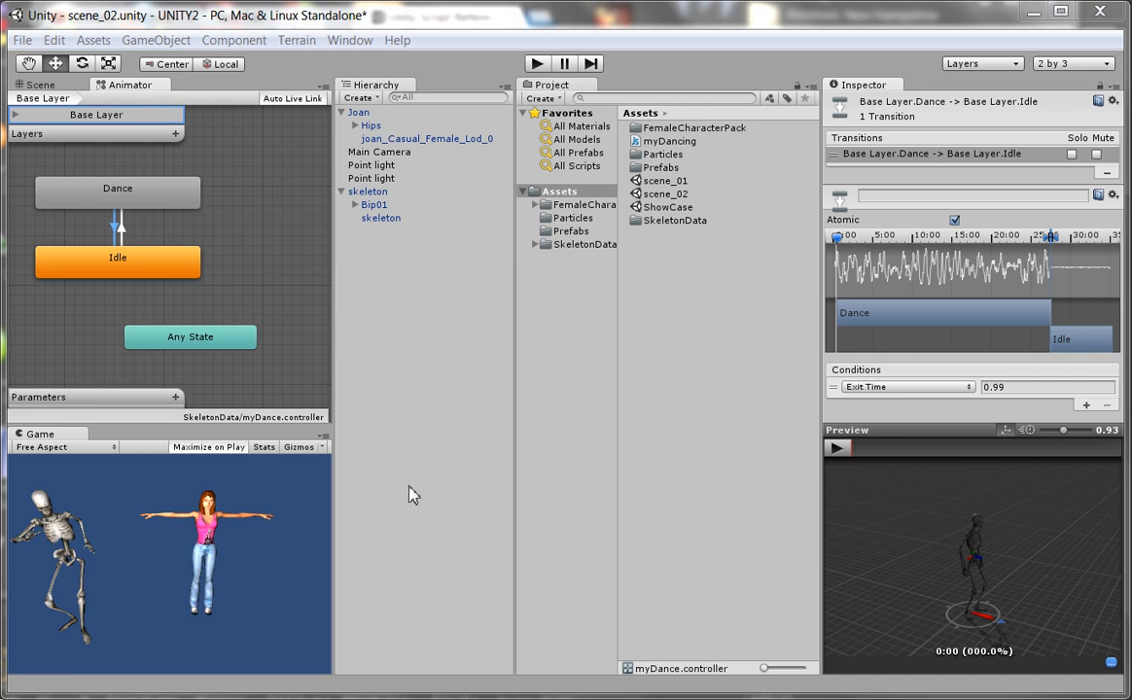
{"action": "mouse_move", "coordinate": [473, 367]}
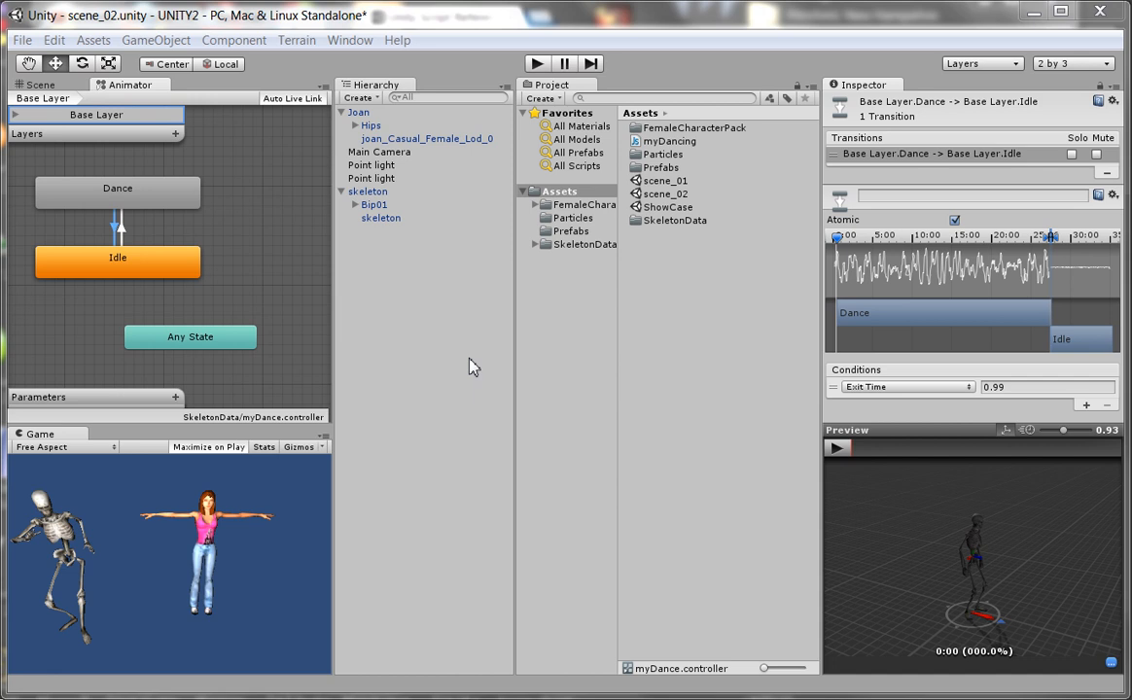
{"action": "mouse_move", "coordinate": [137, 245]}
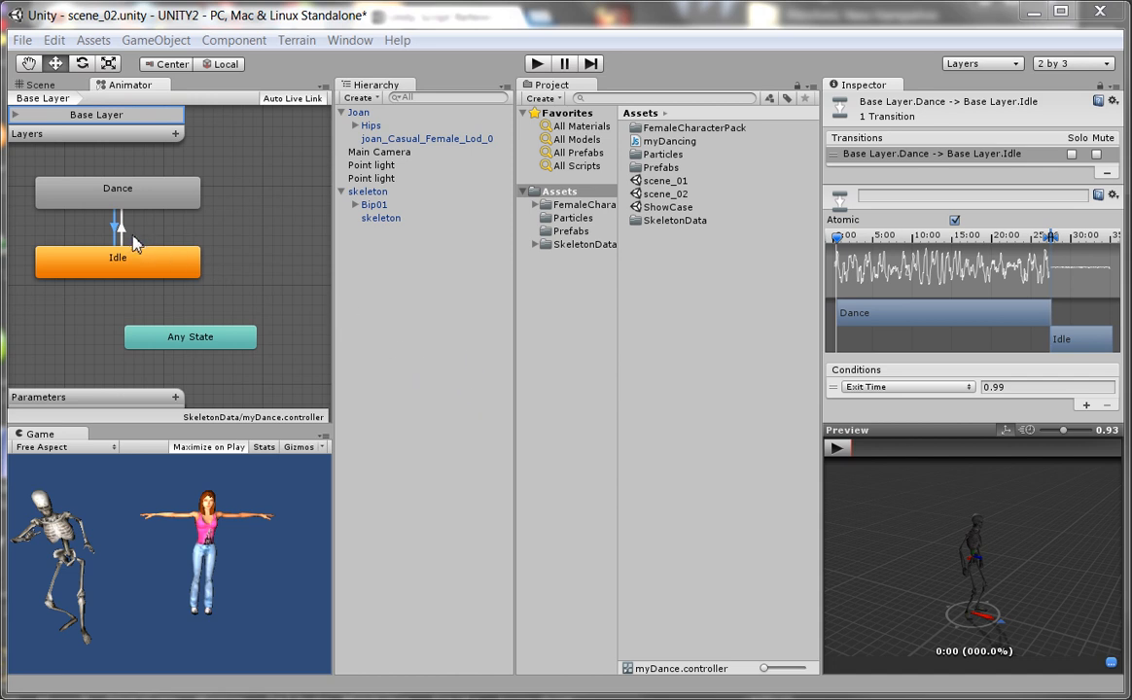
{"action": "mouse_move", "coordinate": [135, 271]}
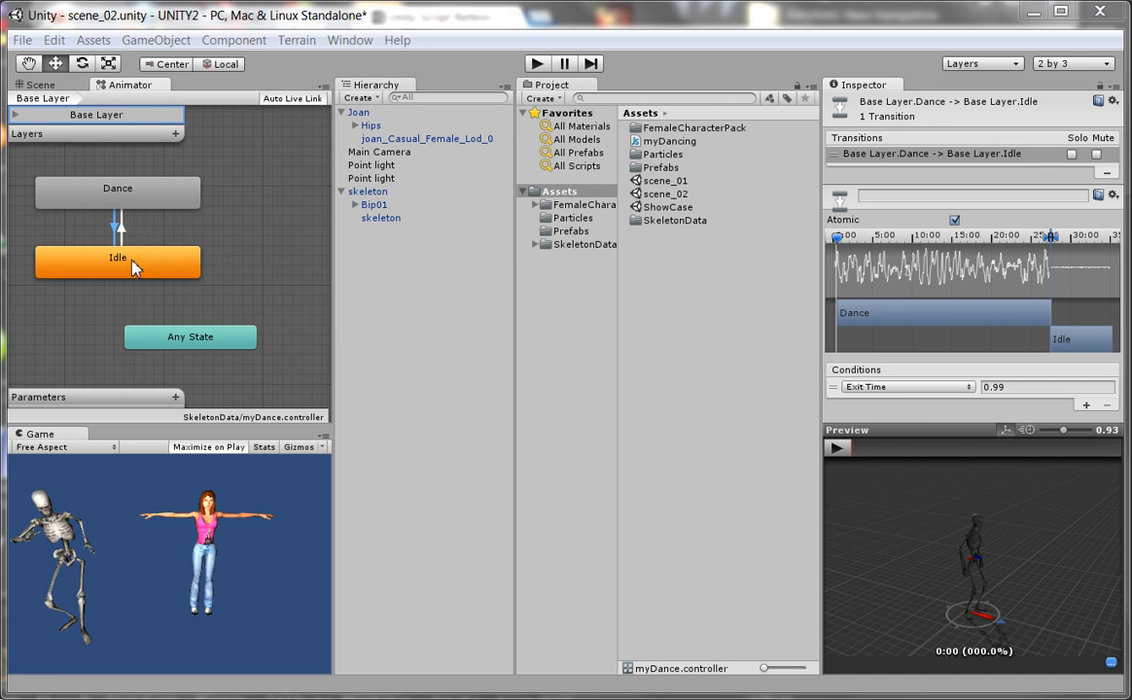
{"action": "mouse_move", "coordinate": [125, 233]}
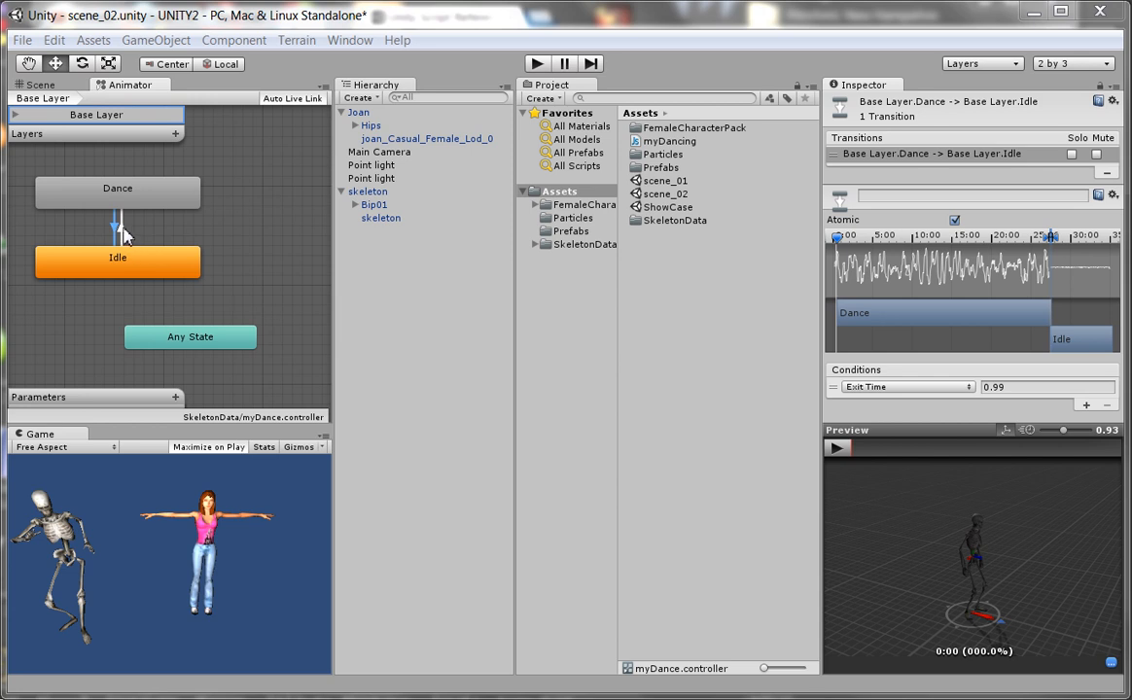
{"action": "mouse_move", "coordinate": [132, 233]}
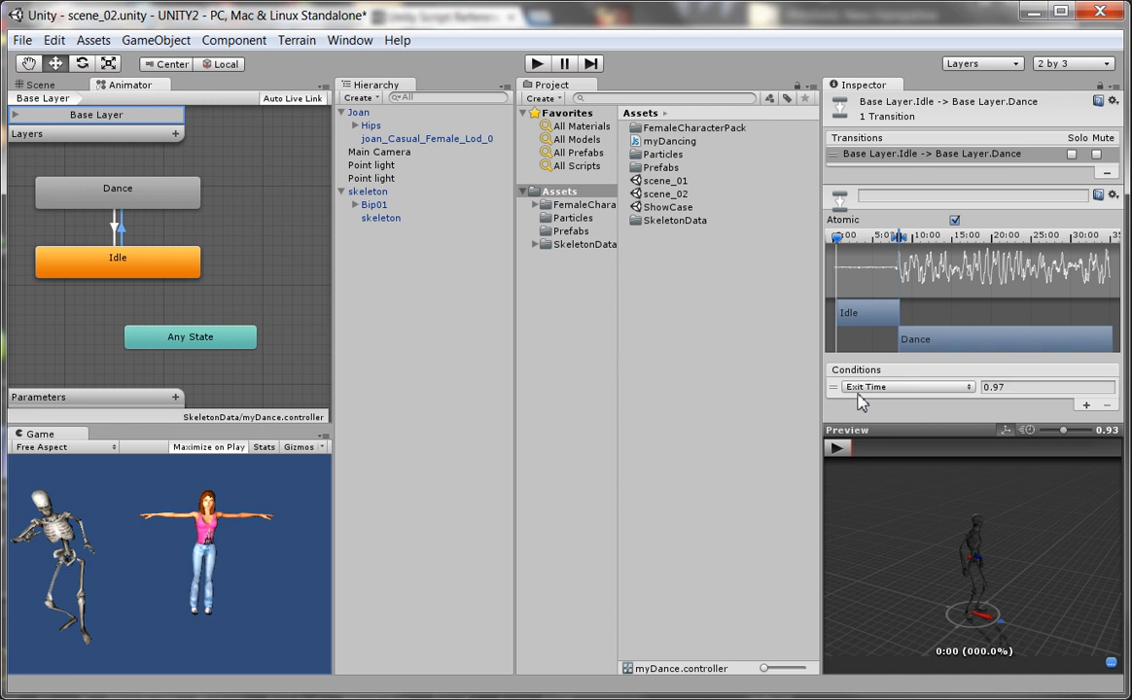
{"action": "mouse_move", "coordinate": [937, 399]}
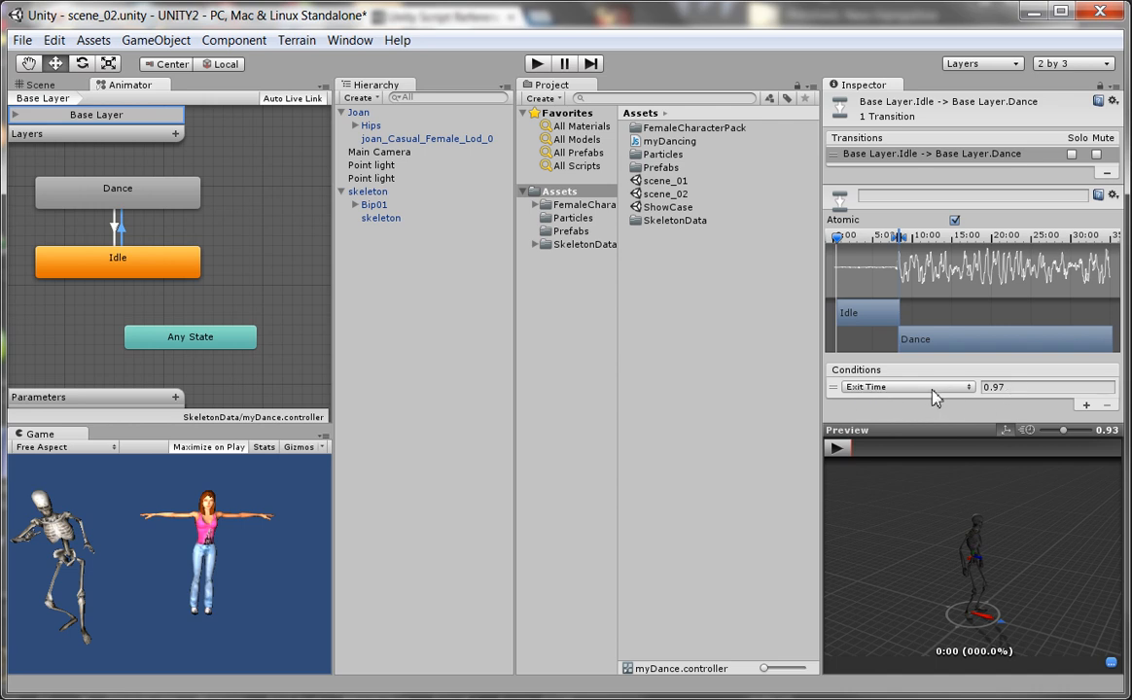
{"action": "mouse_move", "coordinate": [973, 396]}
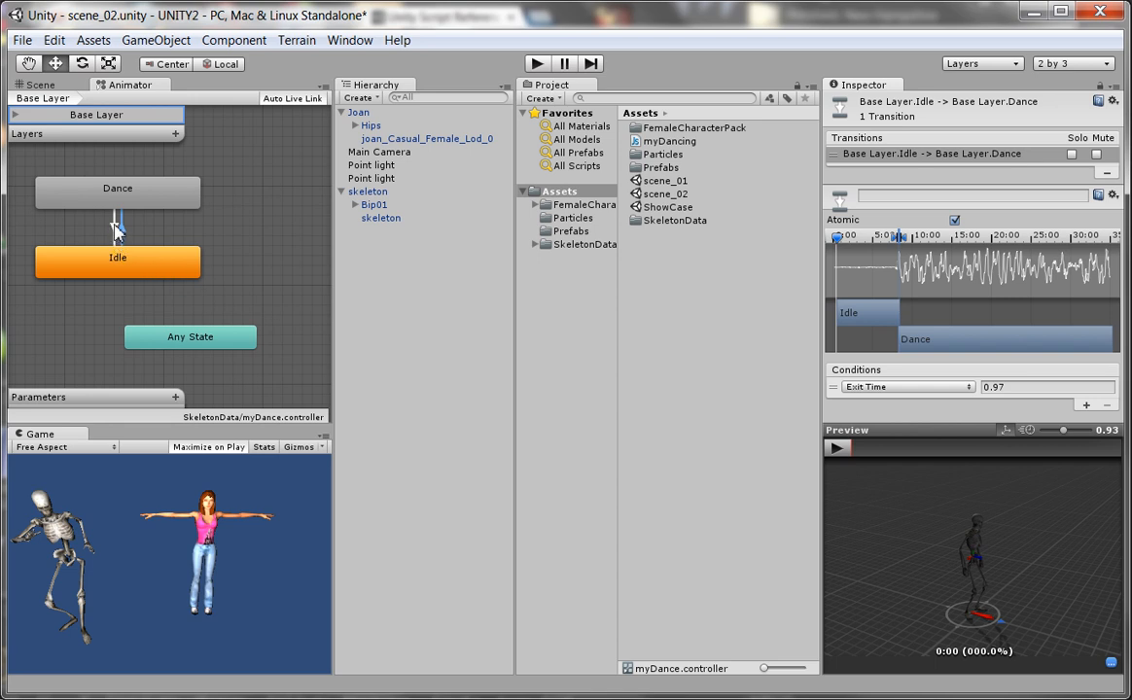
Add a Bool parameter to the Animator and rename it Dancing
{"action": "left_click", "coordinate": [117, 229]}
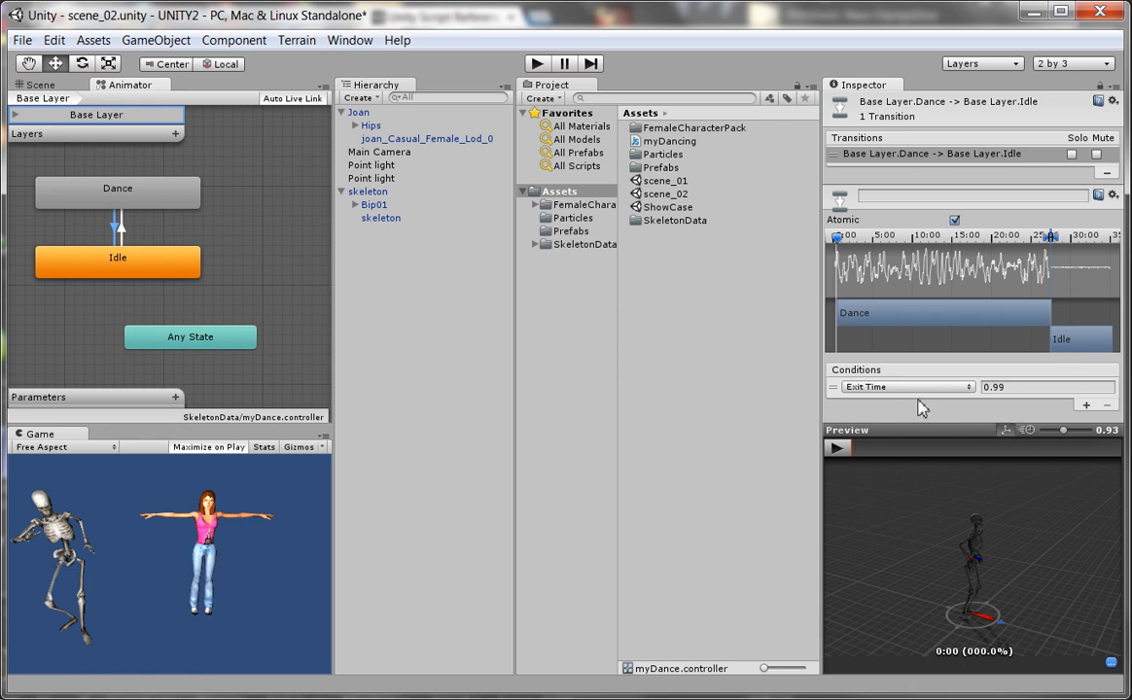
{"action": "mouse_move", "coordinate": [963, 403]}
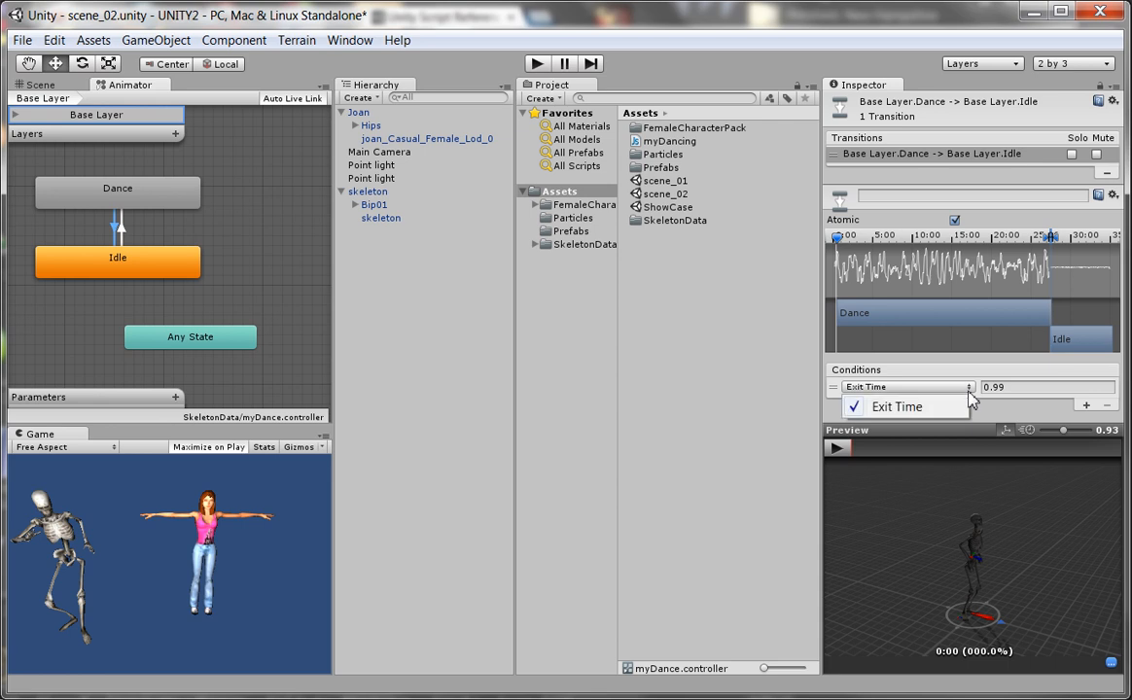
{"action": "mouse_move", "coordinate": [951, 394]}
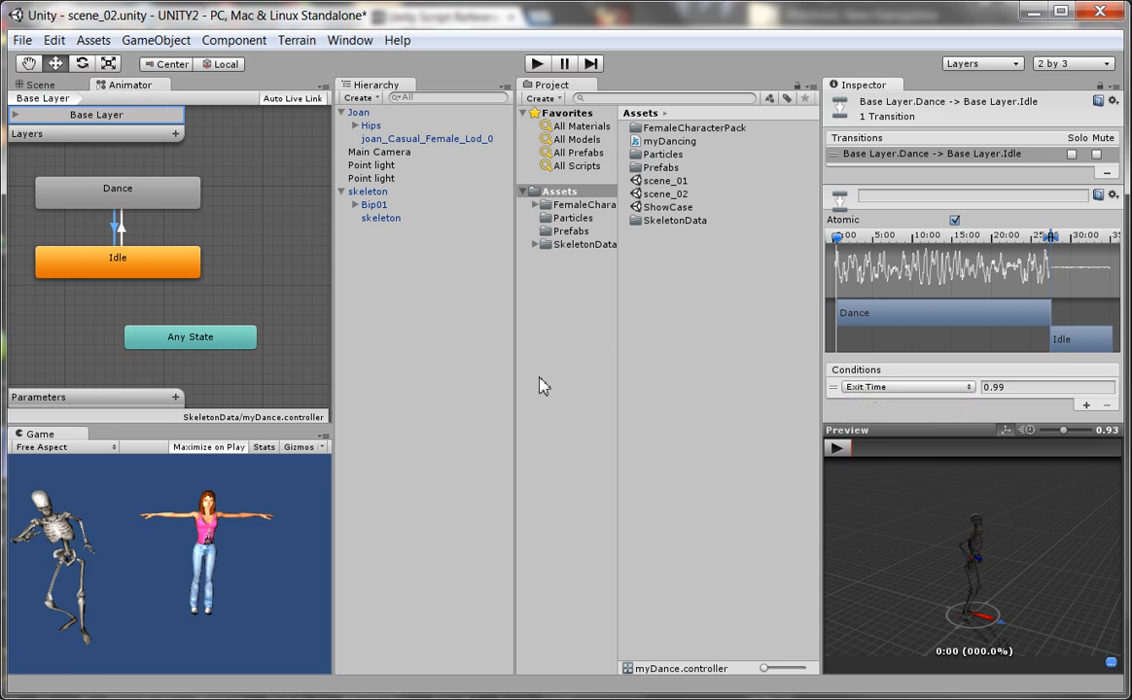
{"action": "mouse_move", "coordinate": [219, 243]}
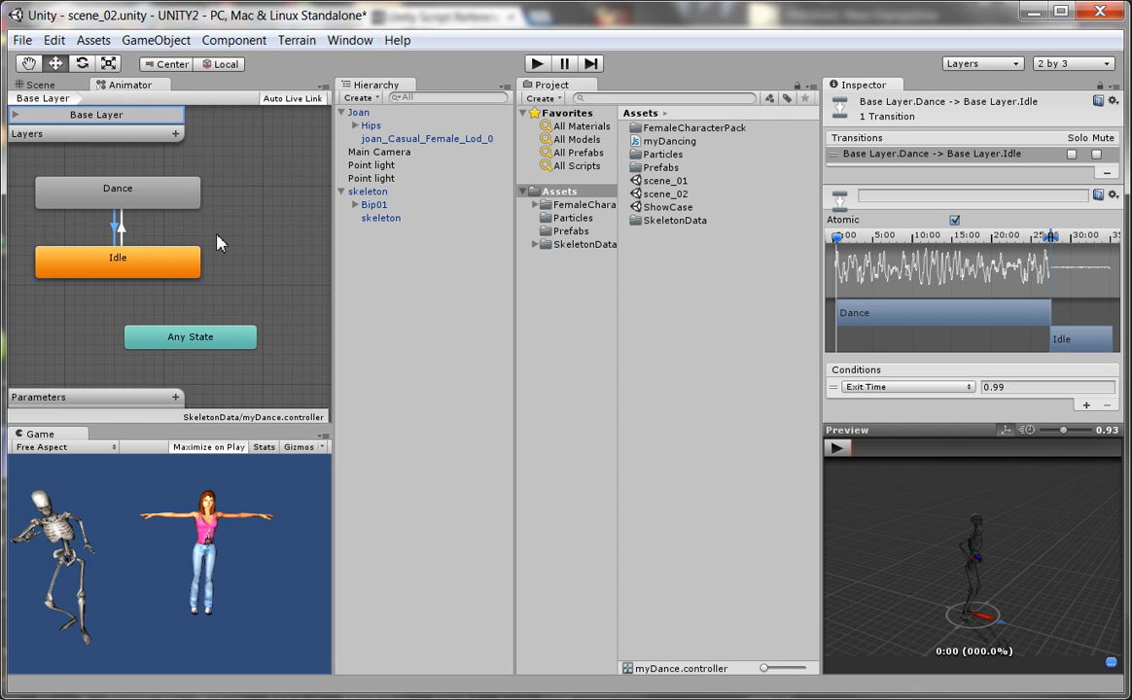
{"action": "mouse_move", "coordinate": [159, 210]}
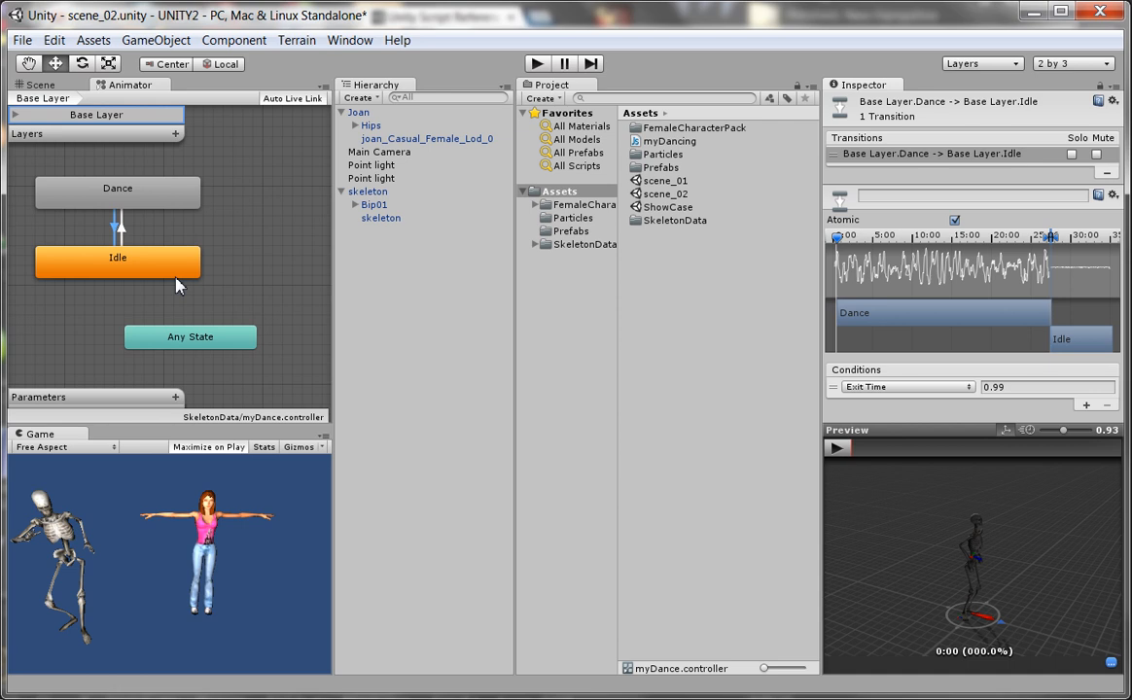
{"action": "mouse_move", "coordinate": [192, 222]}
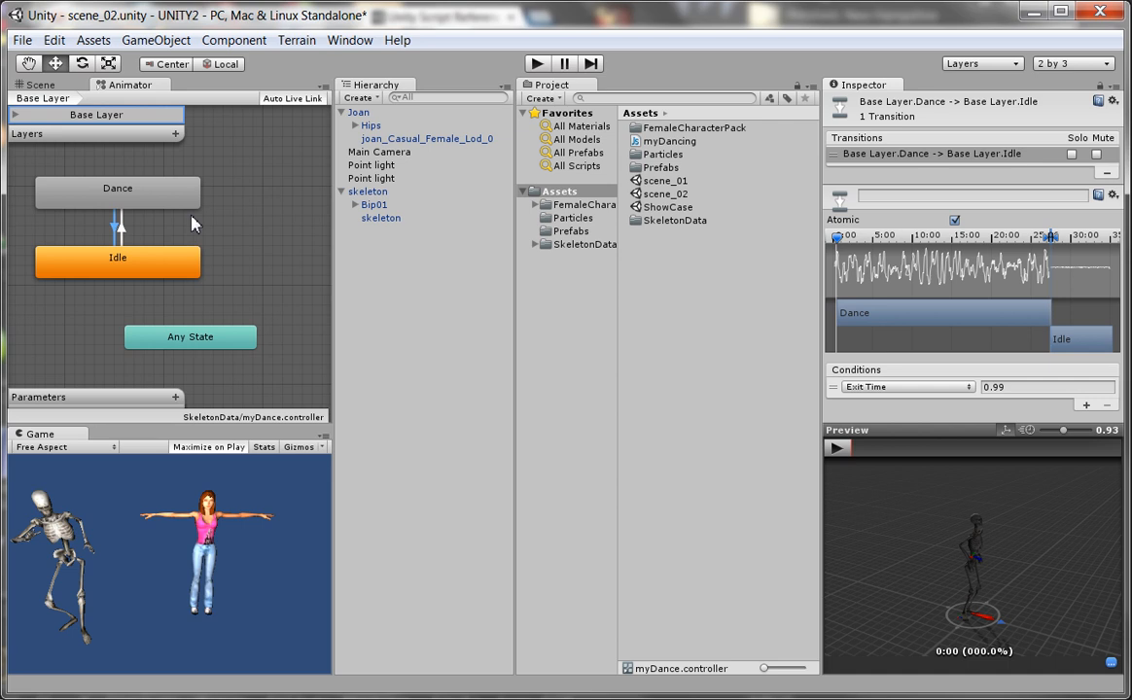
{"action": "mouse_move", "coordinate": [191, 220]}
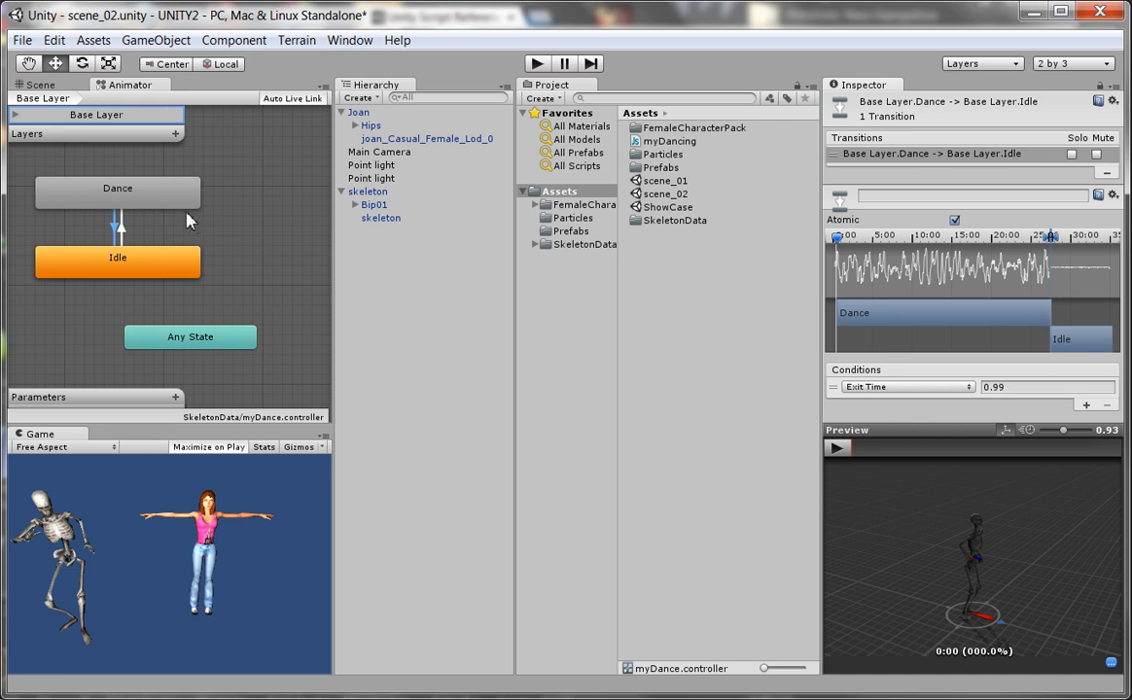
{"action": "mouse_move", "coordinate": [251, 300]}
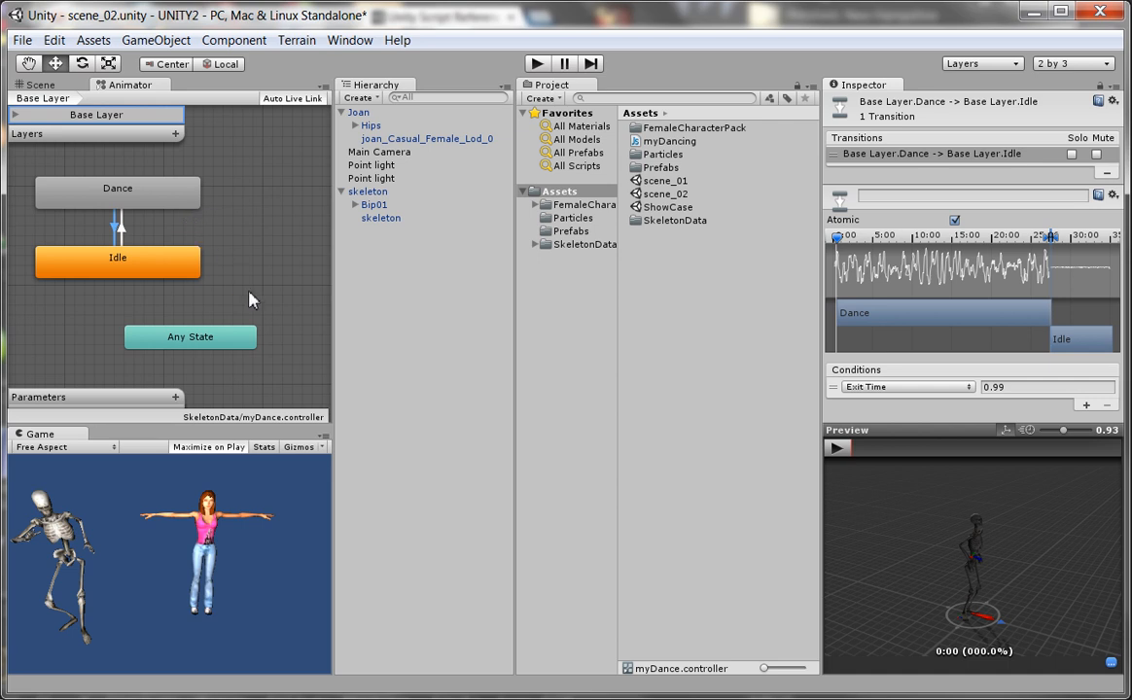
{"action": "mouse_move", "coordinate": [248, 399]}
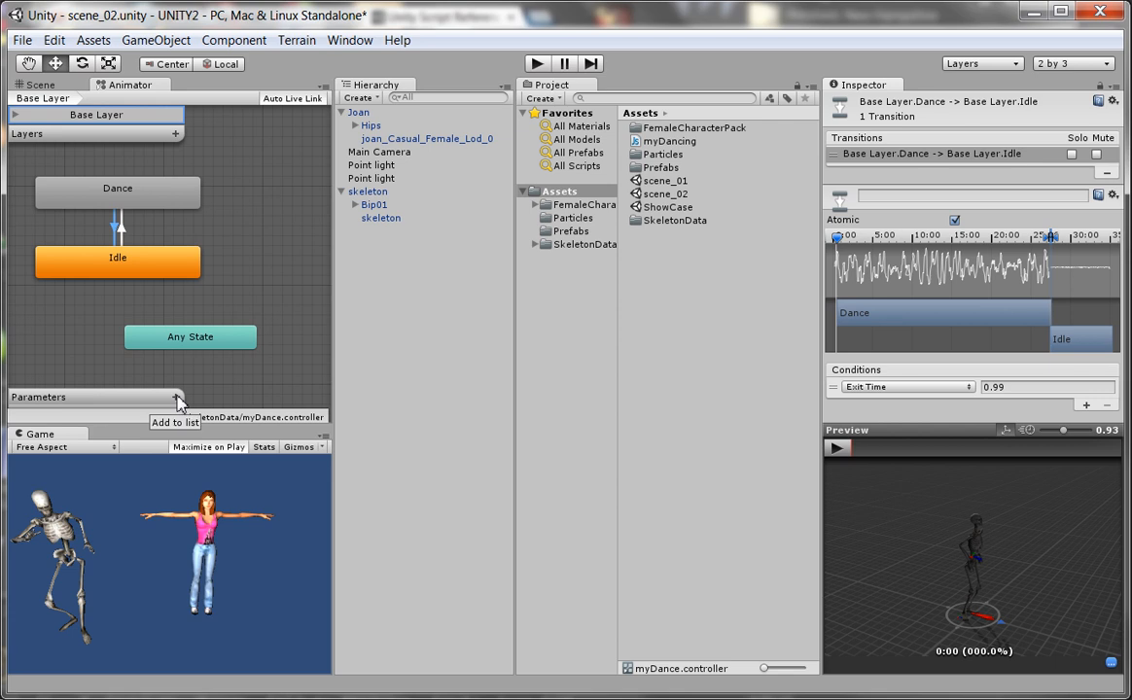
{"action": "left_click", "coordinate": [176, 398]}
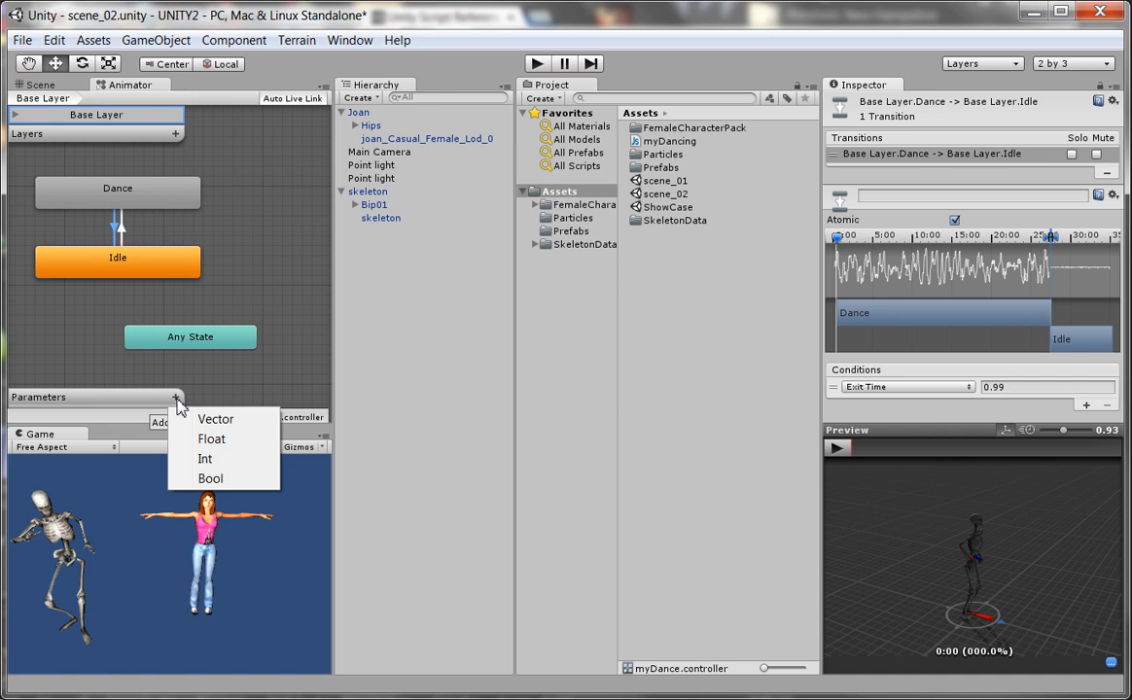
{"action": "mouse_move", "coordinate": [215, 420]}
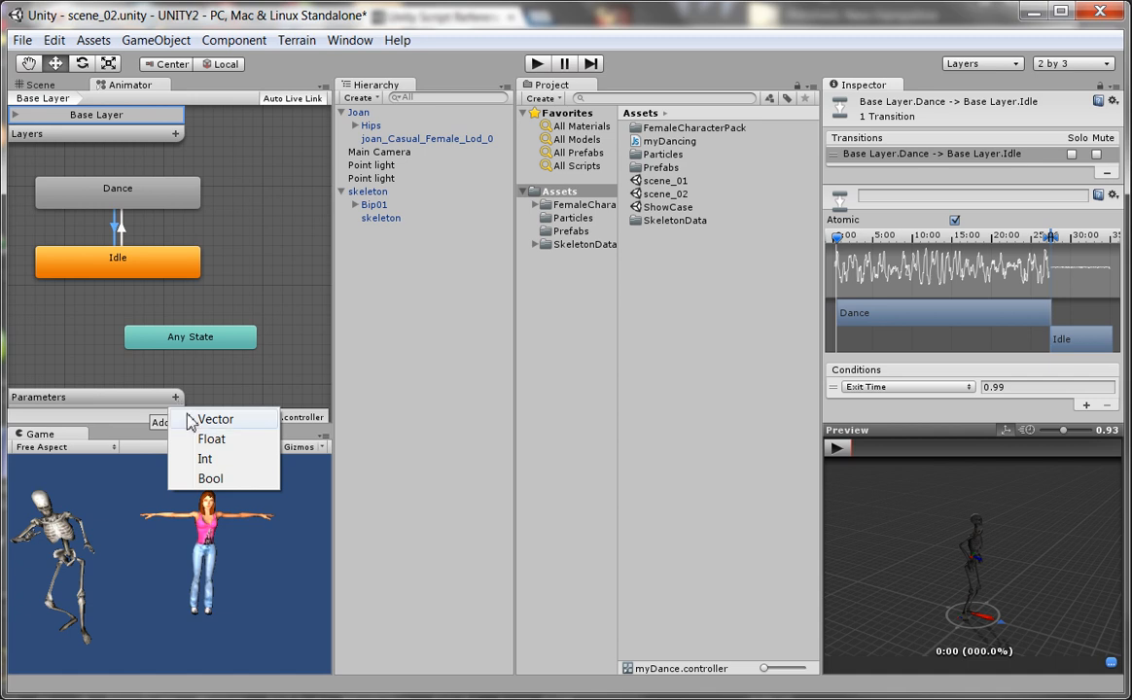
{"action": "mouse_move", "coordinate": [204, 458]}
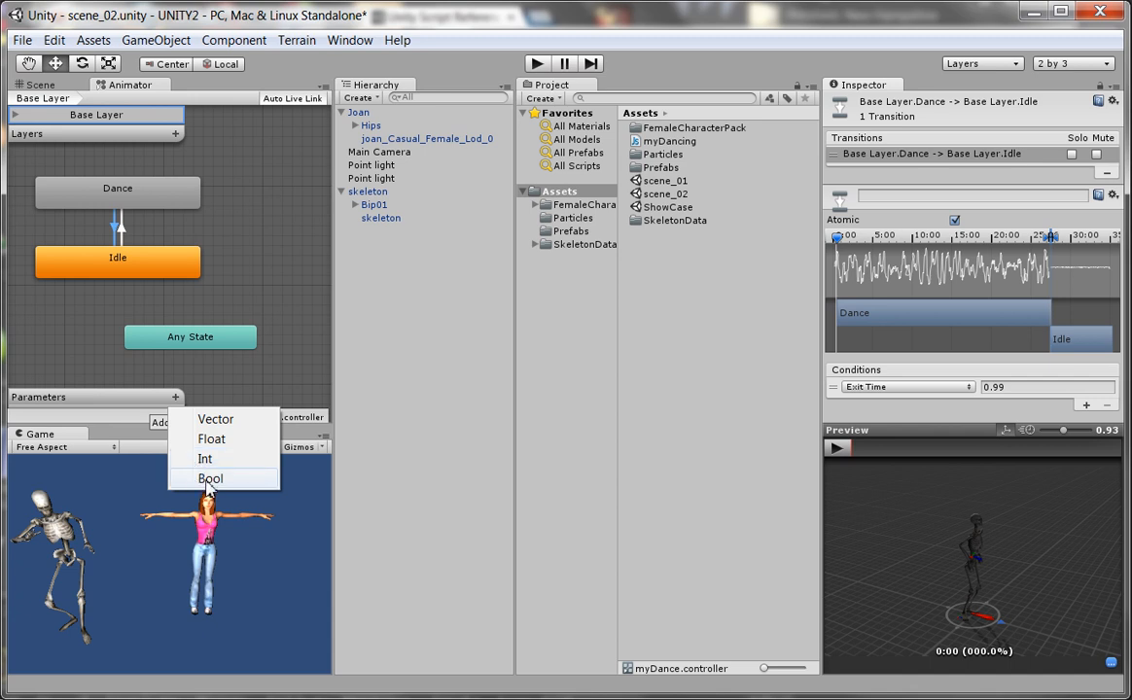
{"action": "left_click", "coordinate": [210, 478]}
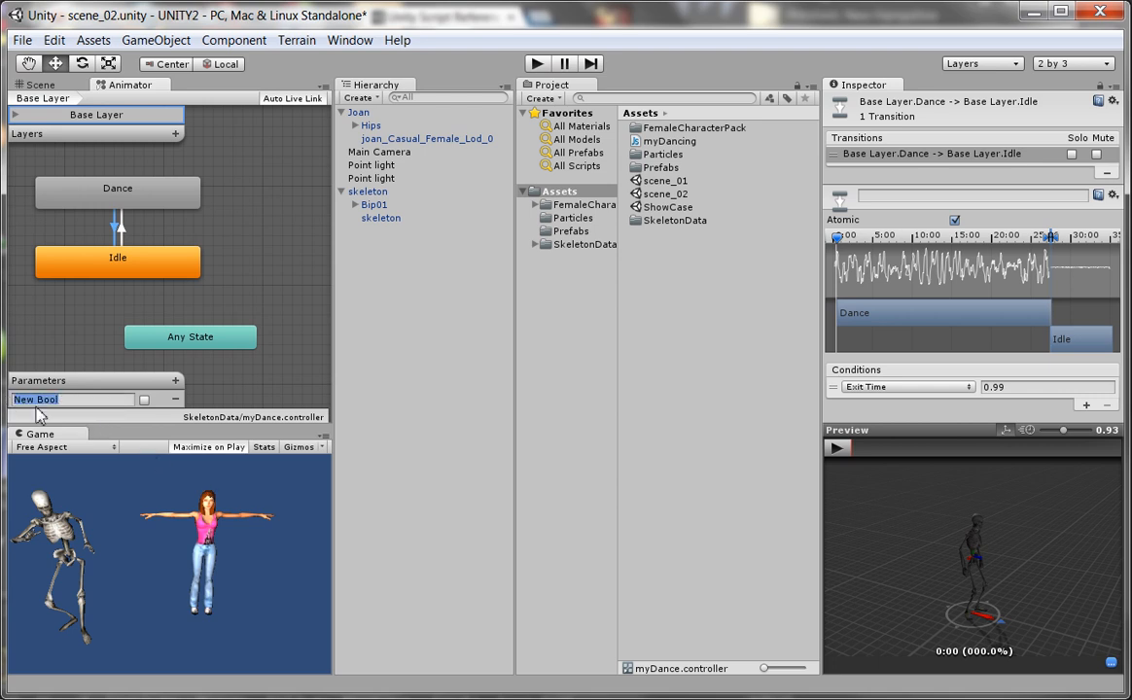
{"action": "mouse_move", "coordinate": [85, 434]}
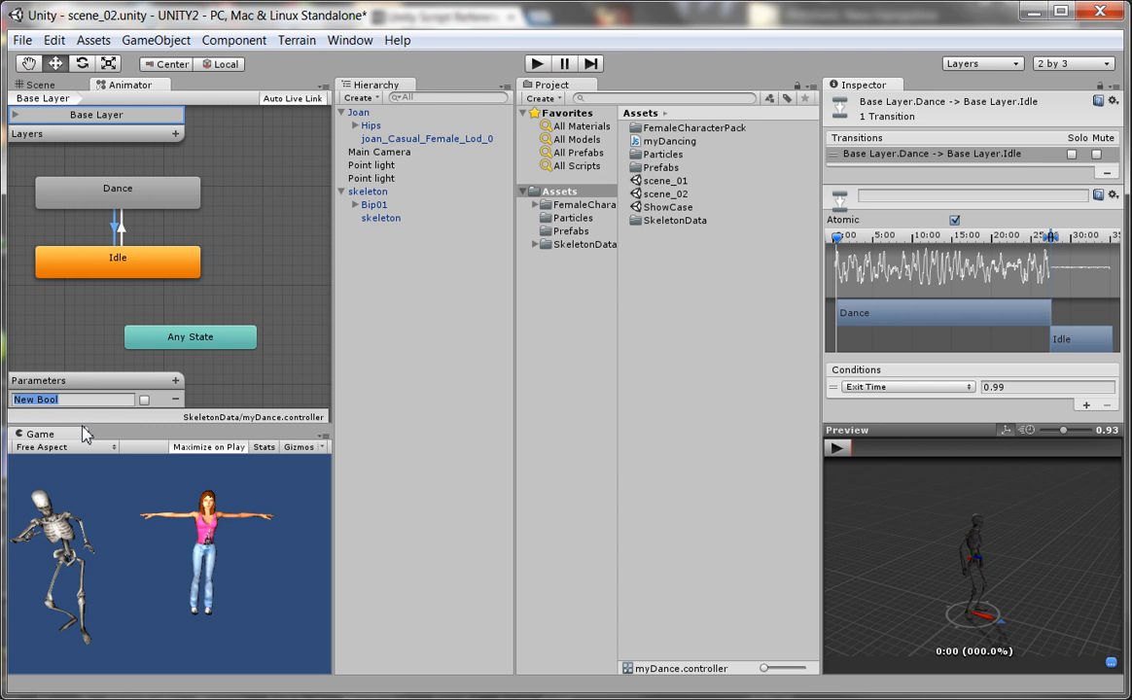
{"action": "type", "text": "Dancing"}
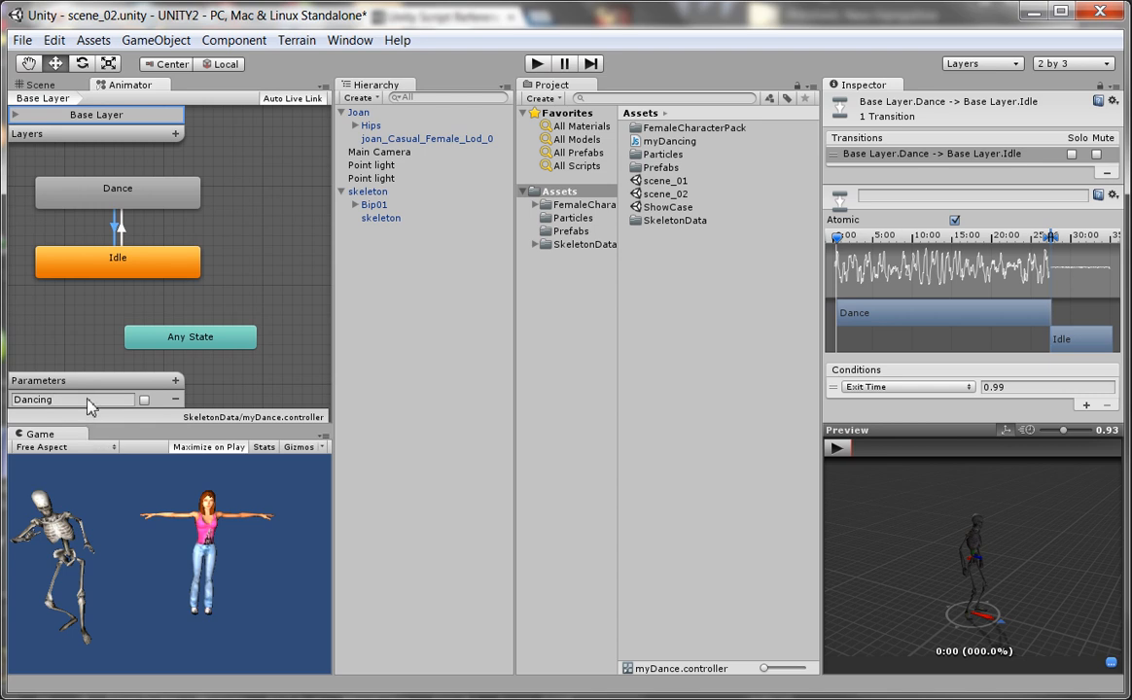
{"action": "mouse_move", "coordinate": [70, 409]}
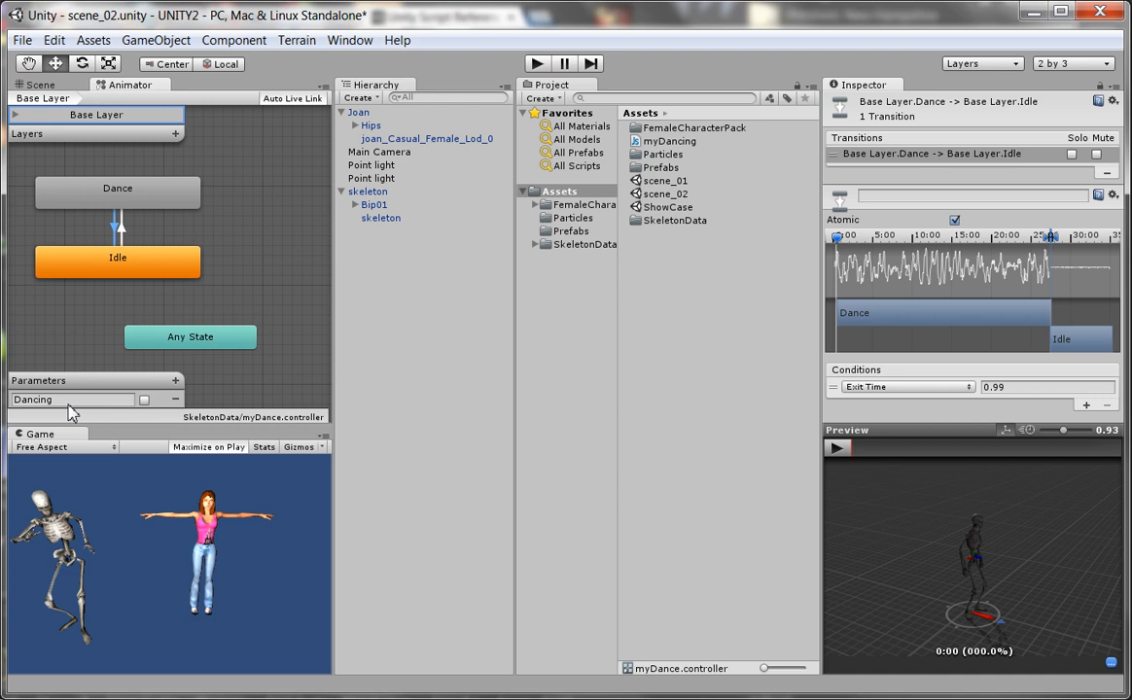
{"action": "mouse_move", "coordinate": [46, 409]}
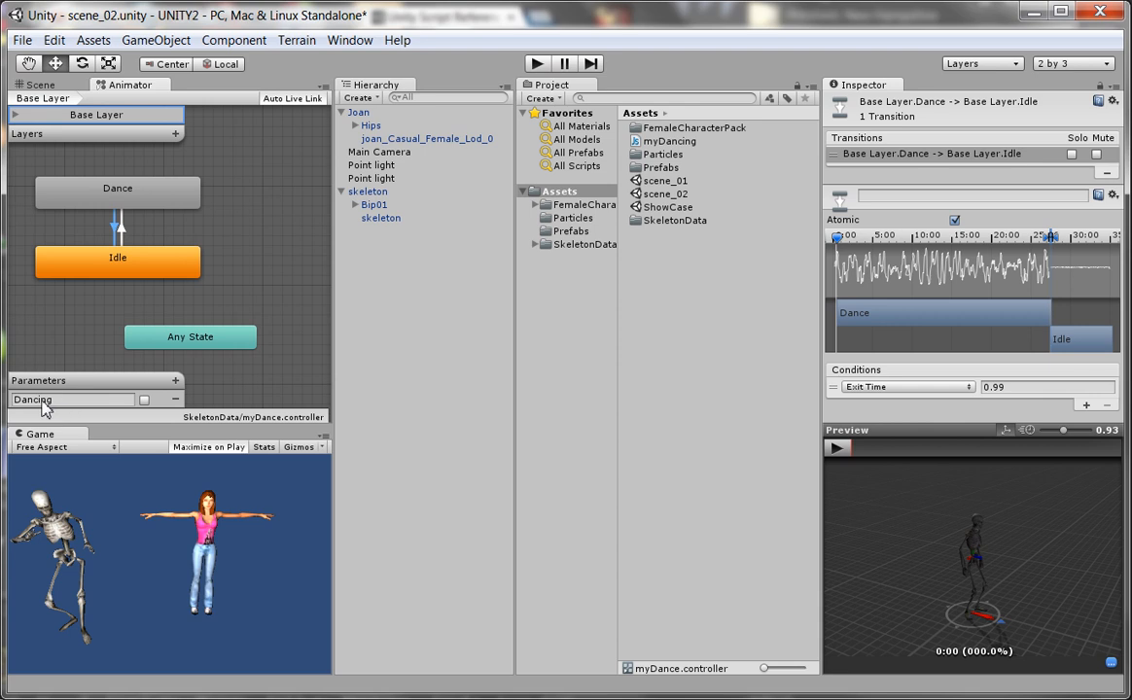
{"action": "mouse_move", "coordinate": [123, 233]}
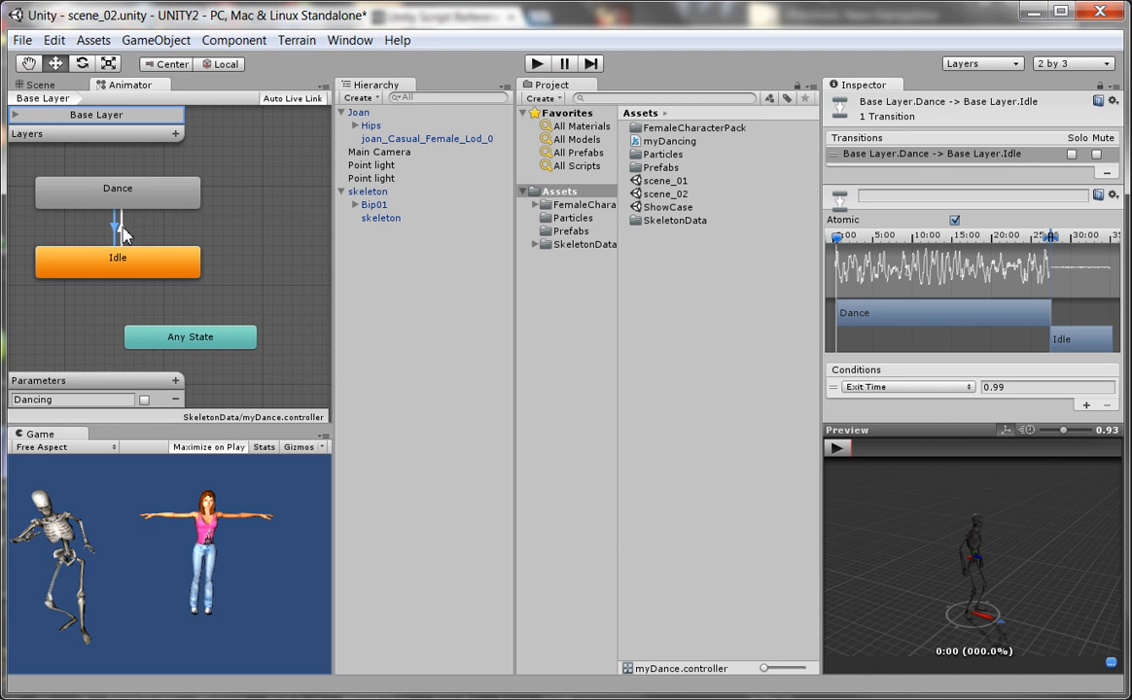
Replace the Idle→Dance transition's Exit Time condition with Dancing is true
{"action": "left_click", "coordinate": [118, 226]}
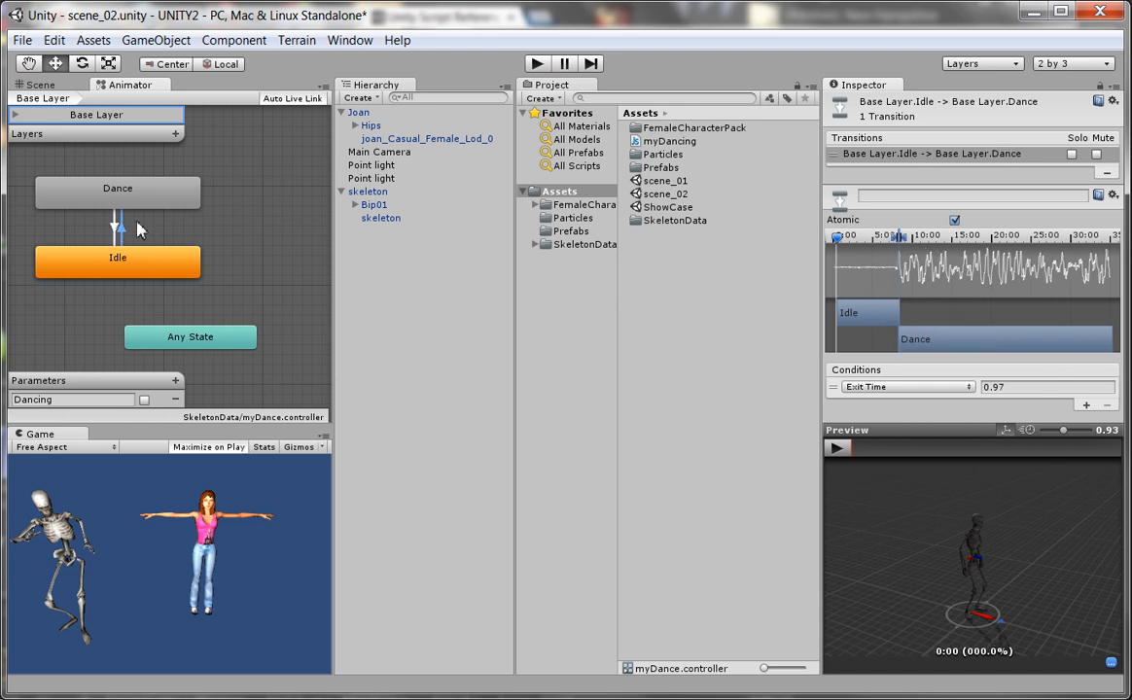
{"action": "mouse_move", "coordinate": [632, 410]}
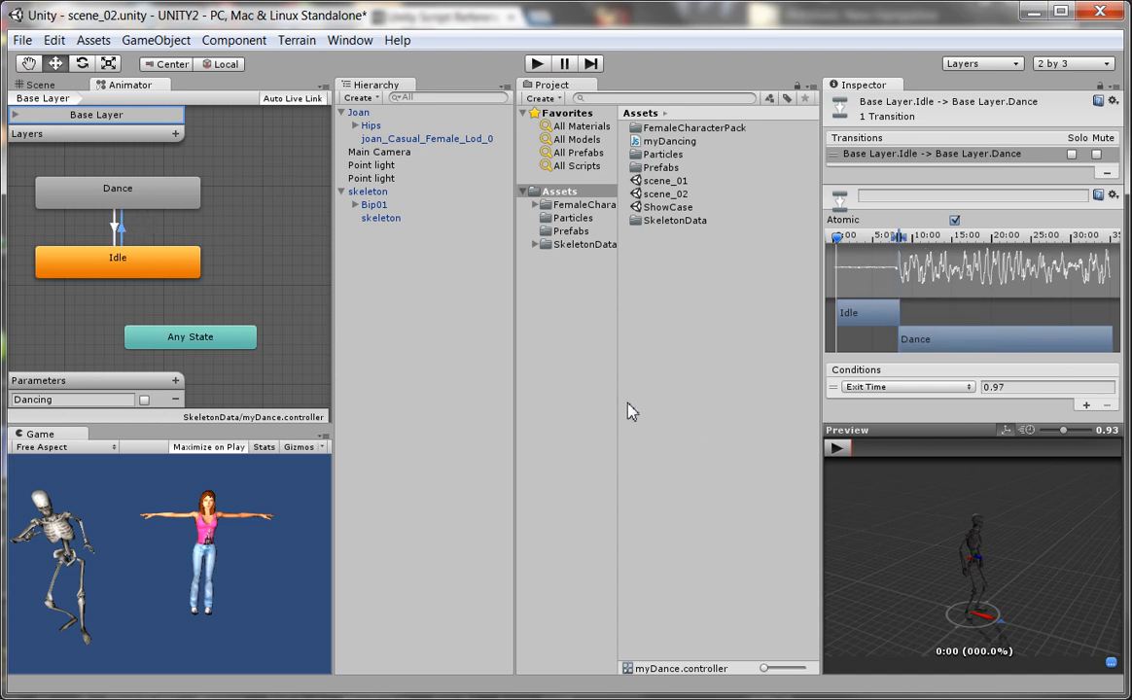
{"action": "mouse_move", "coordinate": [979, 400]}
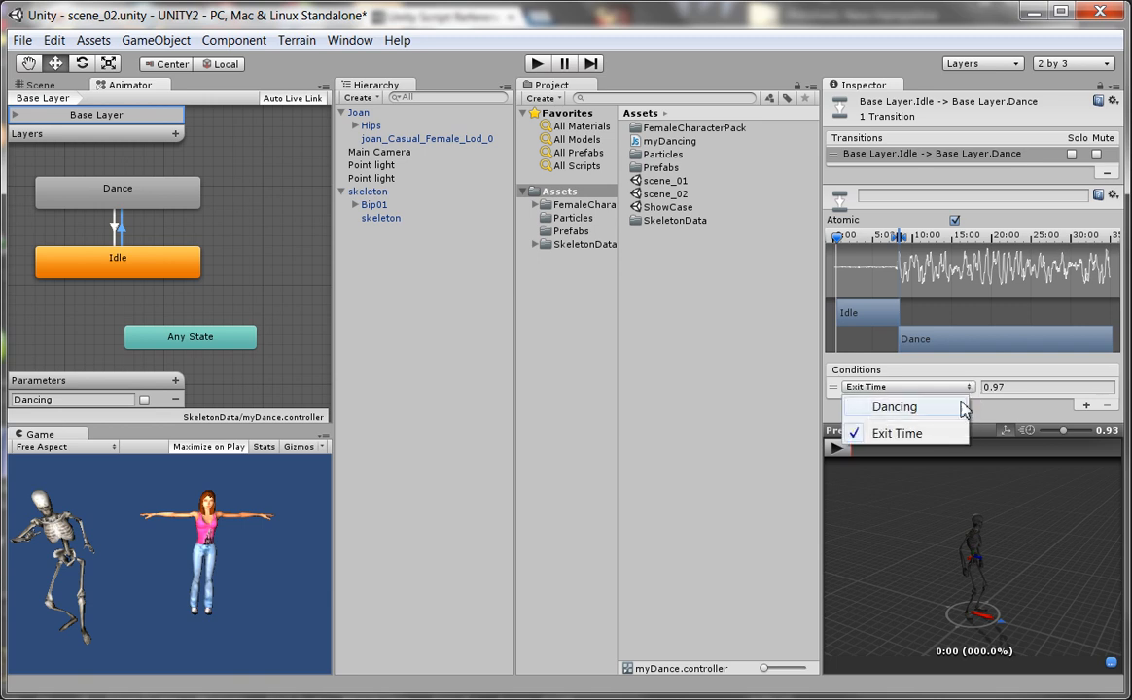
{"action": "mouse_move", "coordinate": [940, 420]}
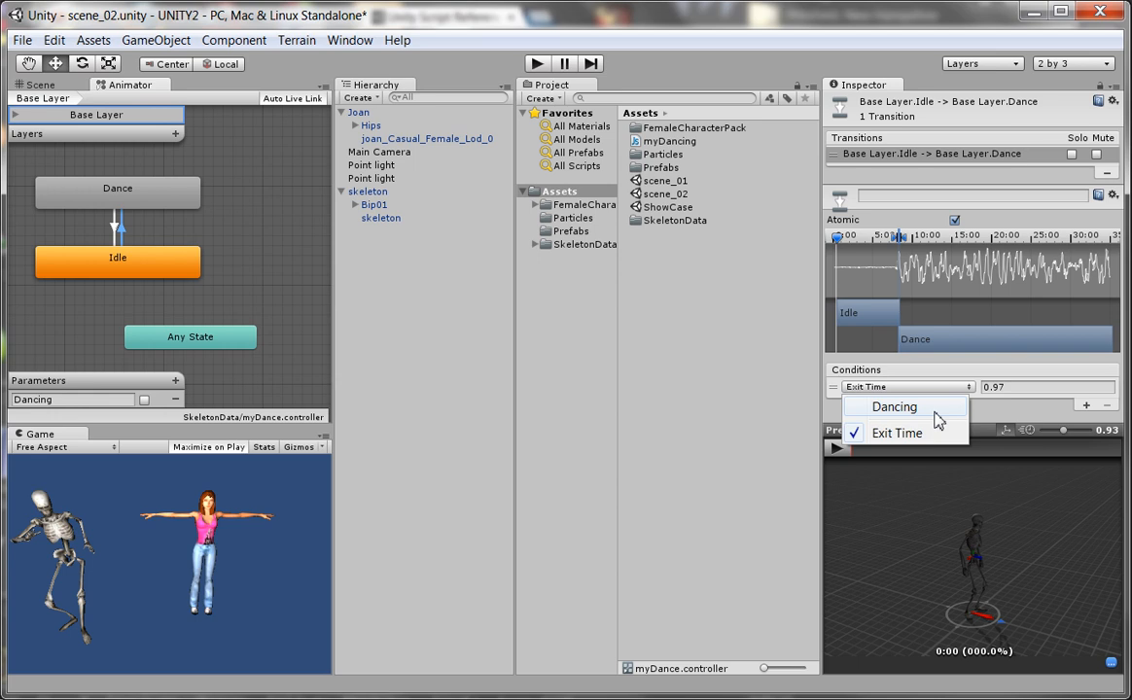
{"action": "left_click", "coordinate": [895, 407]}
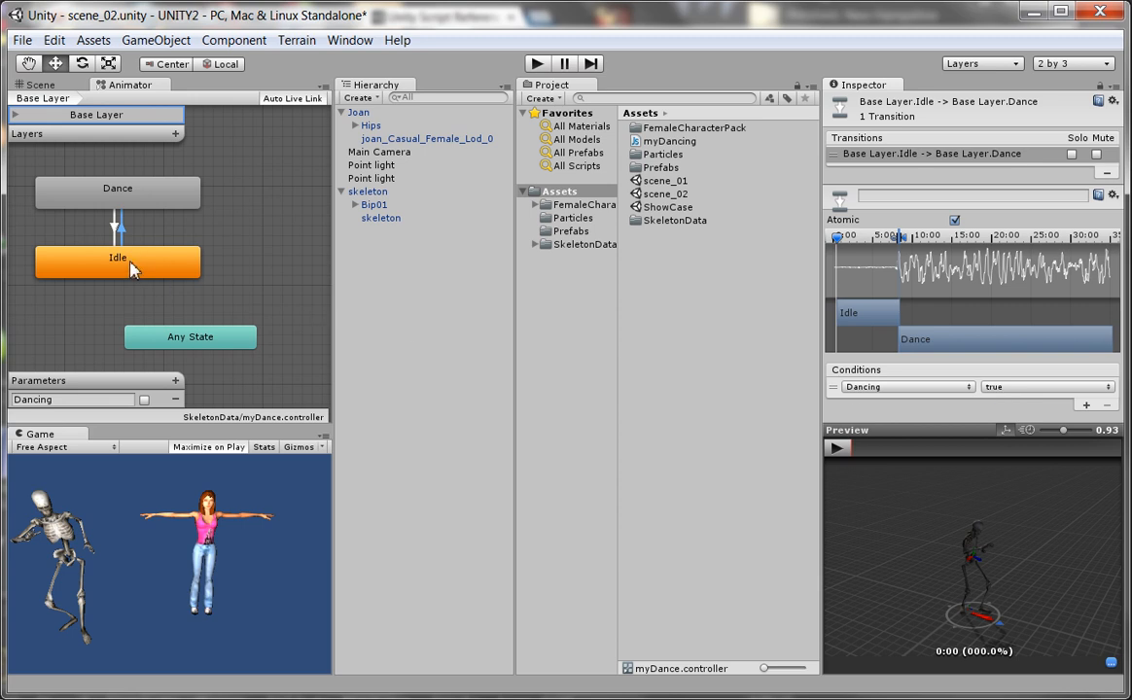
{"action": "mouse_move", "coordinate": [140, 207]}
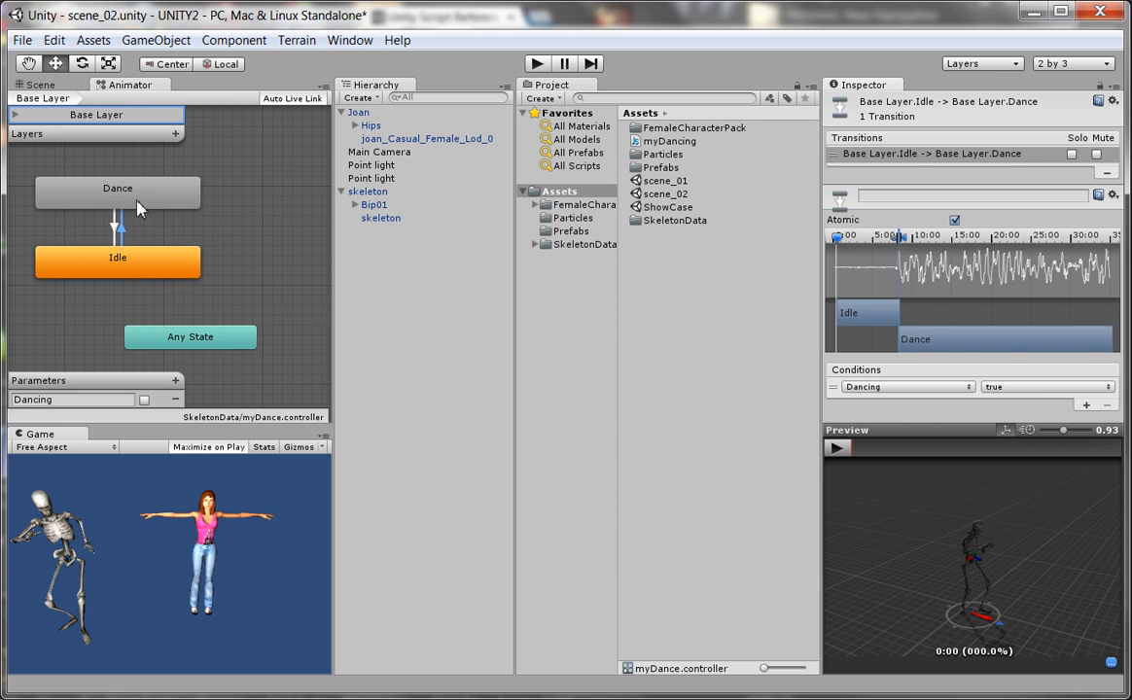
{"action": "mouse_move", "coordinate": [119, 246]}
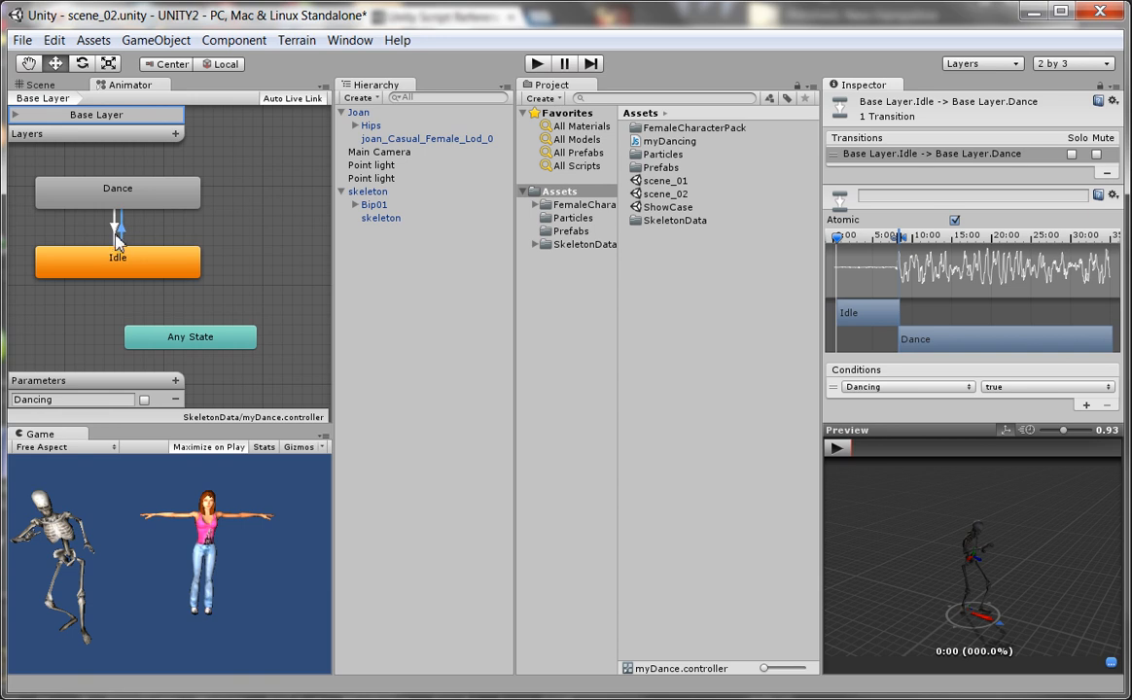
Change the Dance→Idle transition condition from Exit Time to Dancing set to false
{"action": "left_click", "coordinate": [116, 226]}
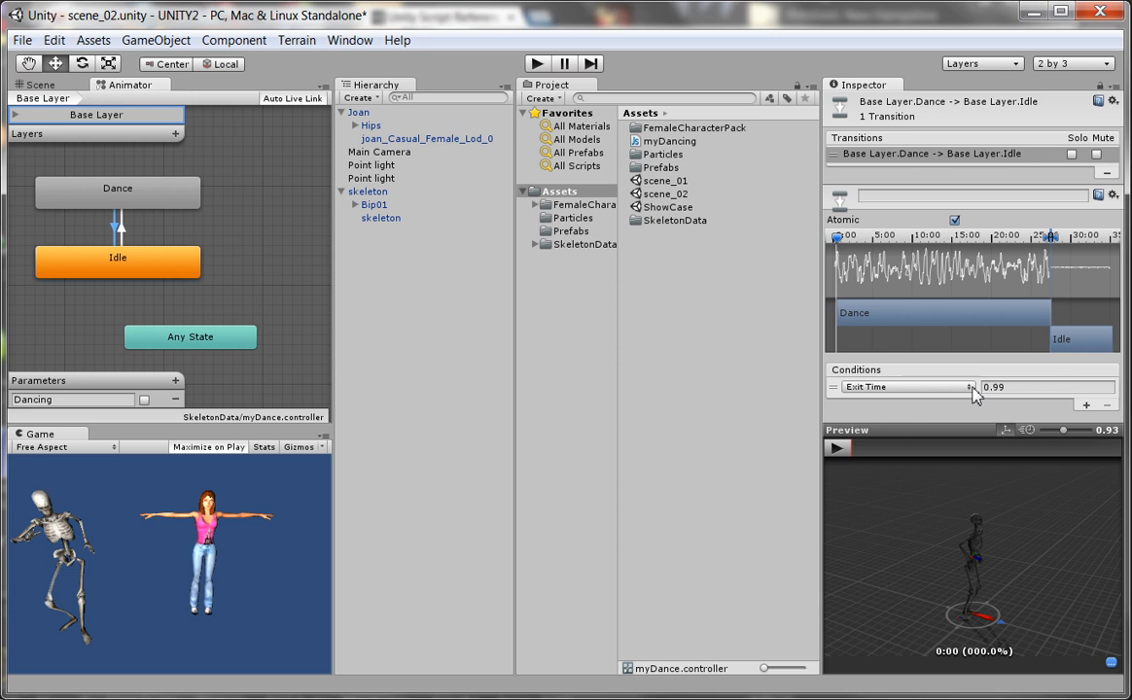
{"action": "left_click", "coordinate": [905, 387]}
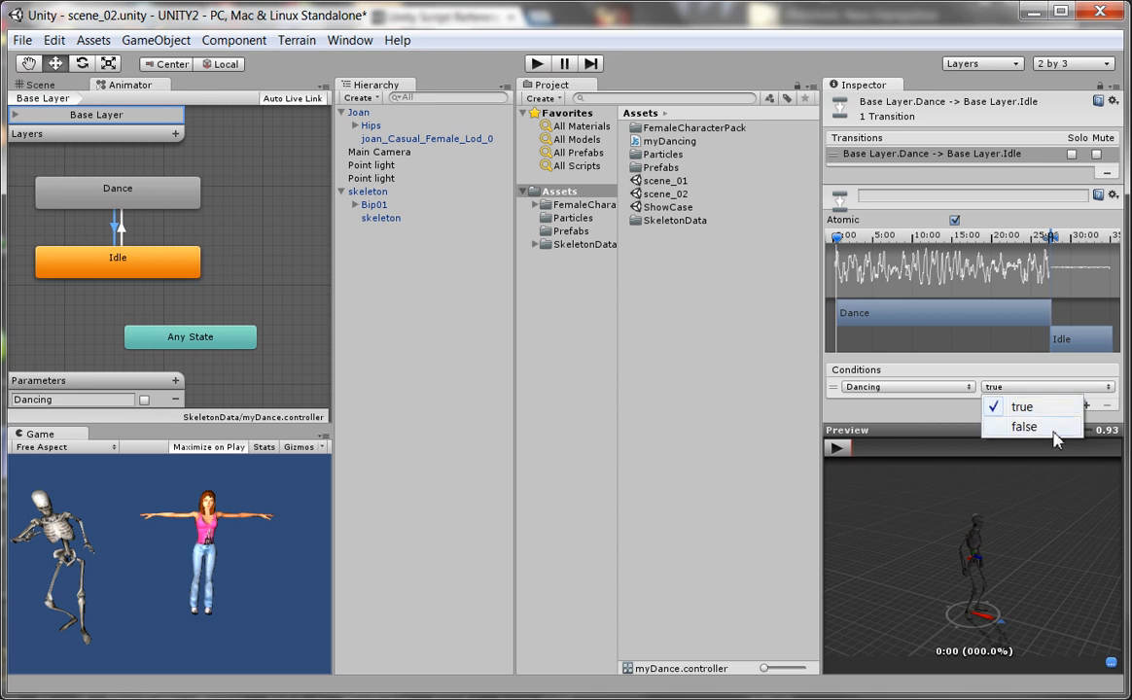
{"action": "left_click", "coordinate": [1025, 426]}
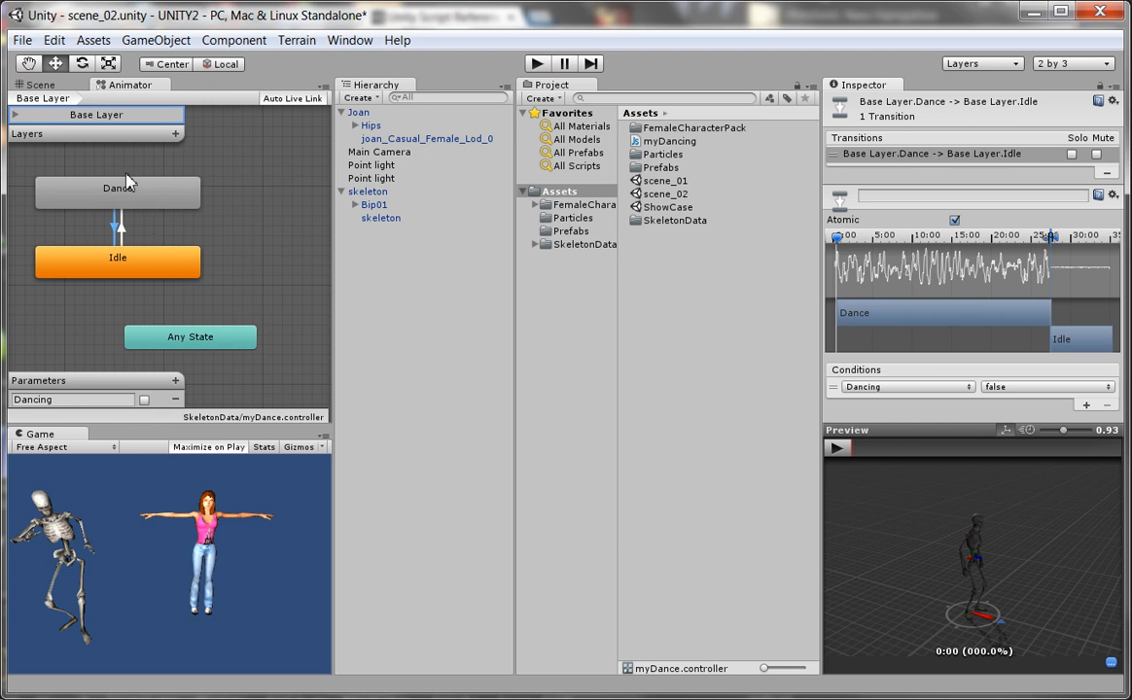
{"action": "mouse_move", "coordinate": [205, 289]}
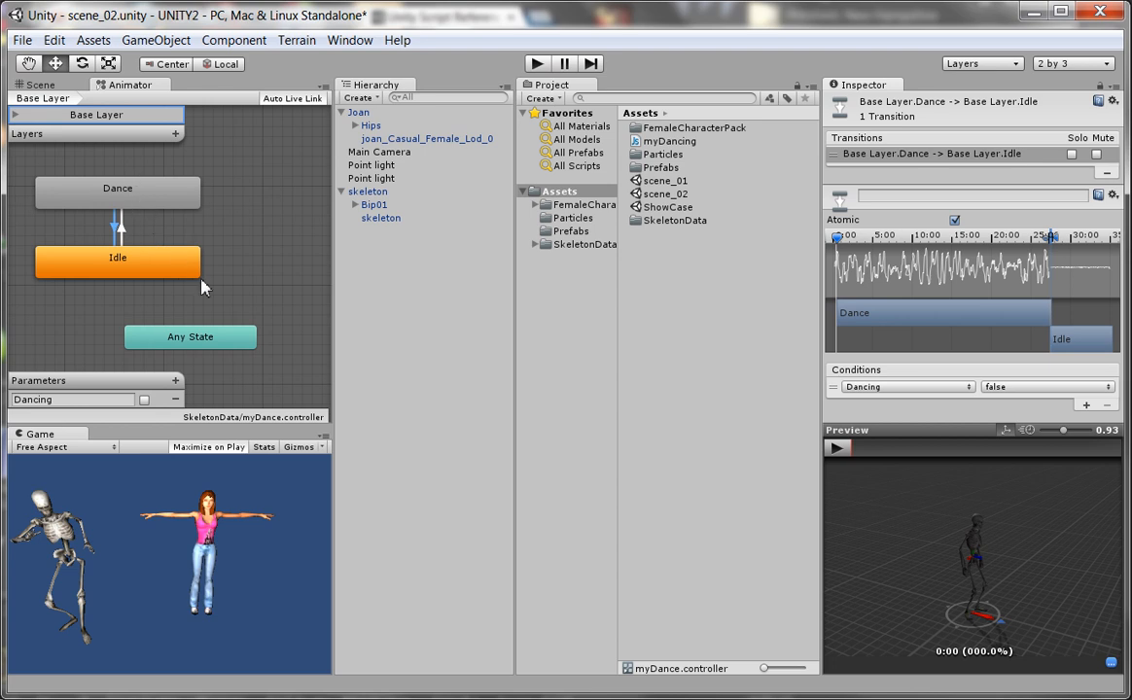
{"action": "mouse_move", "coordinate": [127, 401]}
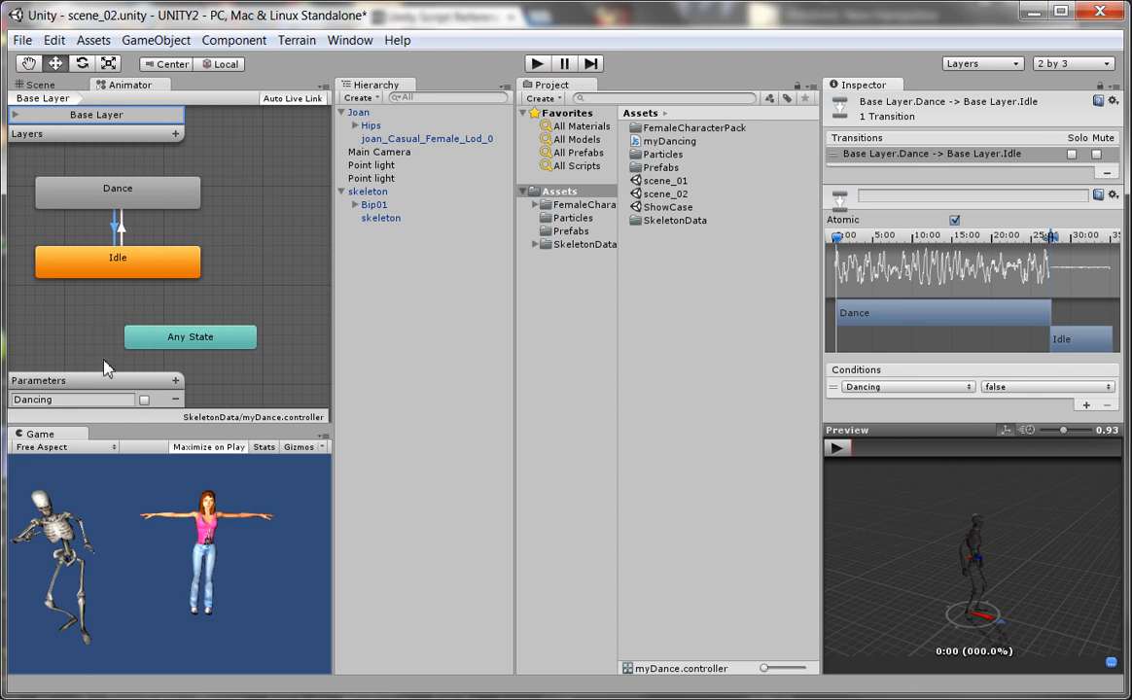
{"action": "mouse_move", "coordinate": [132, 369]}
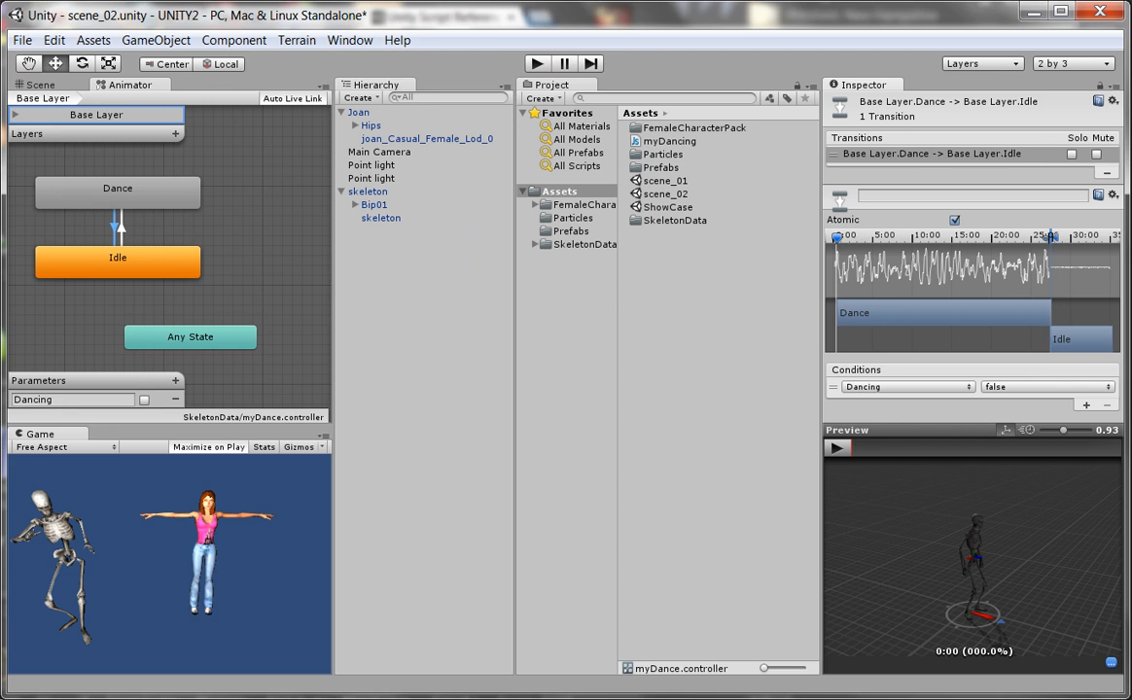
{"action": "mouse_move", "coordinate": [574, 25]}
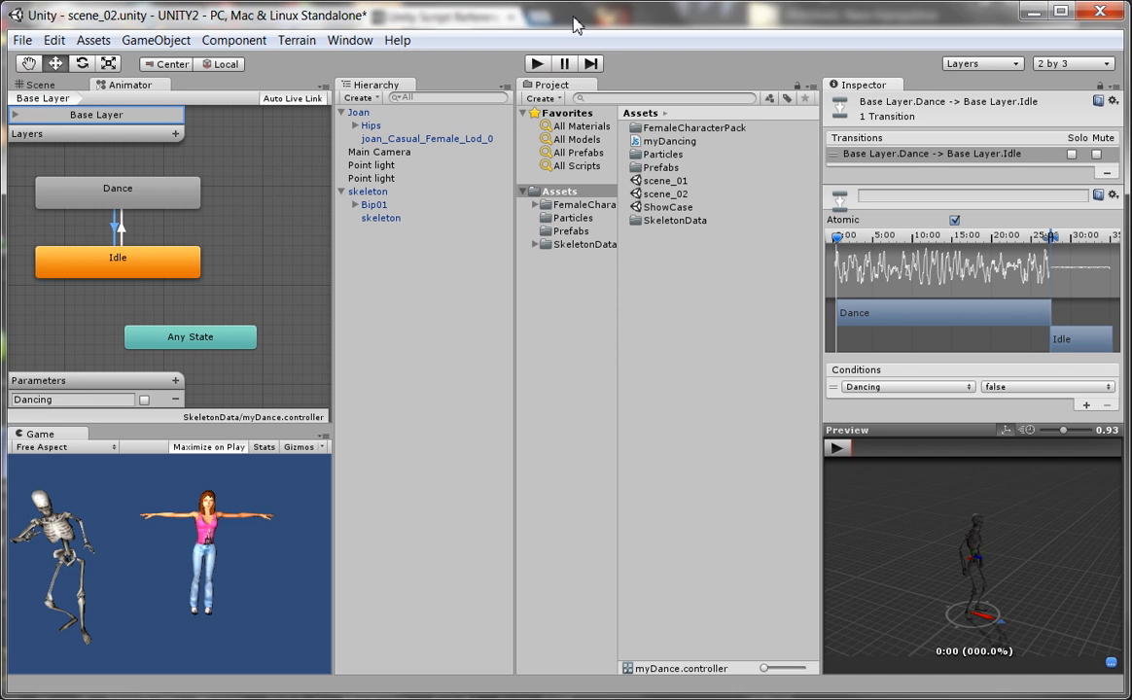
{"action": "mouse_move", "coordinate": [397, 39]}
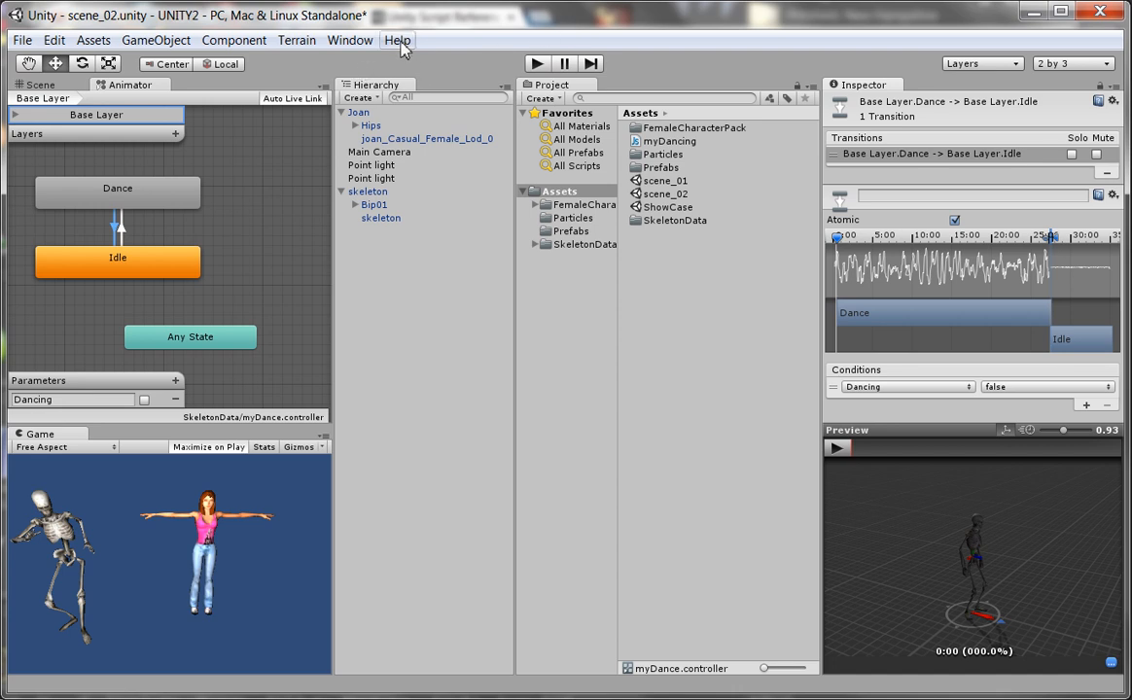
Launch the Scripting Reference from Unity's Help menu in the browser
{"action": "left_click", "coordinate": [397, 40]}
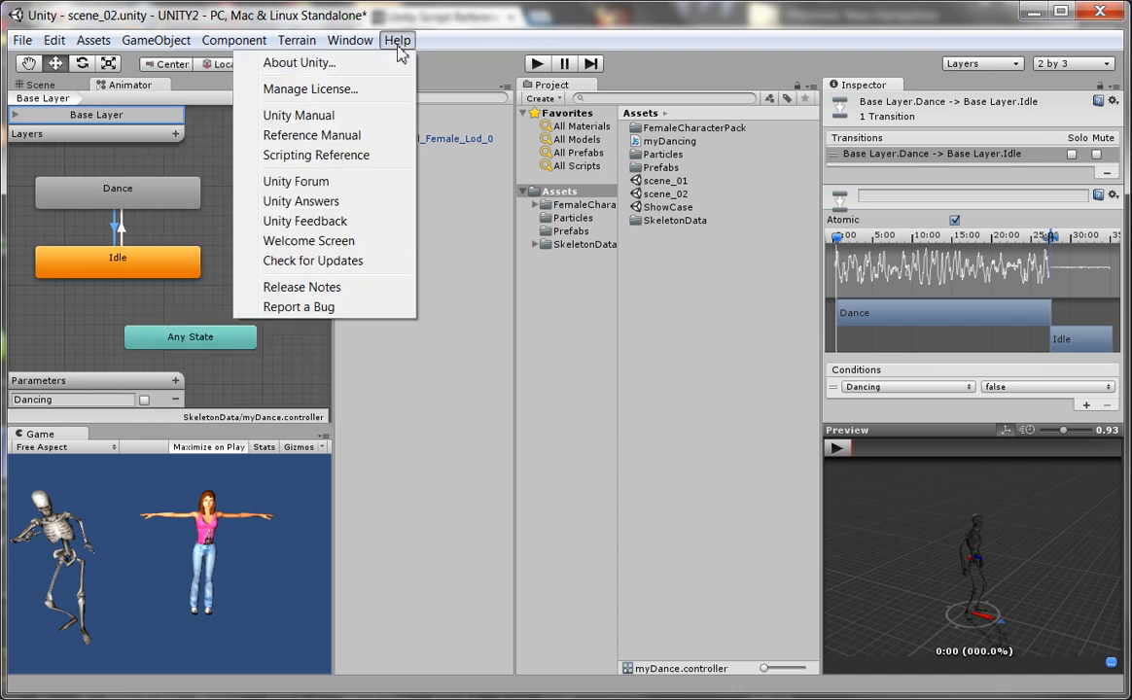
{"action": "mouse_move", "coordinate": [375, 177]}
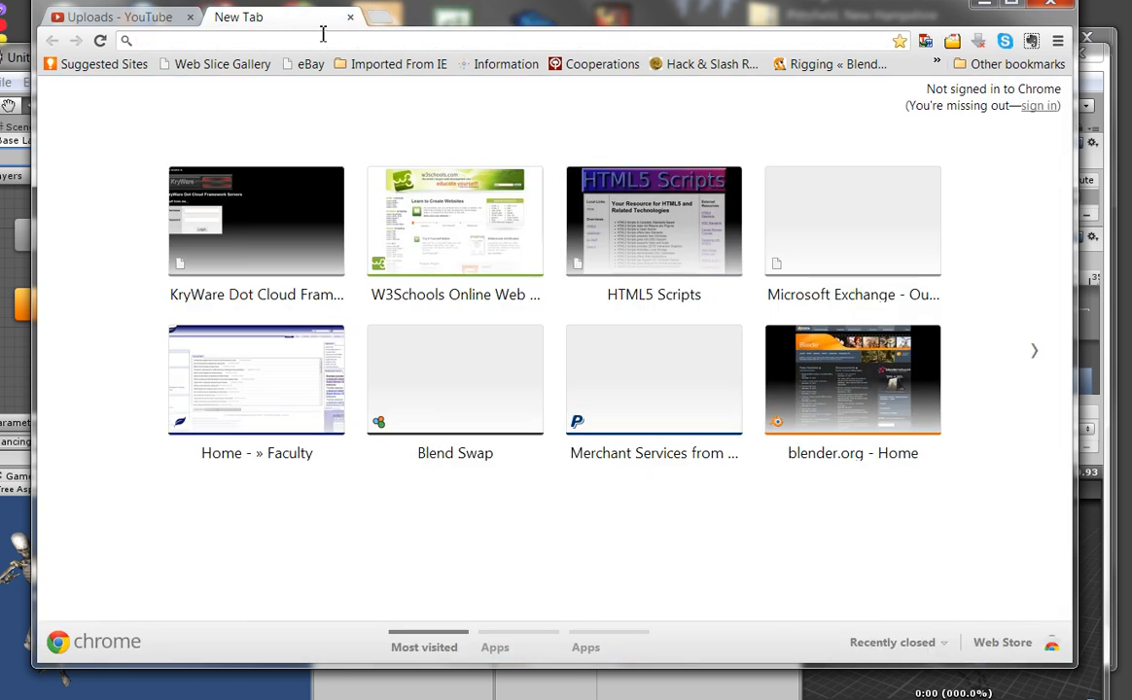
{"action": "left_click", "coordinate": [117, 16]}
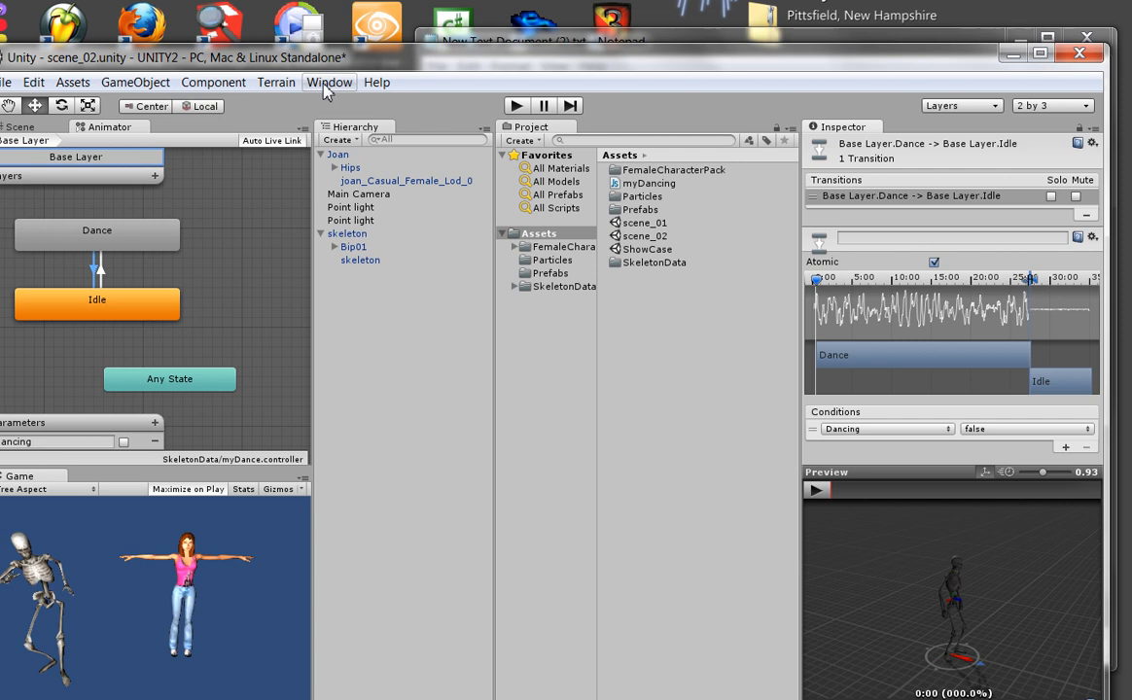
{"action": "left_click", "coordinate": [377, 81]}
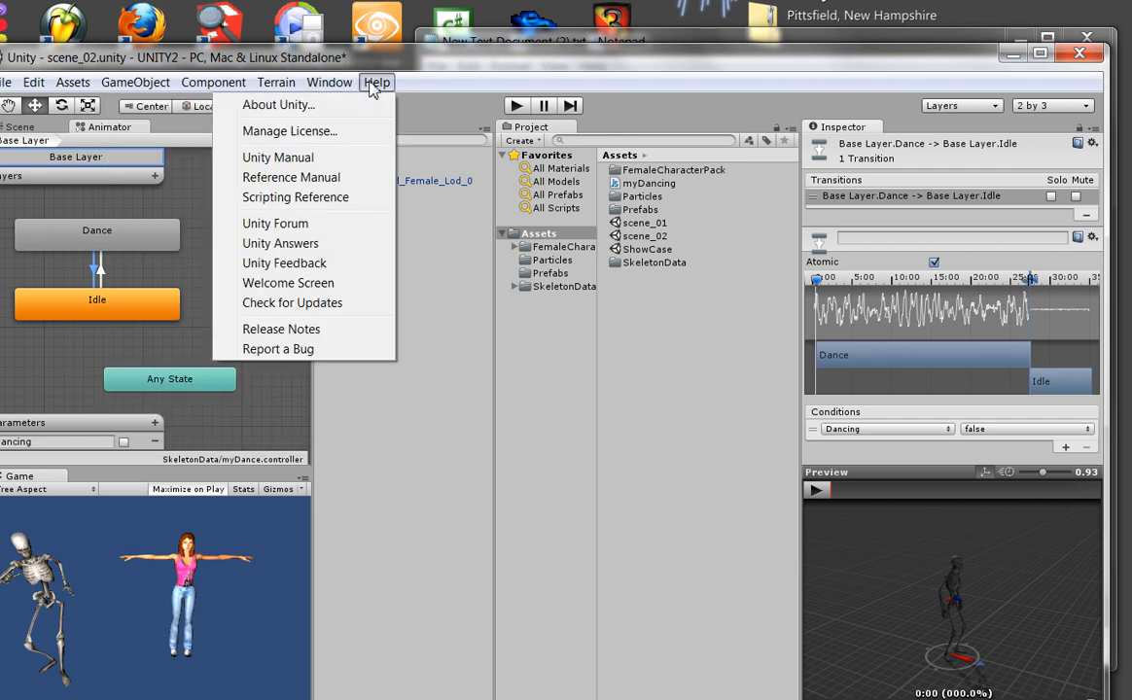
{"action": "mouse_move", "coordinate": [358, 112]}
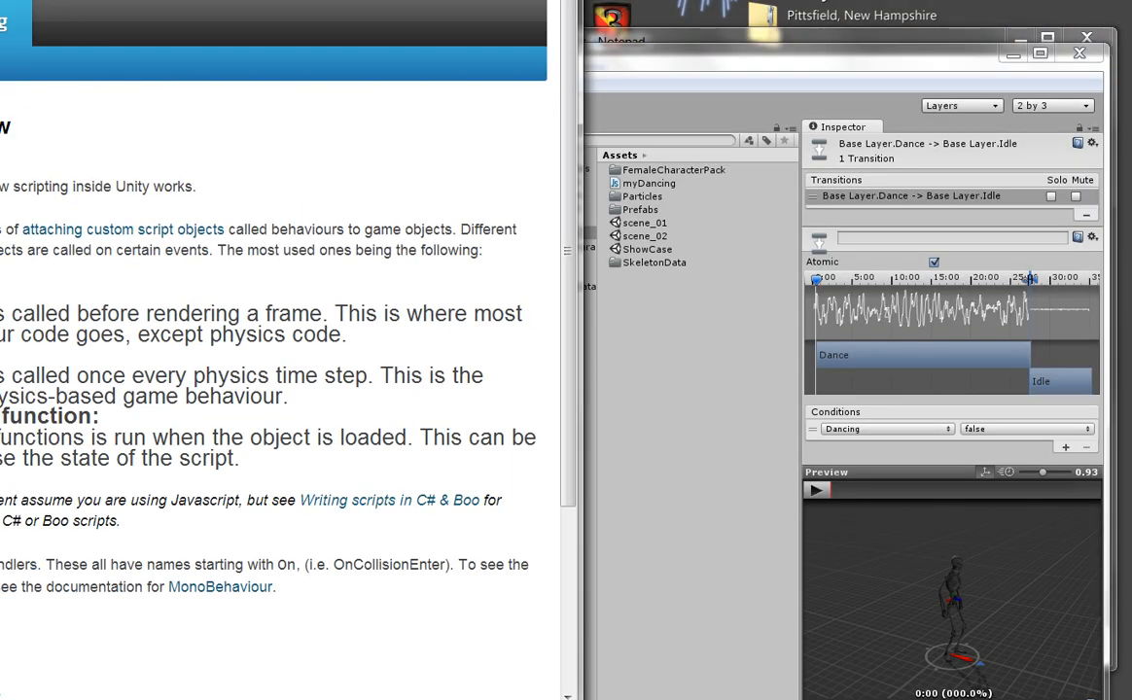
Search the Scripting Reference for 'Animator' and open the Animator class page
{"action": "left_click", "coordinate": [832, 37]}
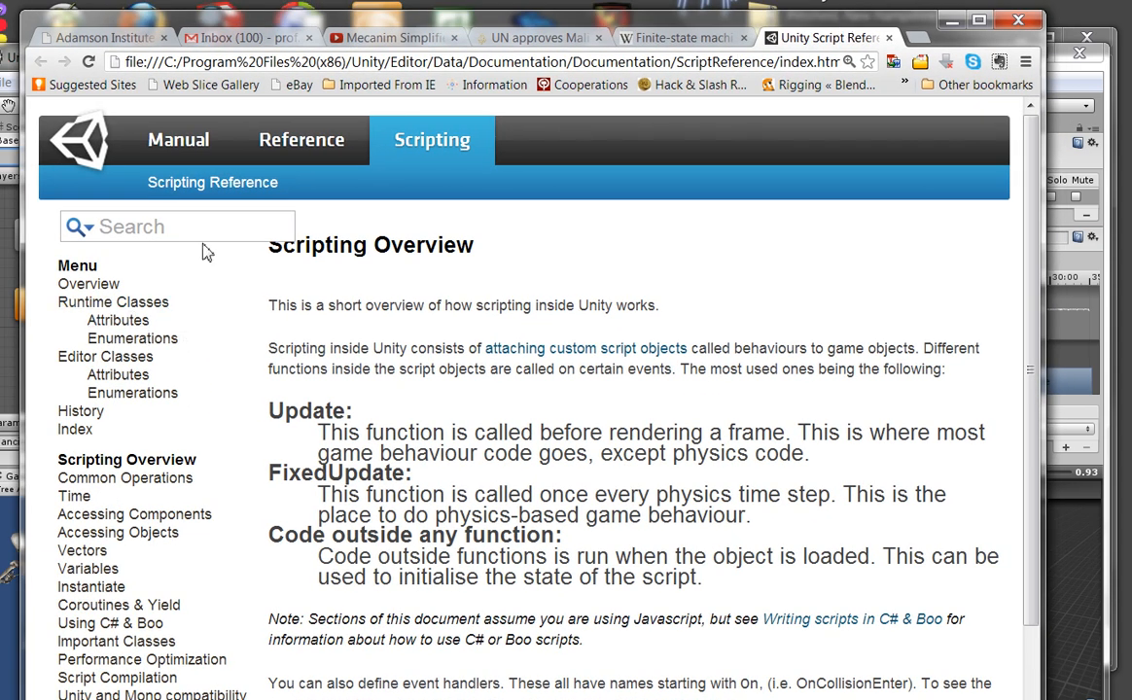
{"action": "left_click", "coordinate": [177, 227]}
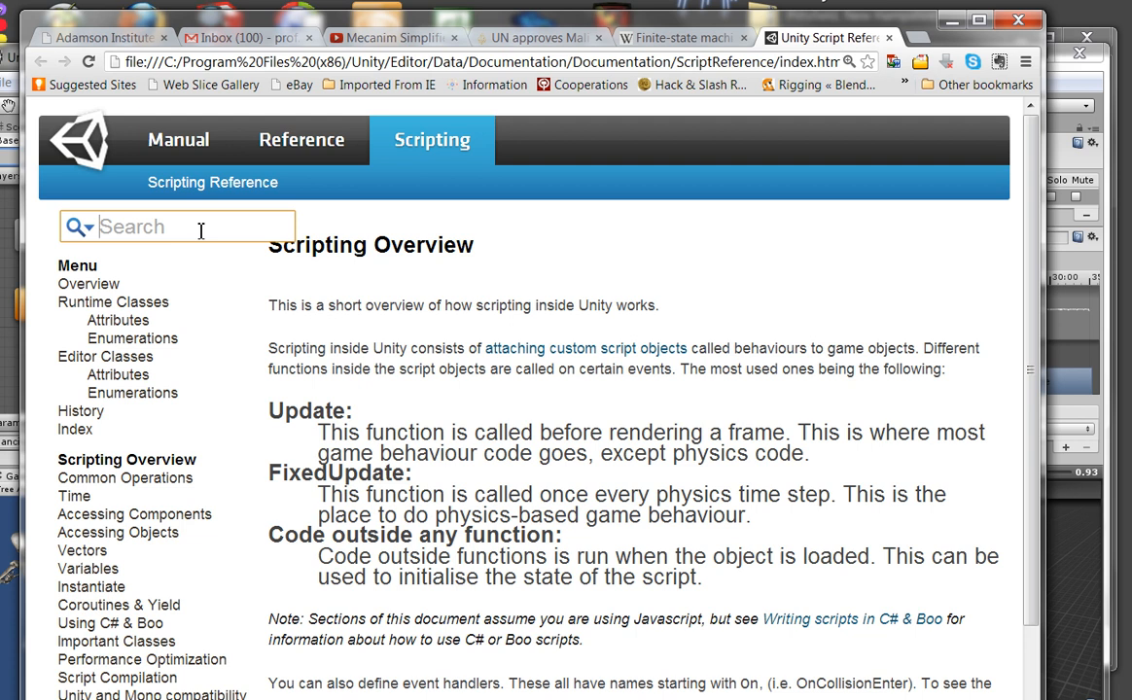
{"action": "type", "text": "A"}
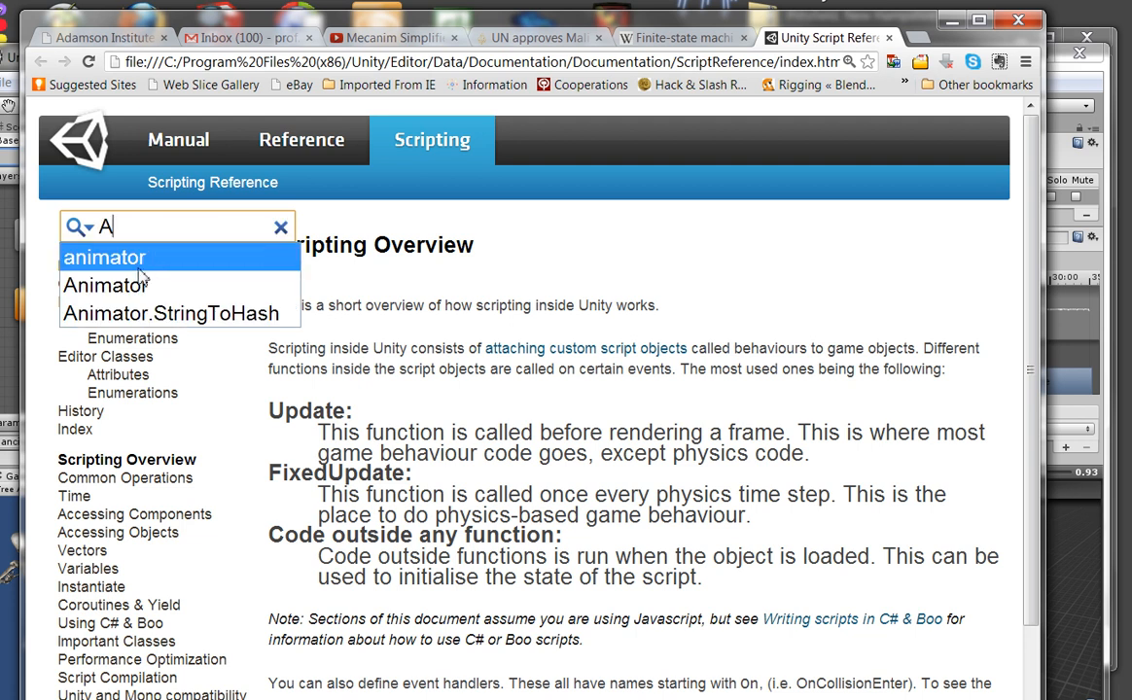
{"action": "left_click", "coordinate": [105, 285]}
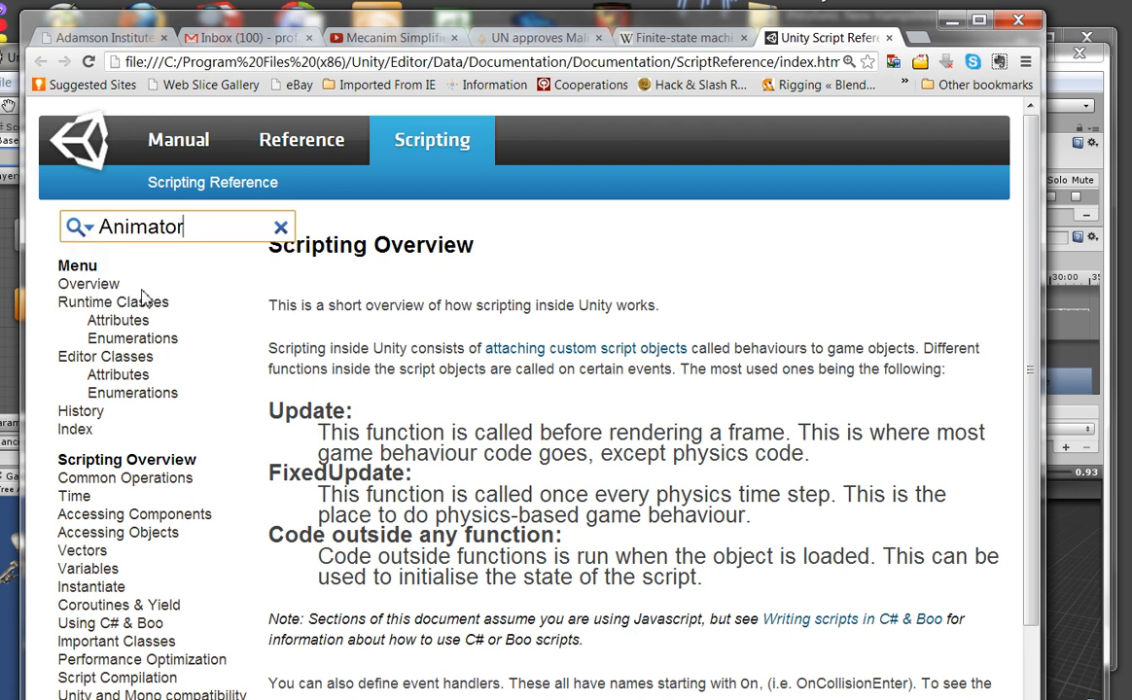
{"action": "key", "text": "Return"}
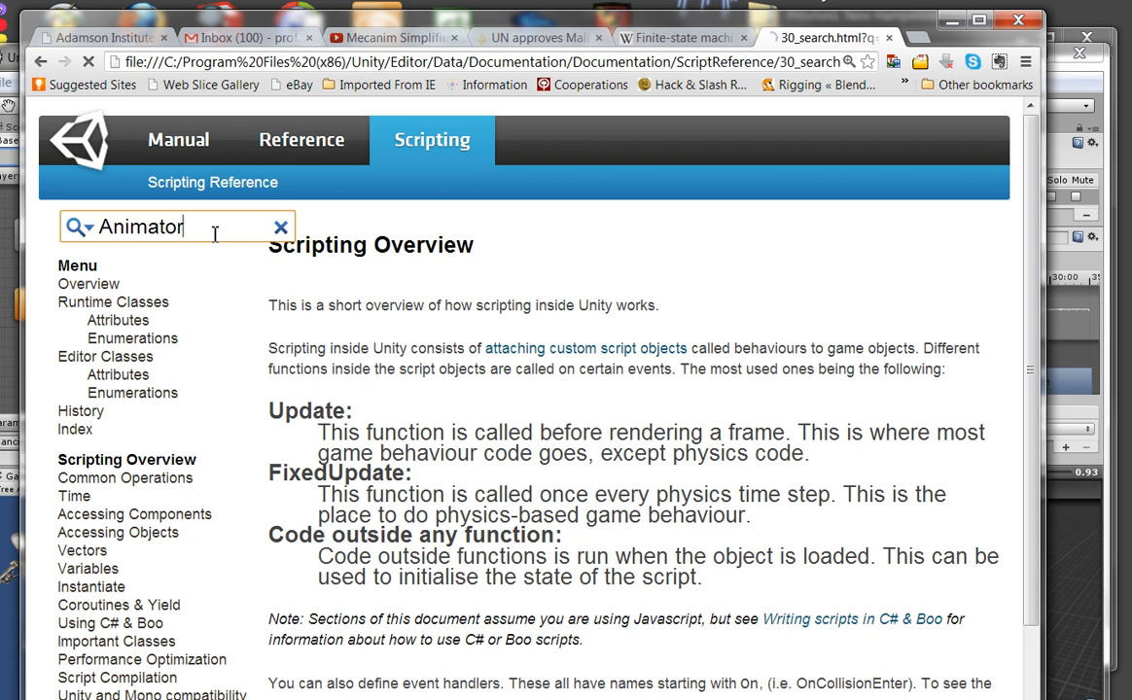
{"action": "key", "text": "Return"}
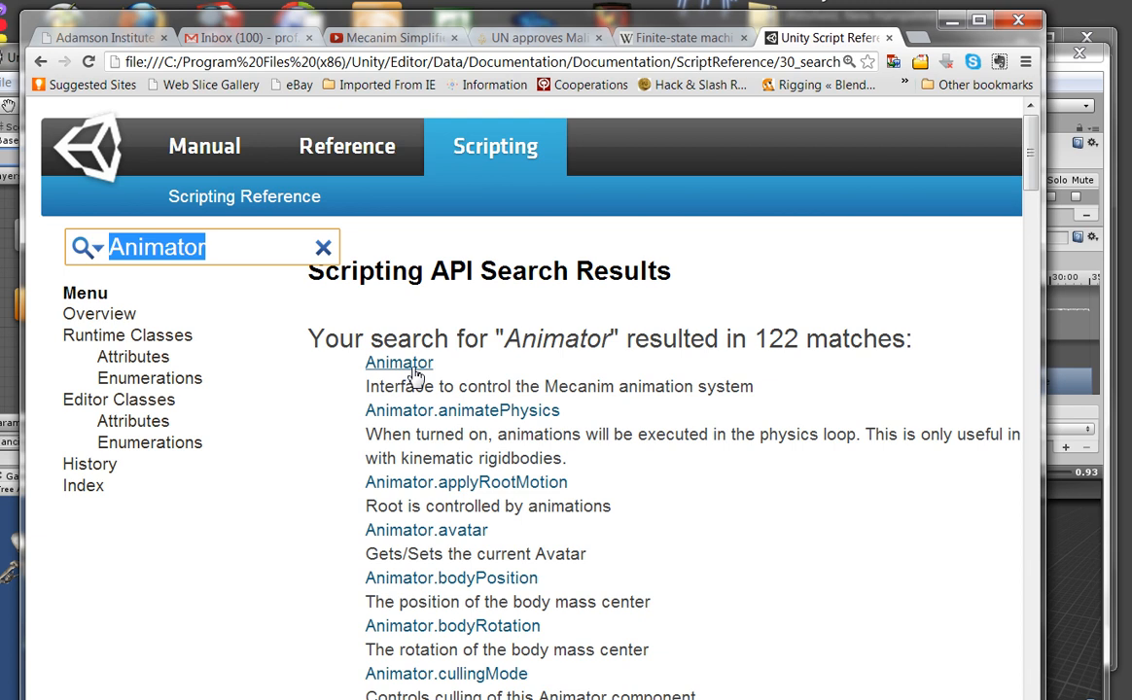
{"action": "left_click", "coordinate": [398, 362]}
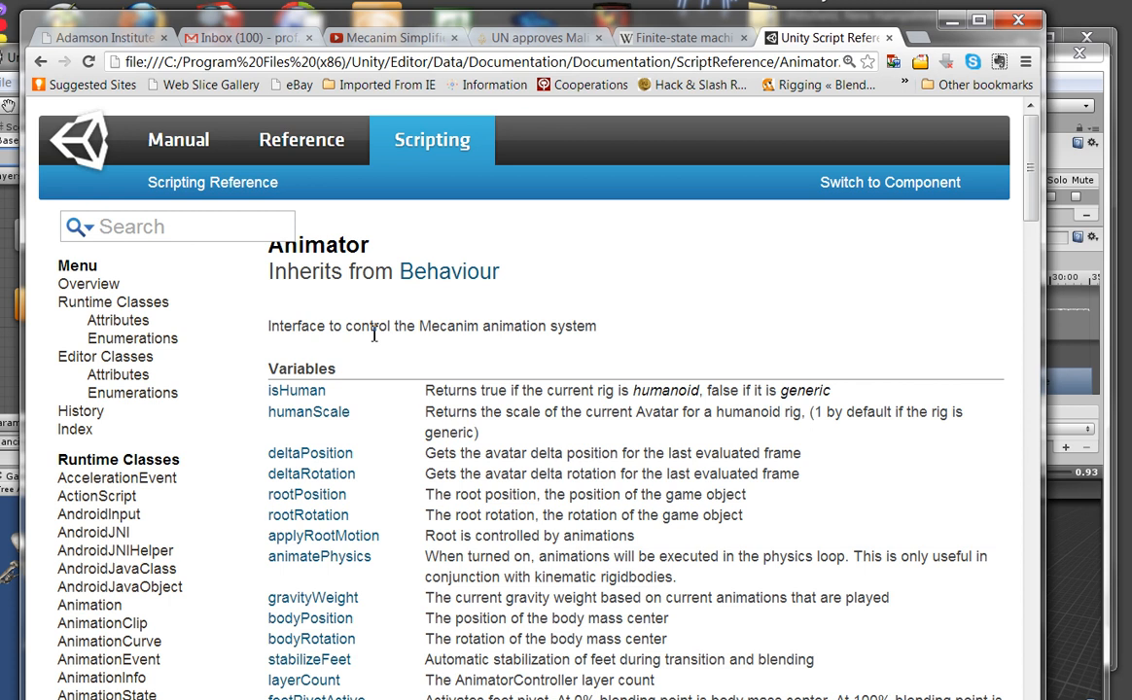
{"action": "scroll", "scroll_direction": "down", "scroll_amount": 3}
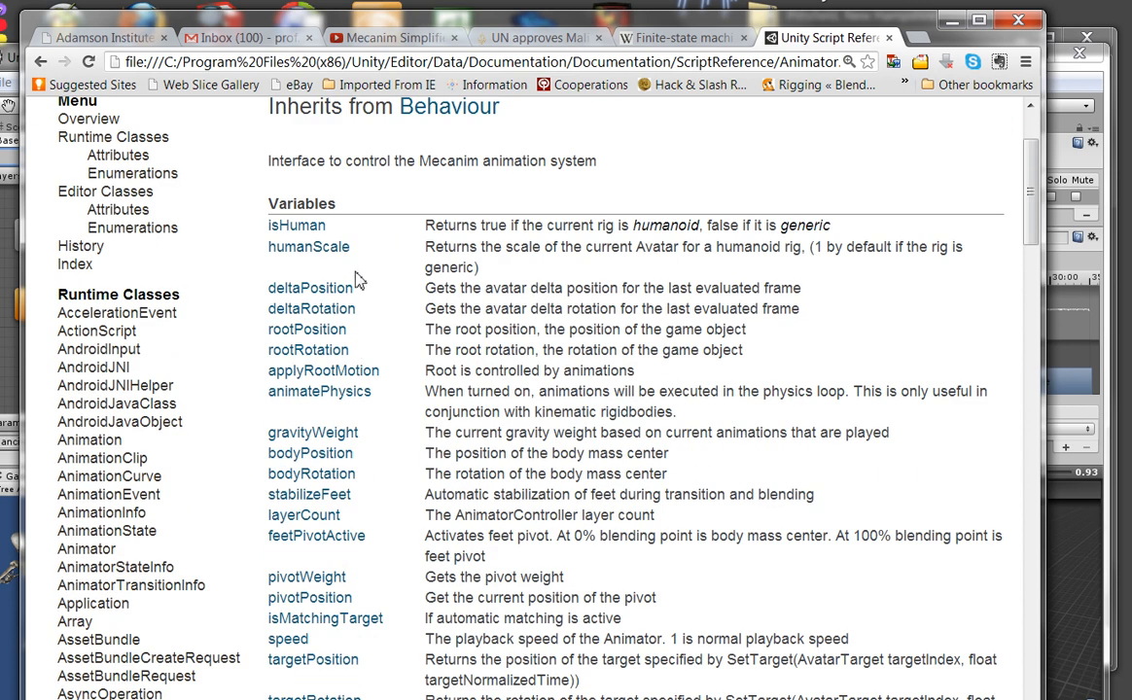
{"action": "mouse_move", "coordinate": [373, 233]}
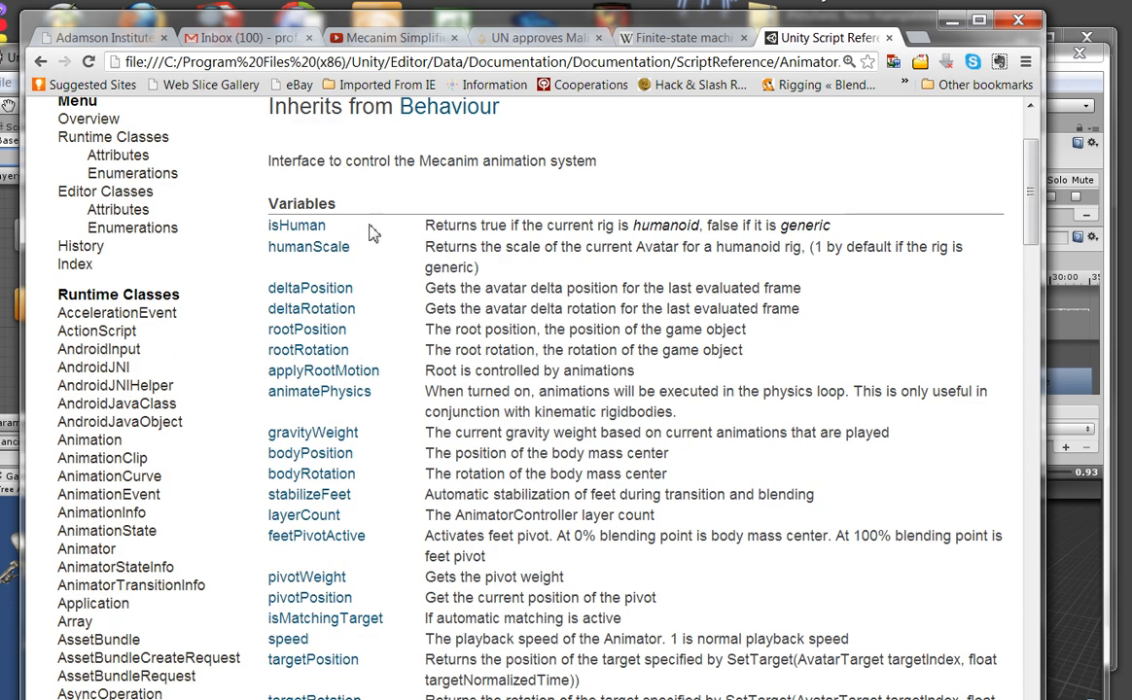
{"action": "scroll", "scroll_direction": "up", "scroll_amount": 3}
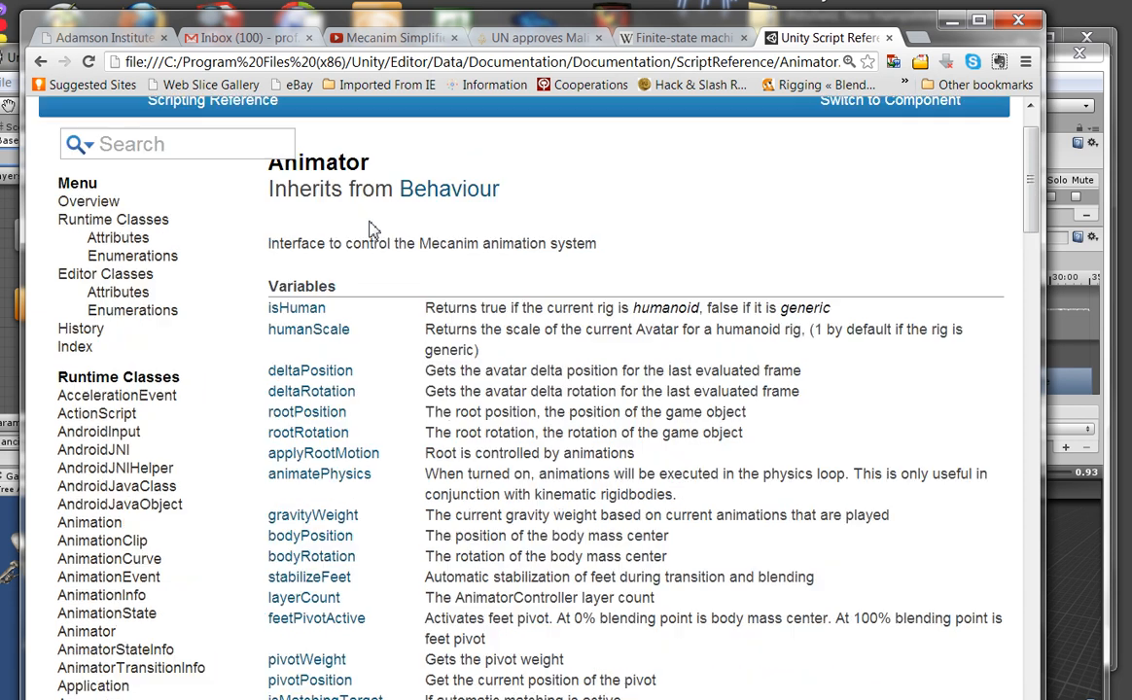
{"action": "scroll", "scroll_direction": "down", "scroll_amount": 3}
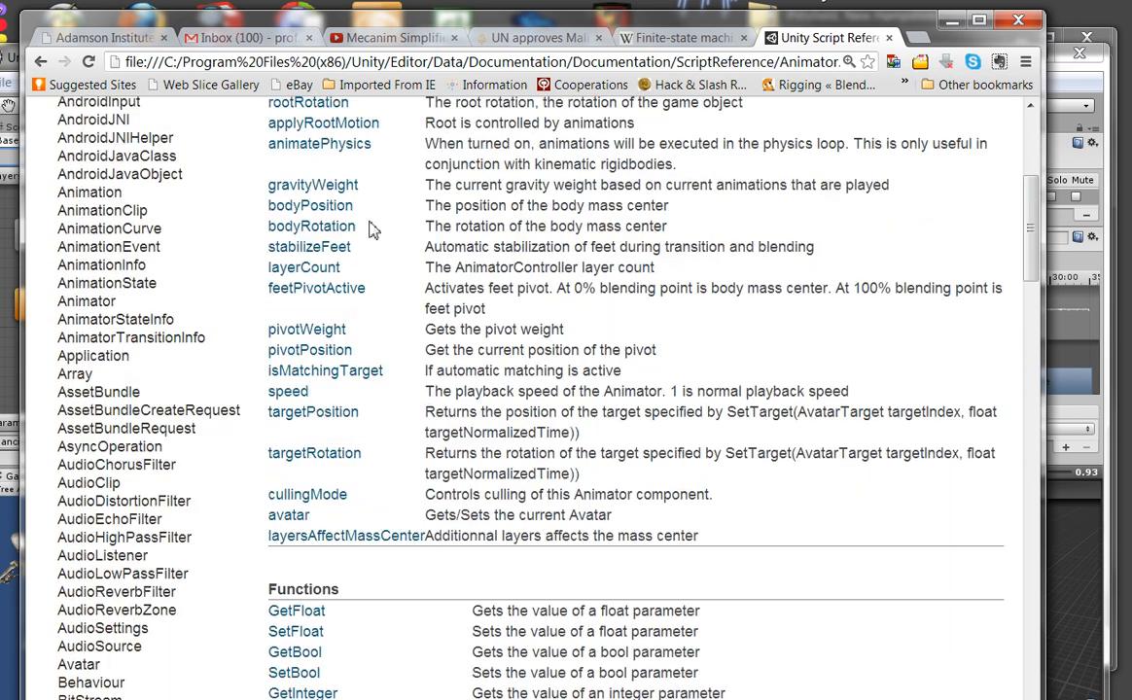
{"action": "scroll", "scroll_direction": "down", "scroll_amount": 3}
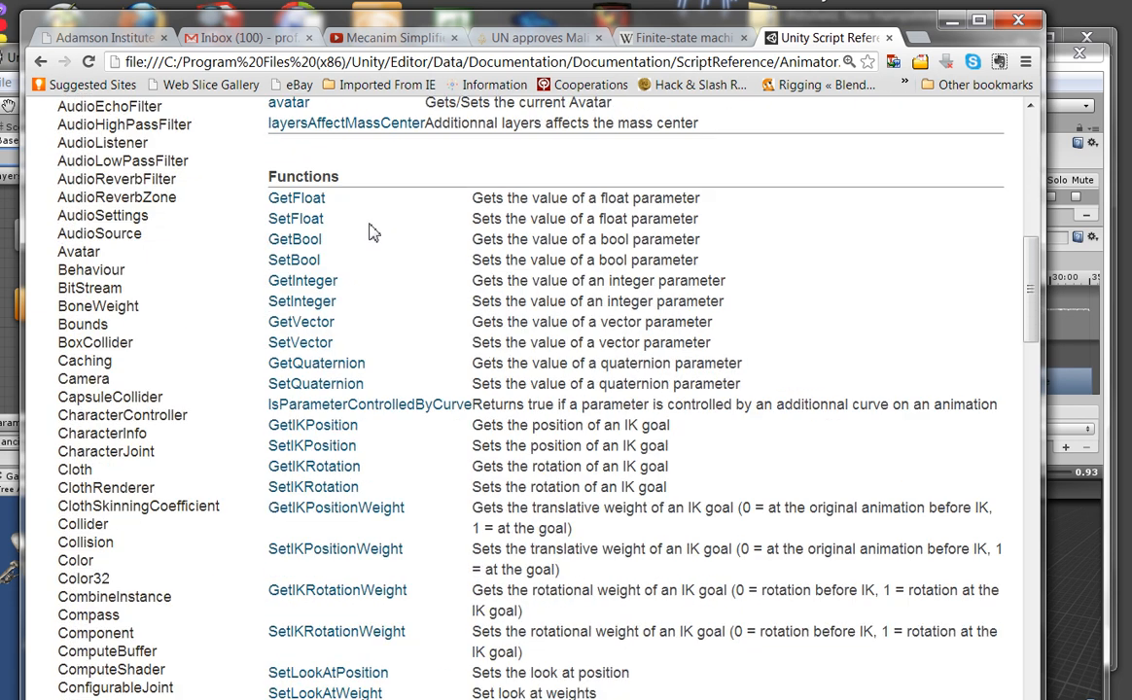
{"action": "scroll", "scroll_direction": "up", "scroll_amount": 3}
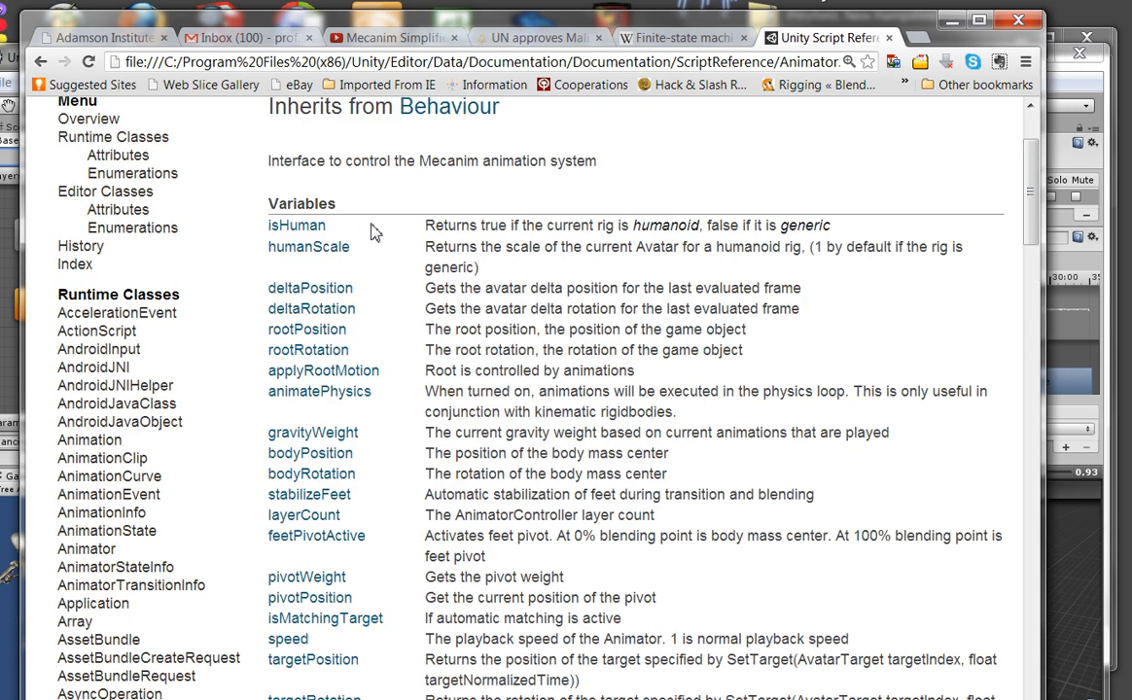
{"action": "scroll", "scroll_direction": "down", "scroll_amount": 3}
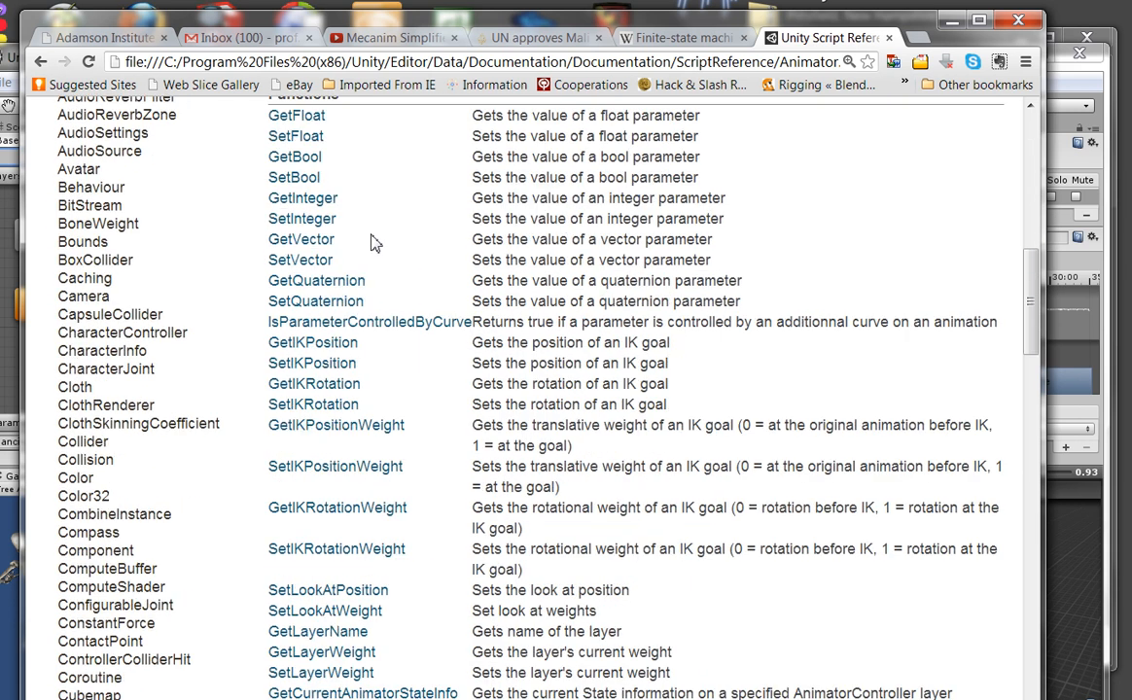
{"action": "scroll", "scroll_direction": "up", "scroll_amount": 3}
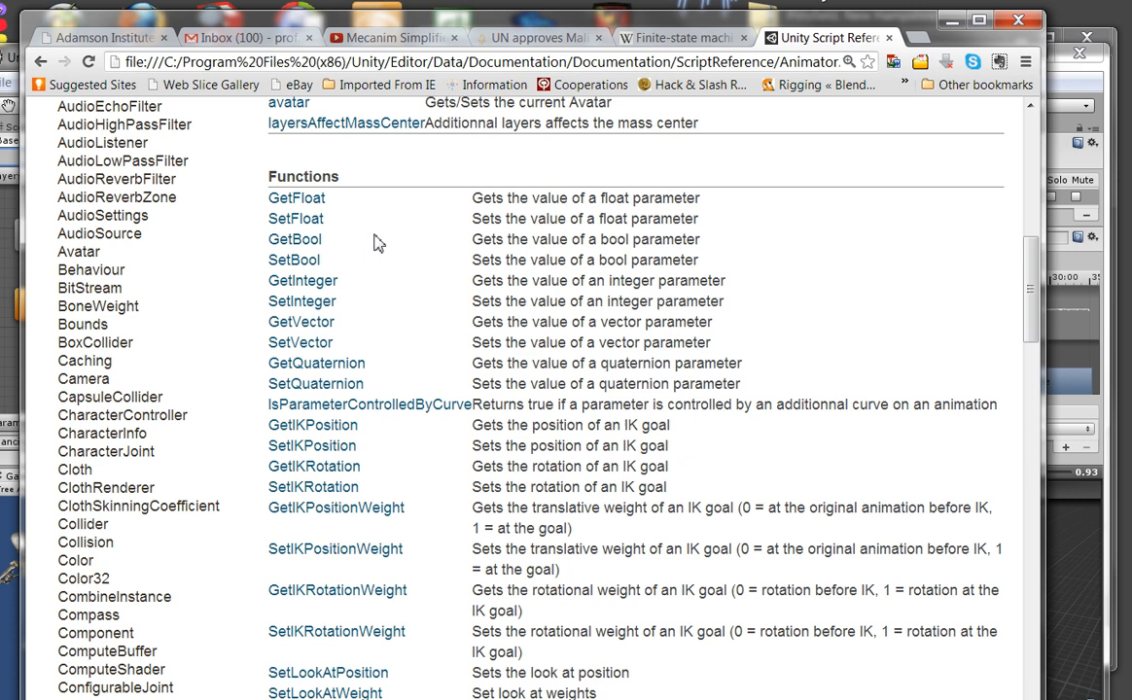
{"action": "mouse_move", "coordinate": [357, 275]}
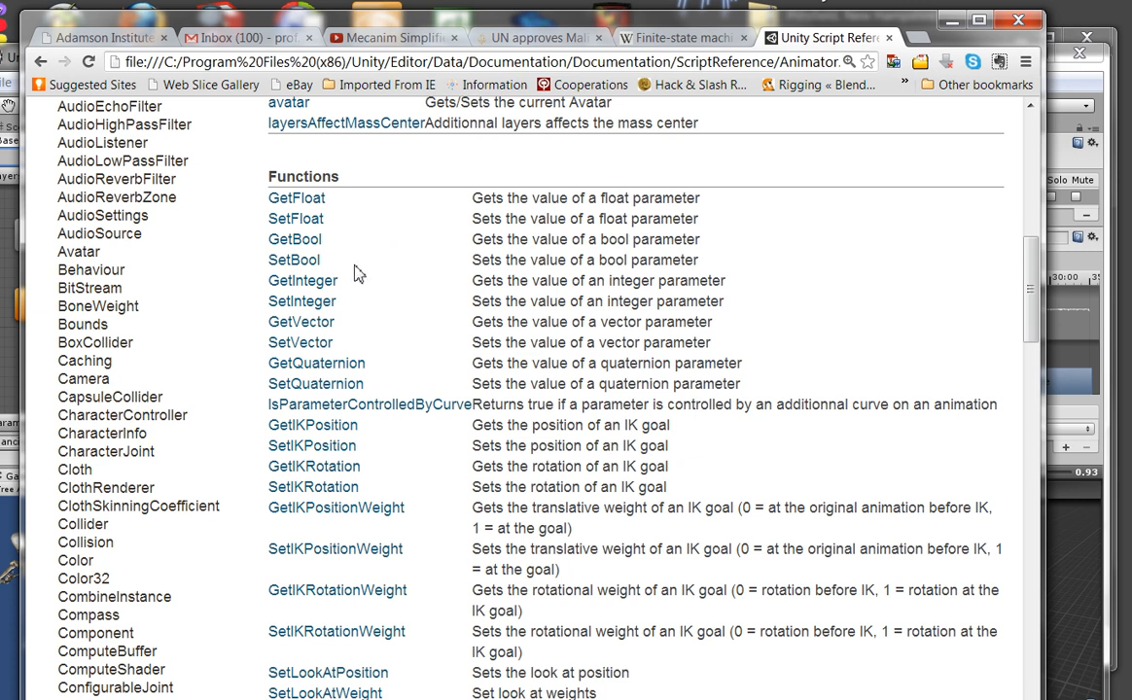
{"action": "mouse_move", "coordinate": [295, 273]}
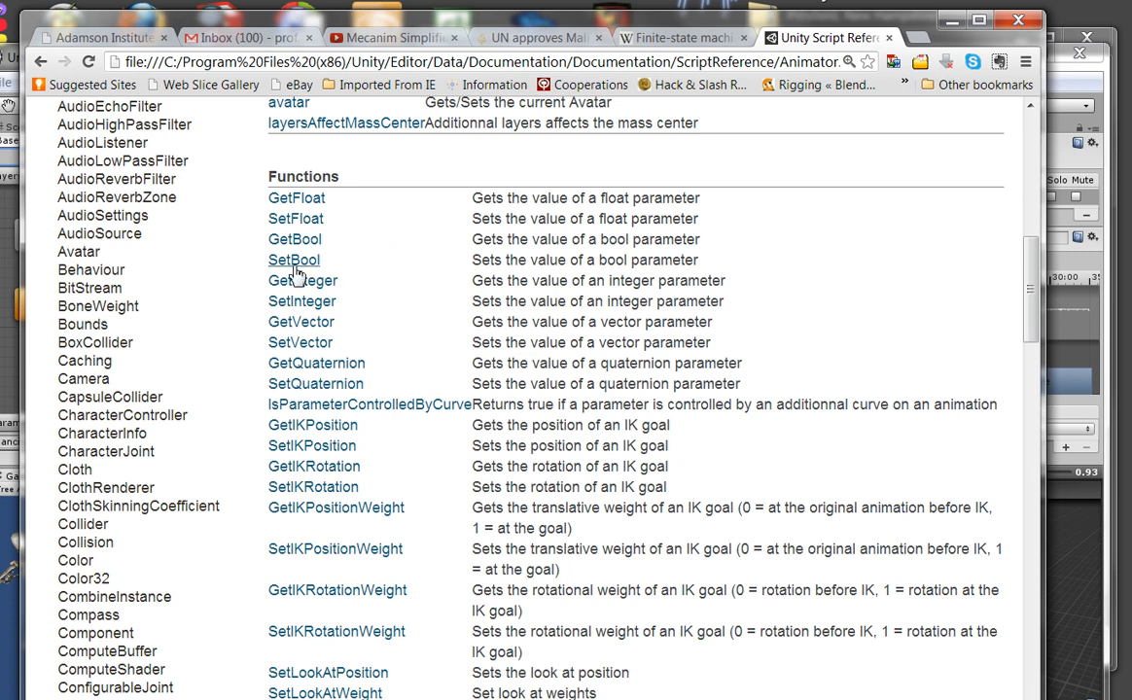
{"action": "mouse_move", "coordinate": [554, 280]}
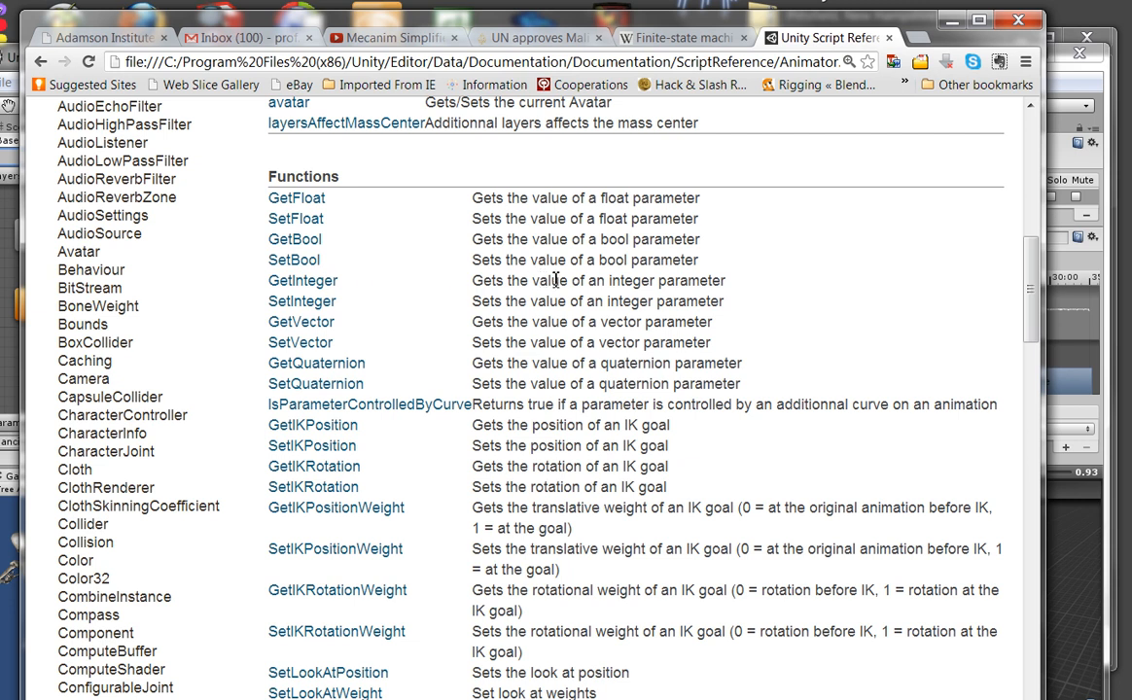
{"action": "mouse_move", "coordinate": [679, 268]}
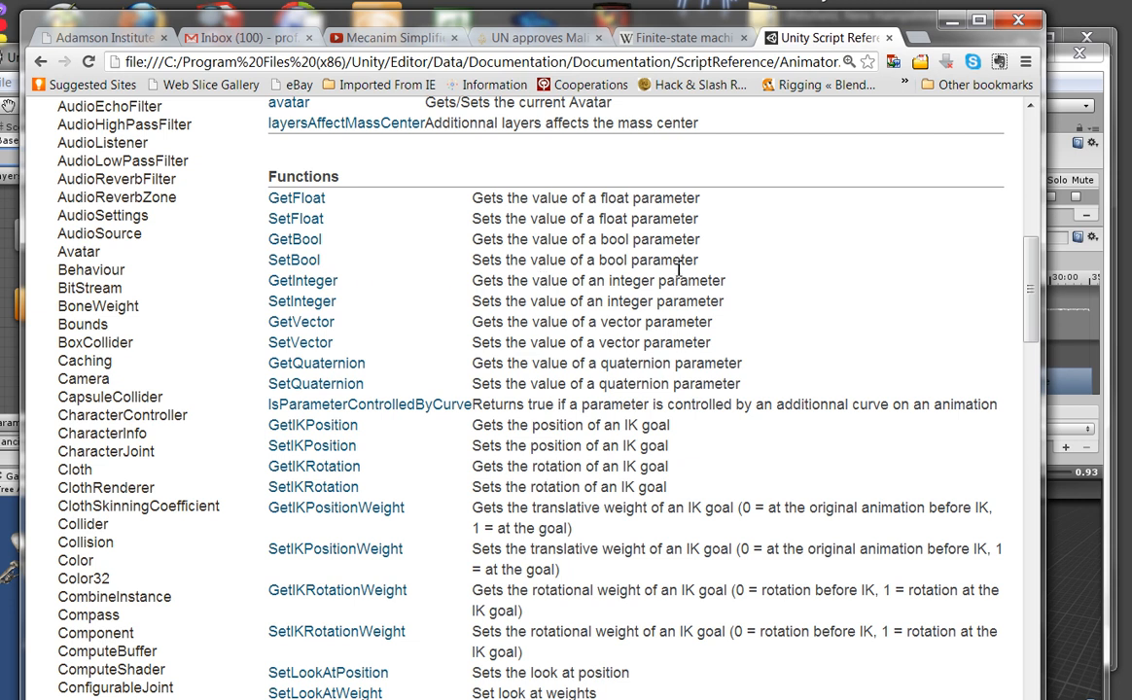
{"action": "mouse_move", "coordinate": [308, 275]}
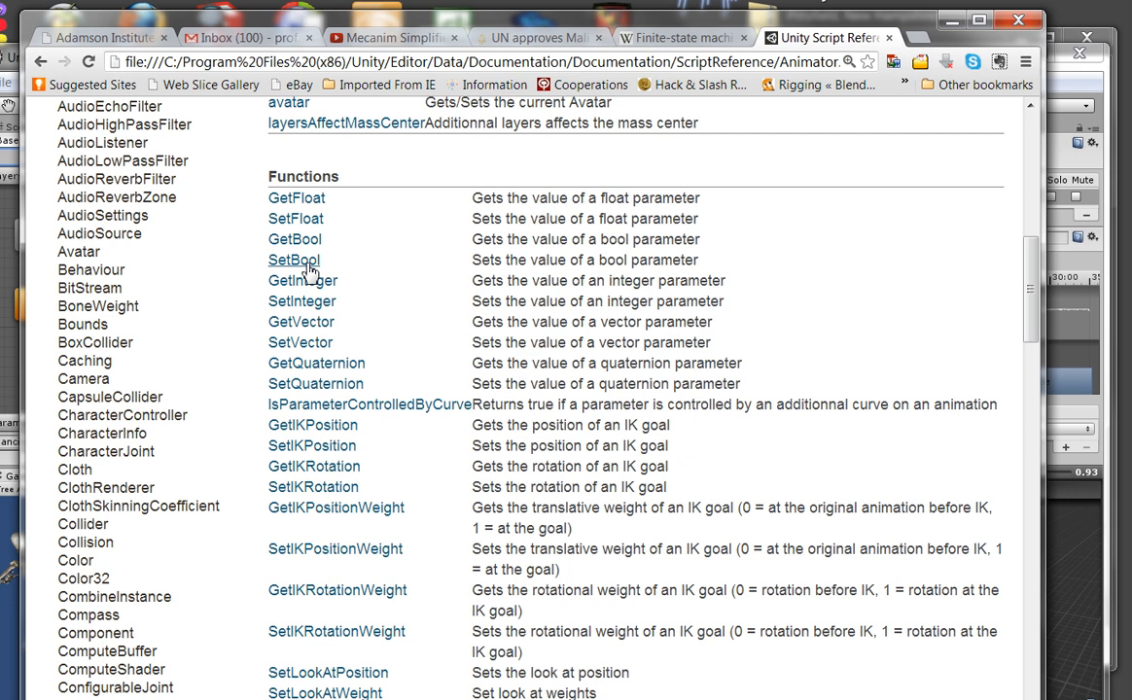
Open Animator.SetBool and scroll through its name and value parameters
{"action": "left_click", "coordinate": [294, 260]}
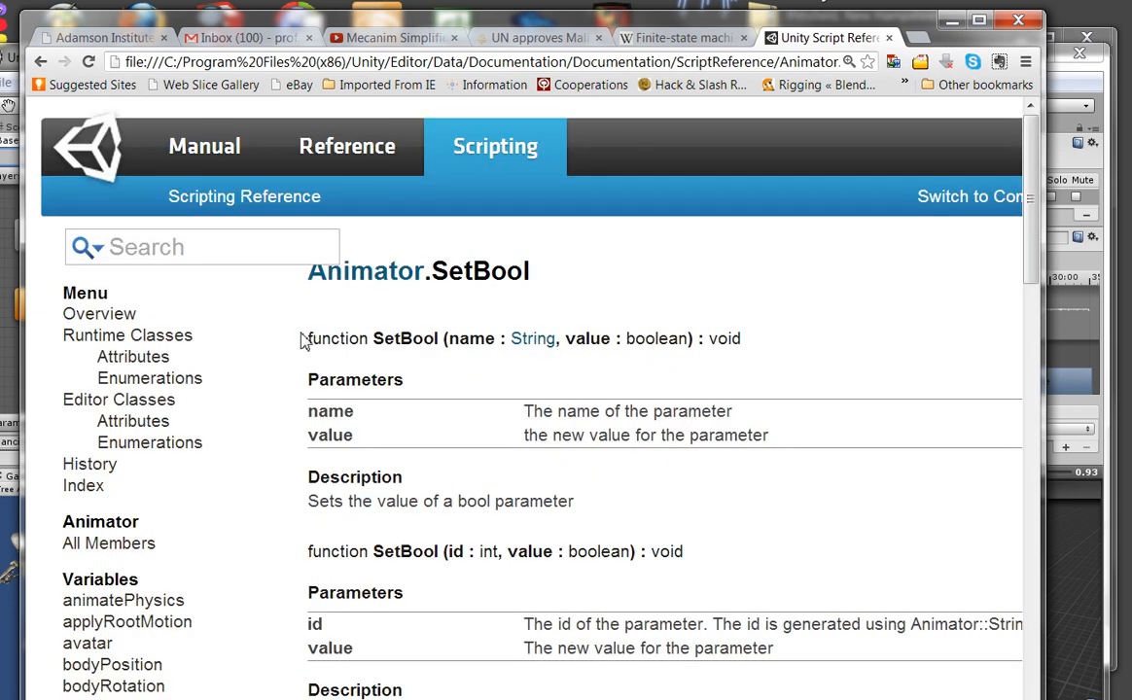
{"action": "scroll", "scroll_direction": "down", "scroll_amount": 3}
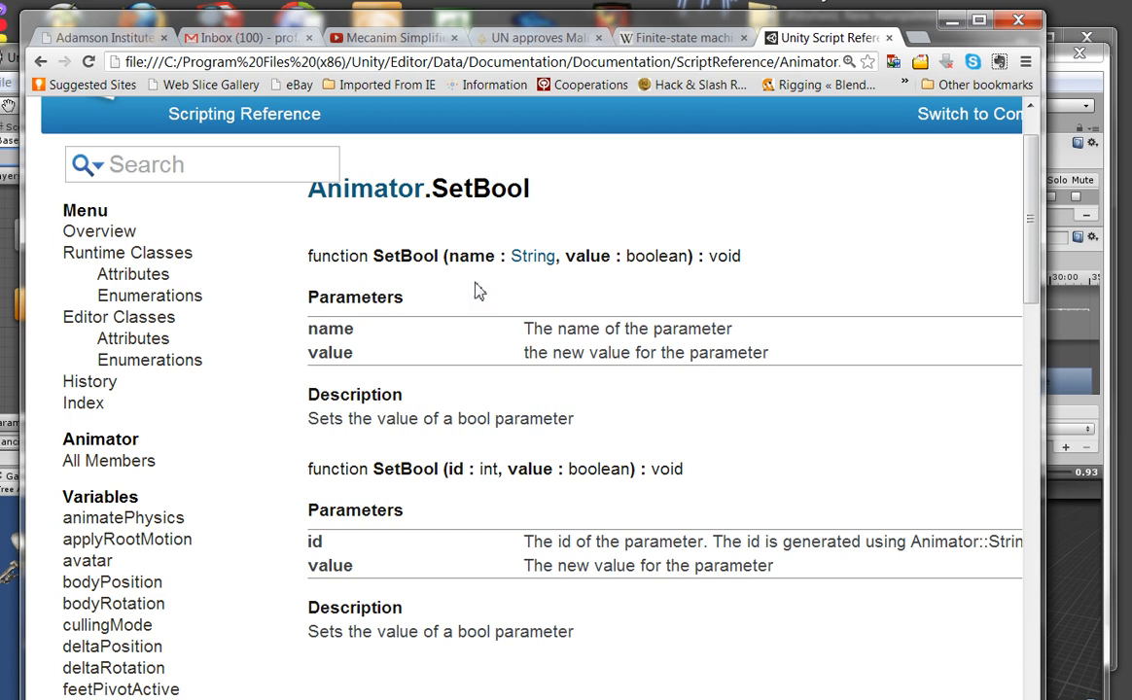
{"action": "mouse_move", "coordinate": [391, 263]}
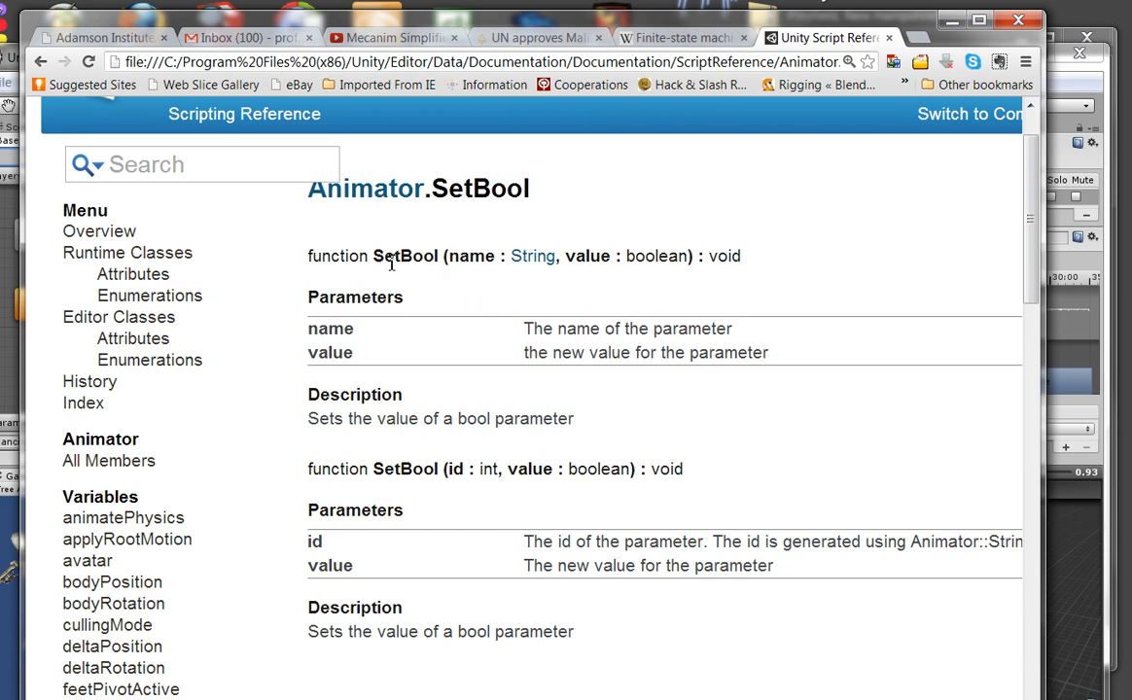
{"action": "mouse_move", "coordinate": [557, 266]}
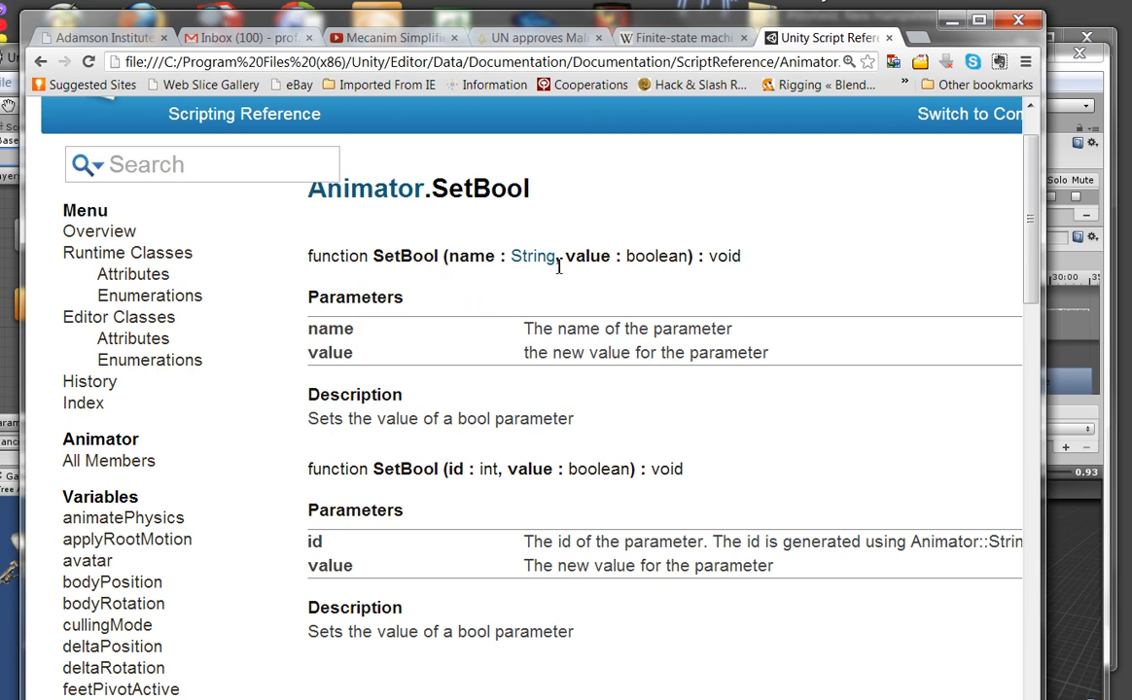
{"action": "mouse_move", "coordinate": [533, 256]}
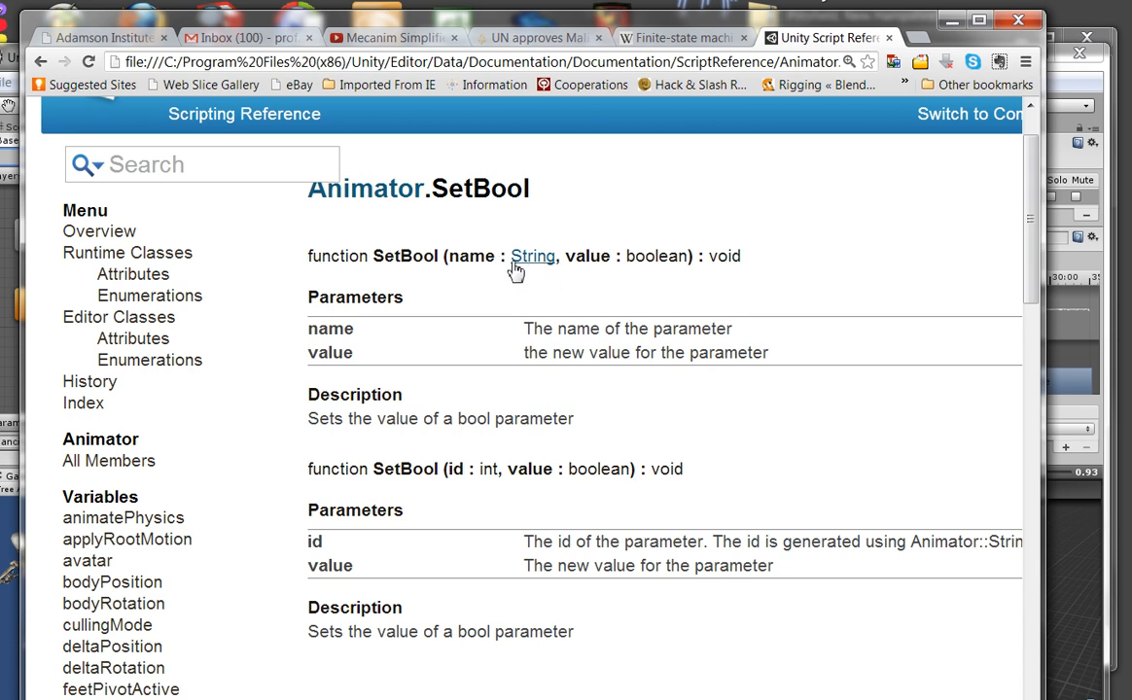
{"action": "mouse_move", "coordinate": [603, 258]}
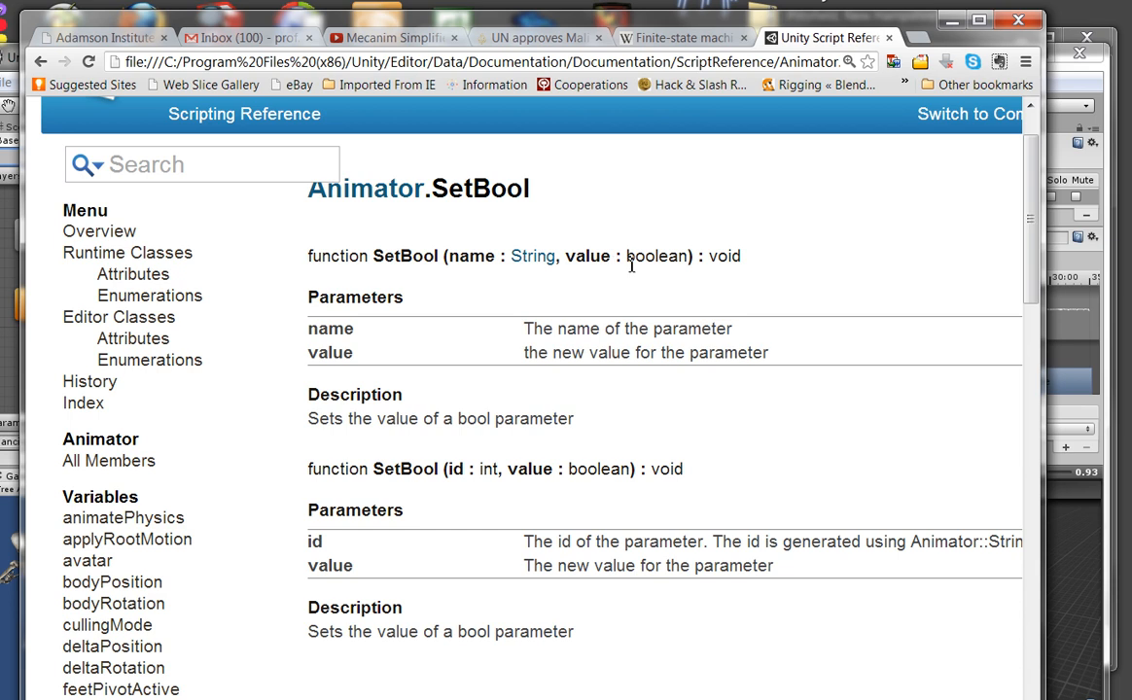
{"action": "mouse_move", "coordinate": [631, 302]}
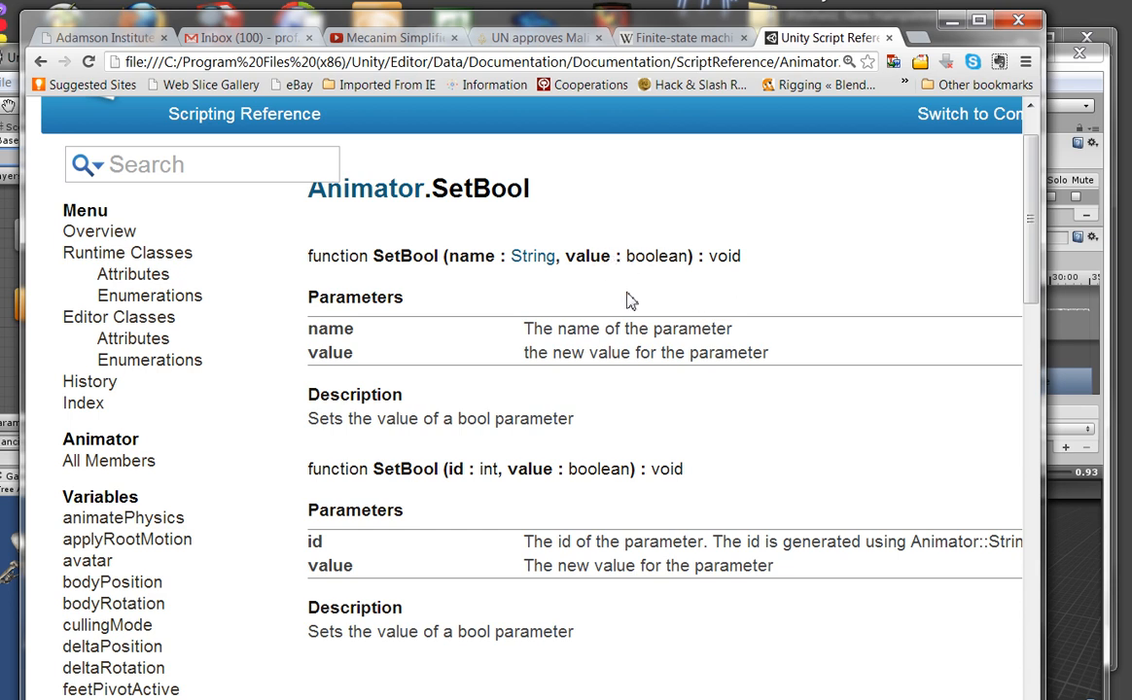
{"action": "mouse_move", "coordinate": [343, 460]}
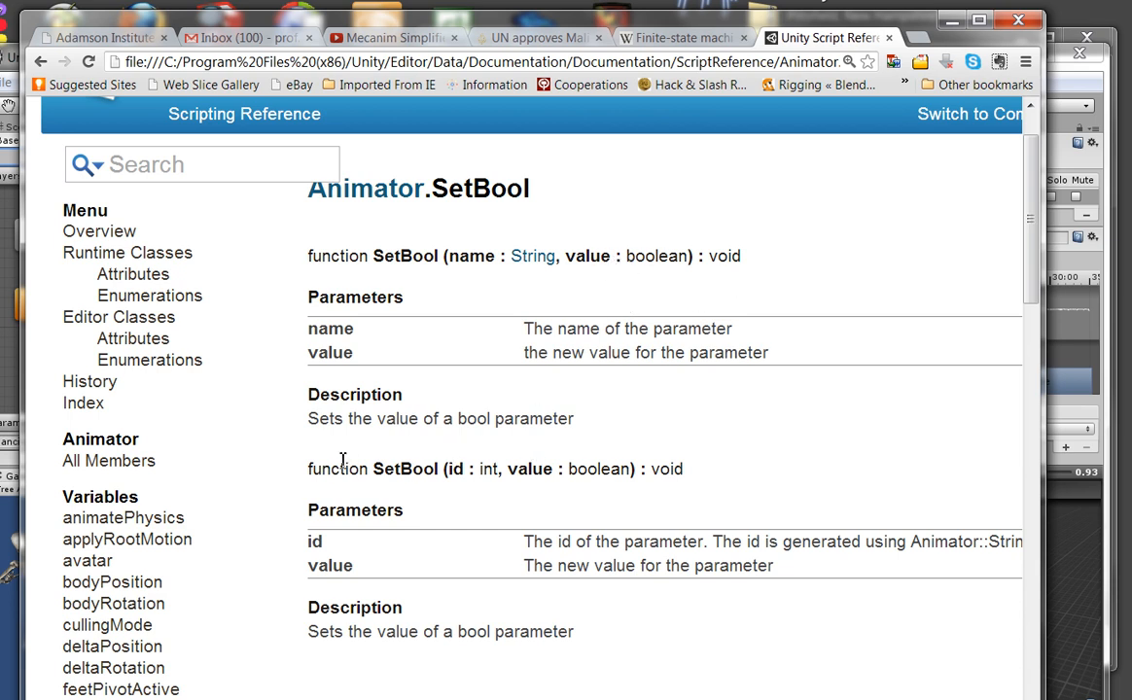
{"action": "mouse_move", "coordinate": [479, 410]}
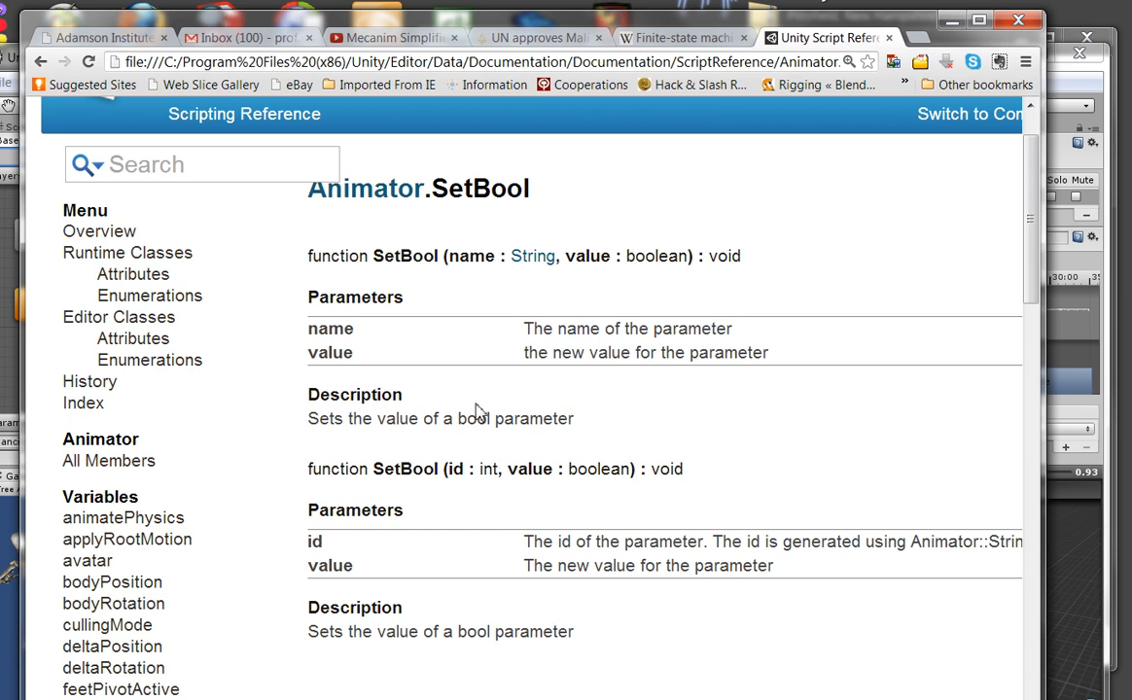
{"action": "mouse_move", "coordinate": [382, 231]}
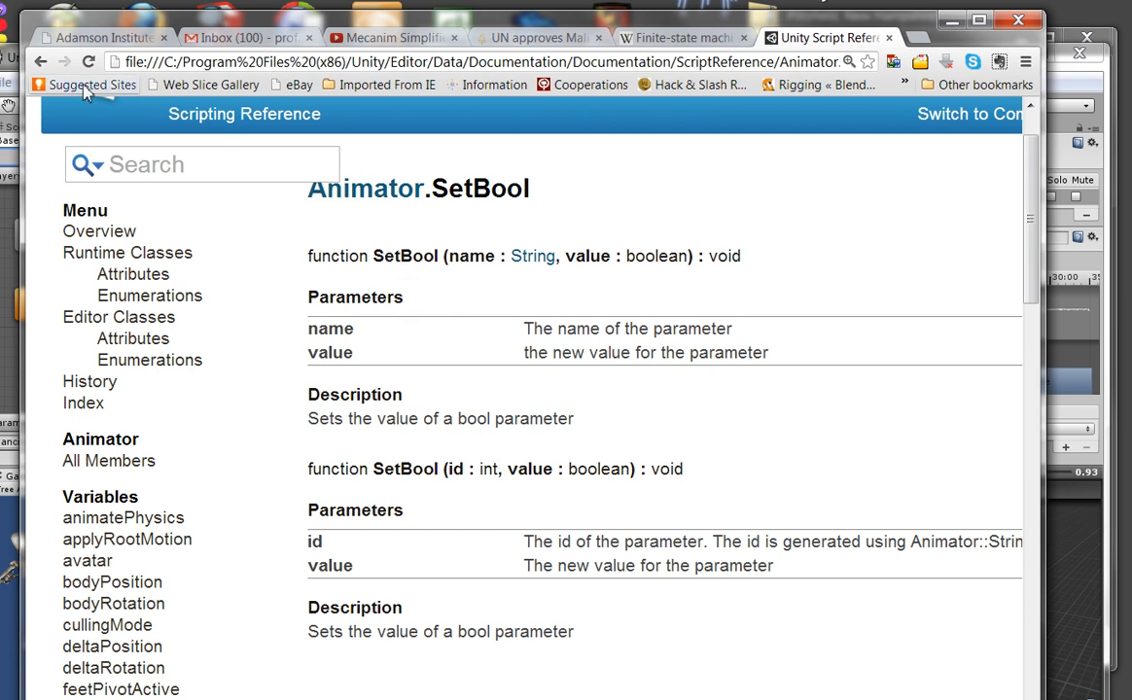
{"action": "mouse_move", "coordinate": [226, 34]}
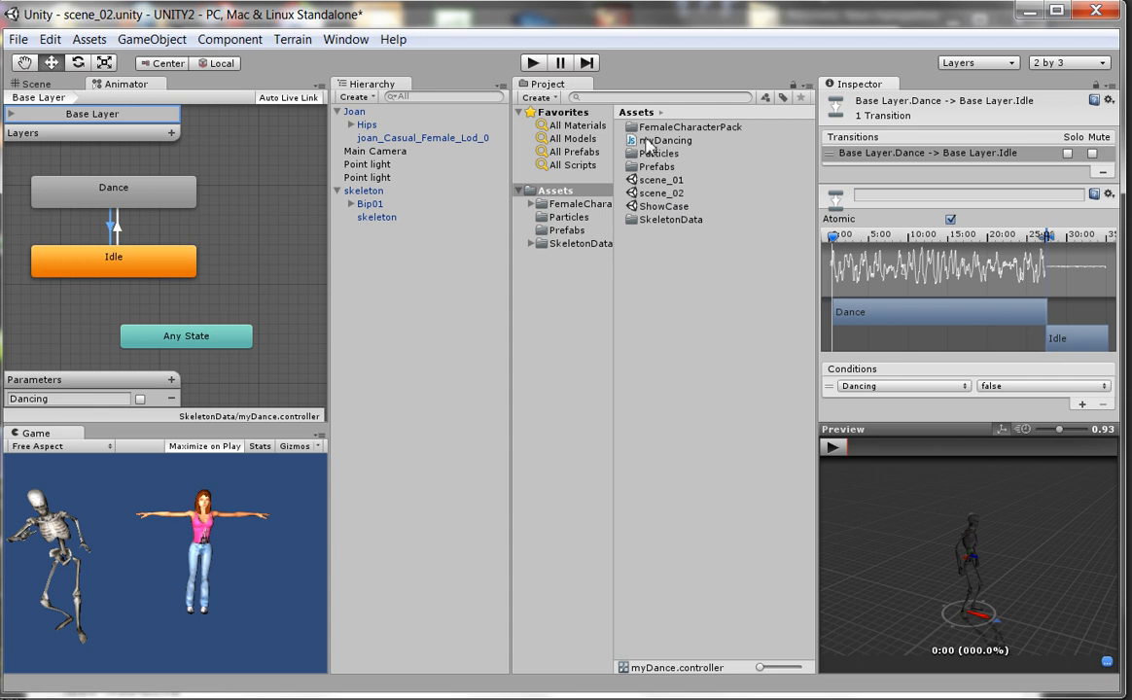
{"action": "mouse_move", "coordinate": [644, 147]}
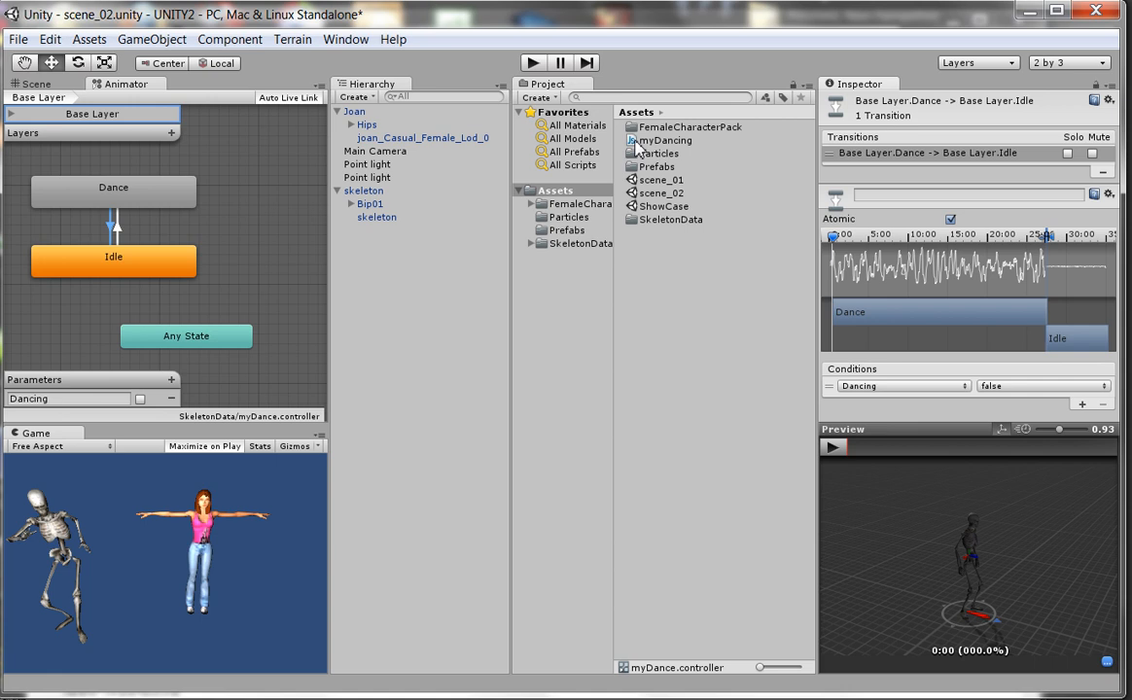
Open myDancing in MonoDevelop and highlight the SetBool call and key 2 condition
{"action": "left_click", "coordinate": [666, 140]}
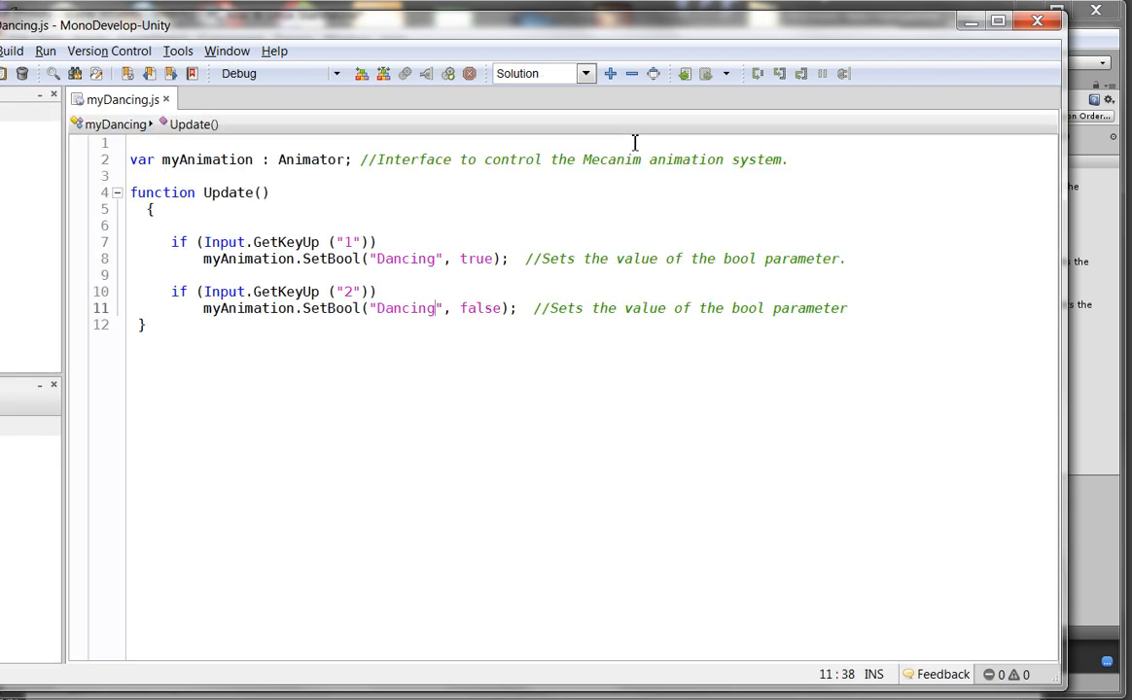
{"action": "mouse_move", "coordinate": [540, 203]}
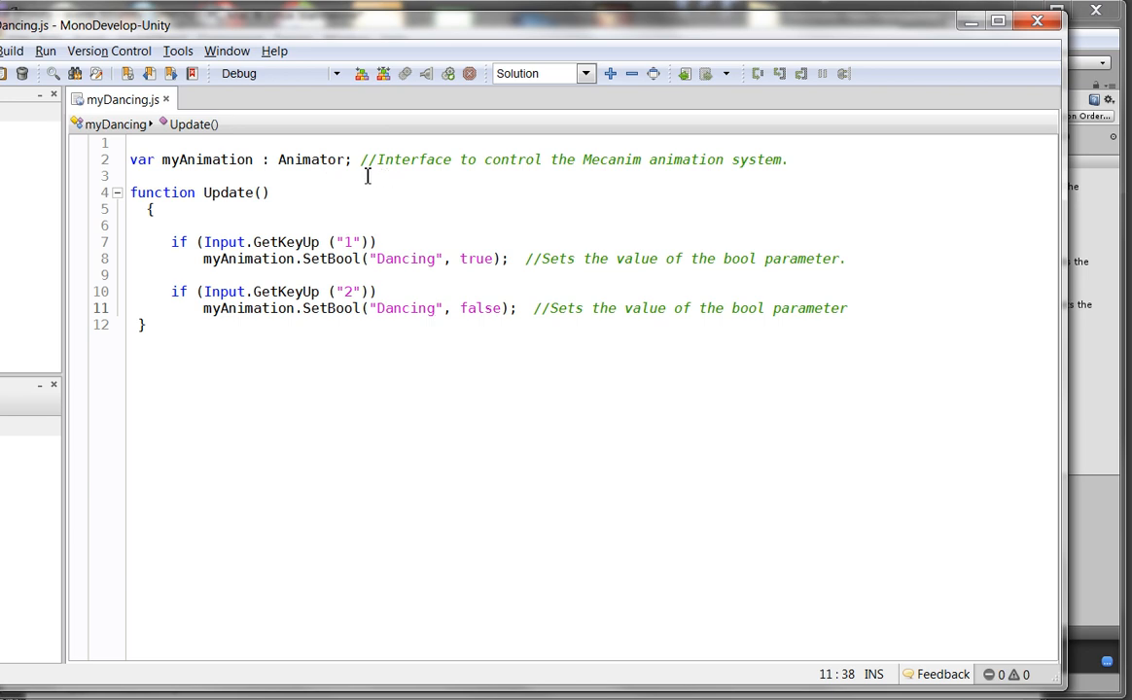
{"action": "mouse_move", "coordinate": [600, 181]}
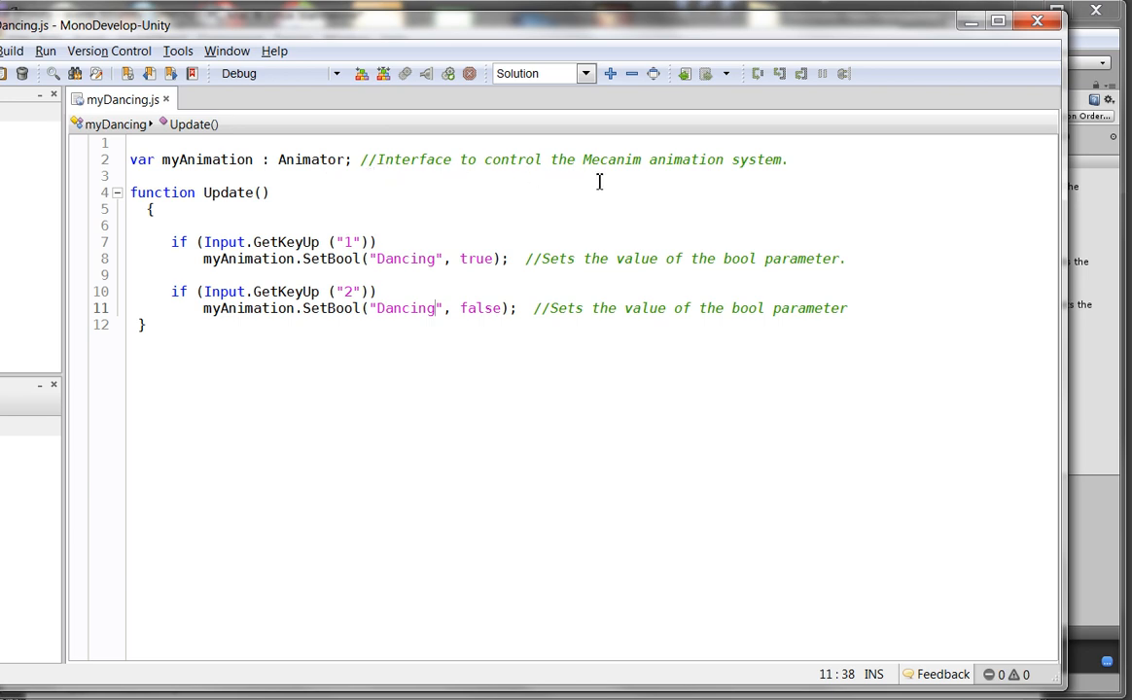
{"action": "mouse_move", "coordinate": [738, 181]}
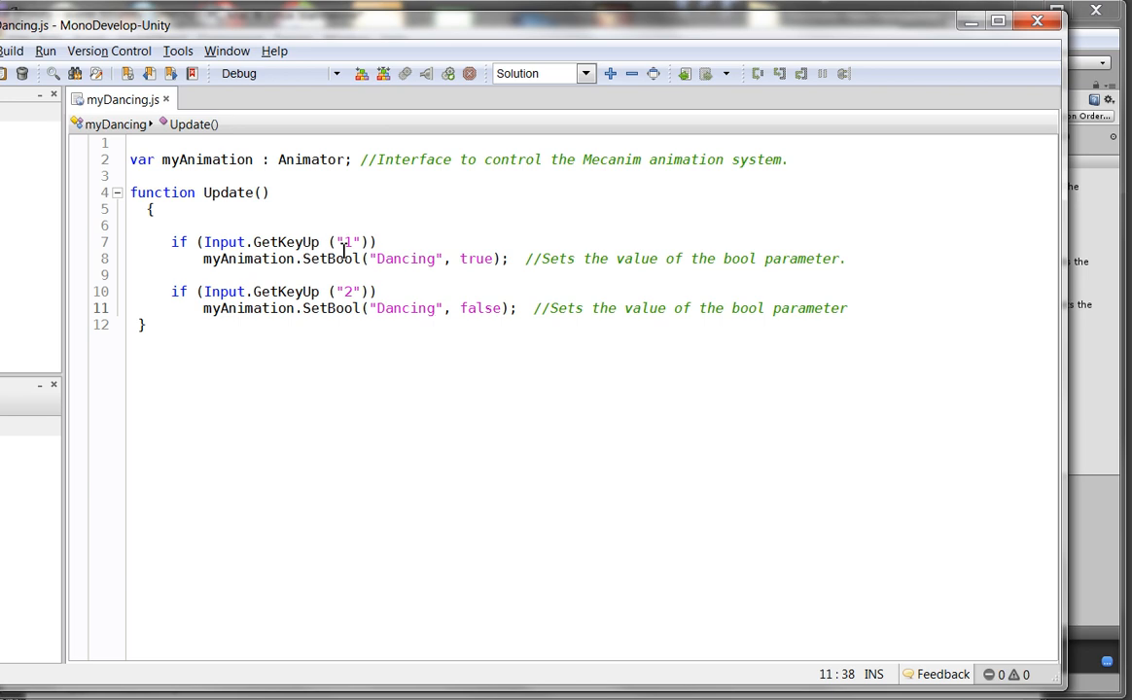
{"action": "mouse_move", "coordinate": [318, 266]}
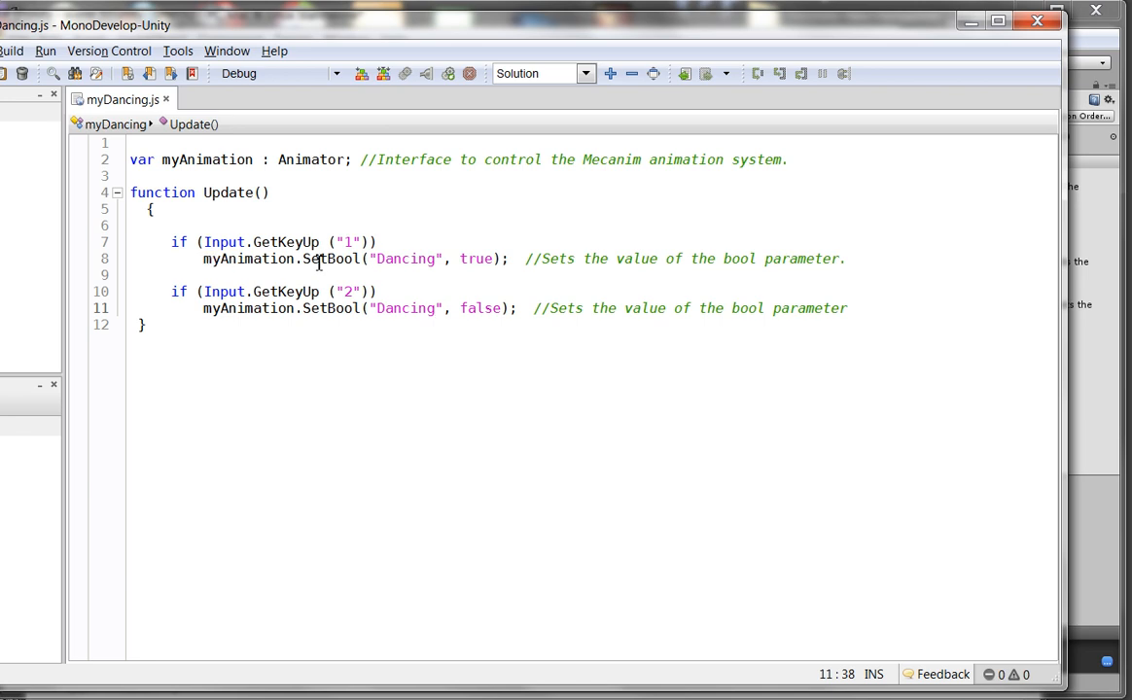
{"action": "double_click", "coordinate": [314, 259]}
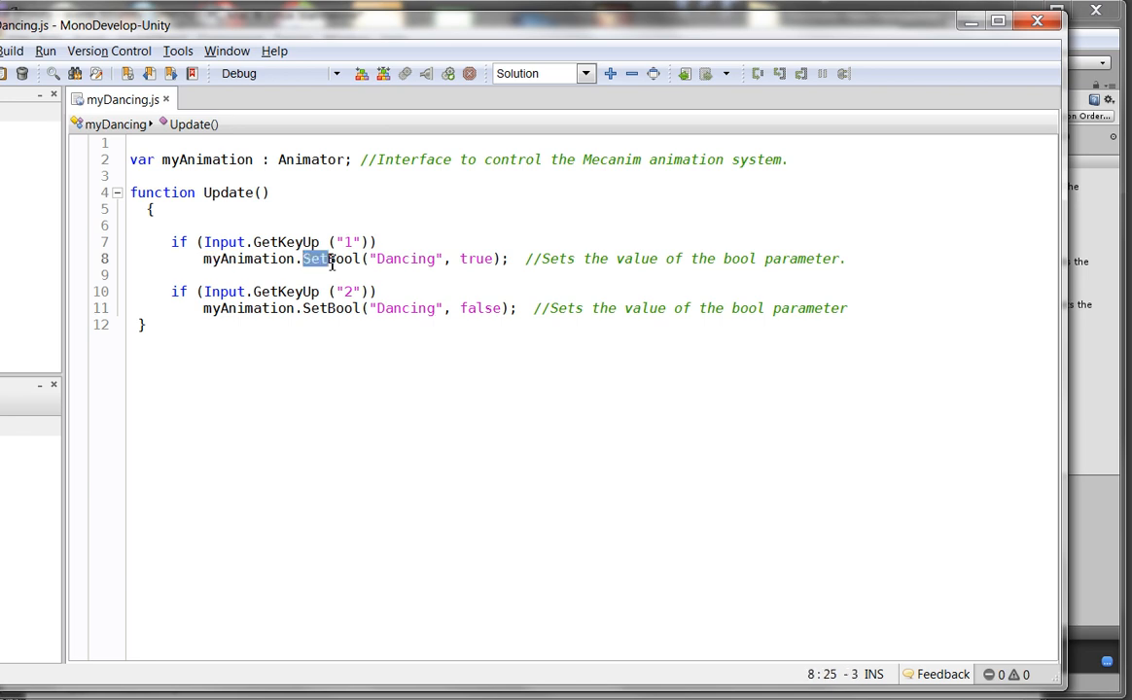
{"action": "left_click_drag", "start_coordinate": [302, 259], "coordinate": [452, 259]}
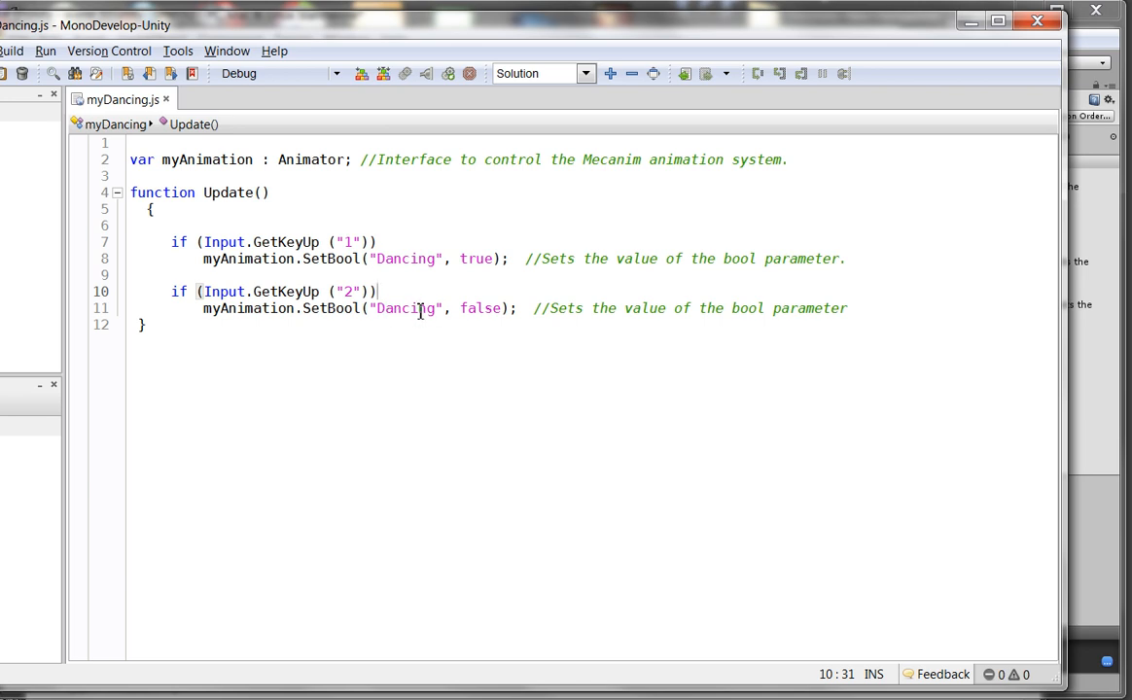
{"action": "left_click", "coordinate": [506, 309]}
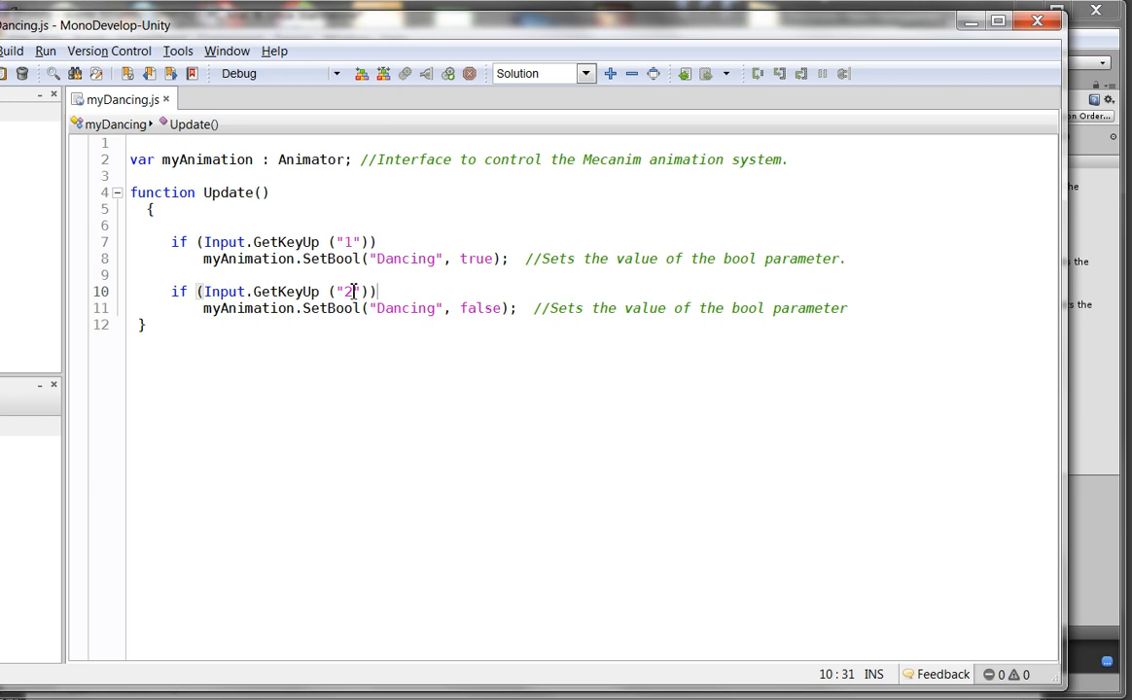
{"action": "mouse_move", "coordinate": [348, 145]}
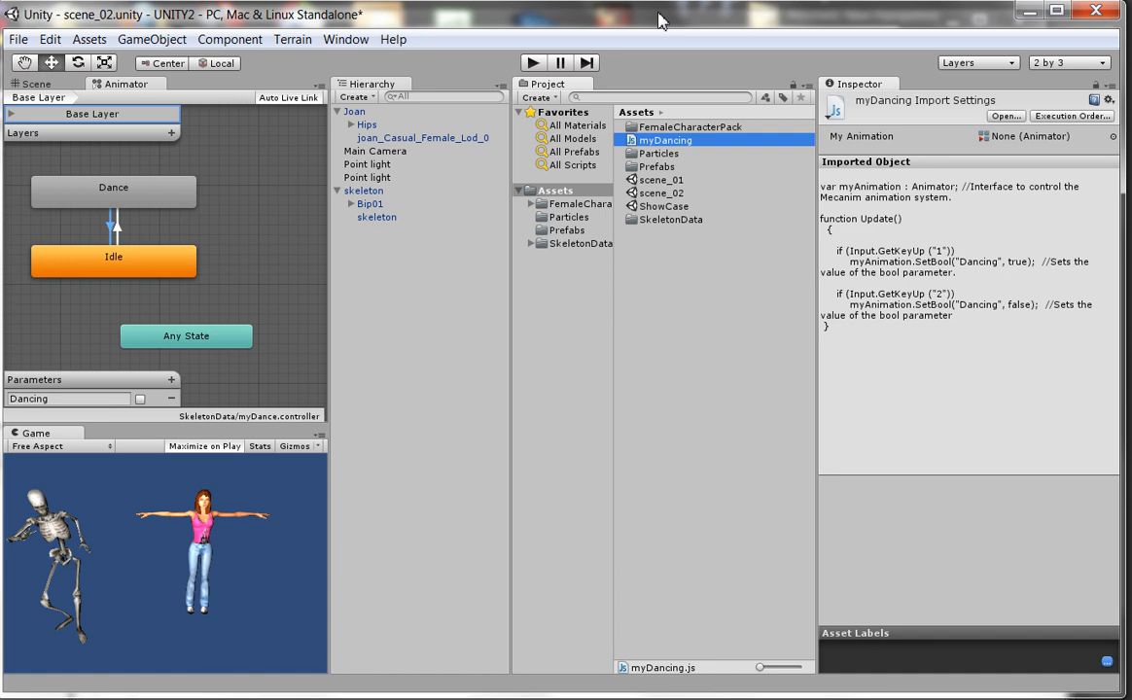
{"action": "mouse_move", "coordinate": [671, 139]}
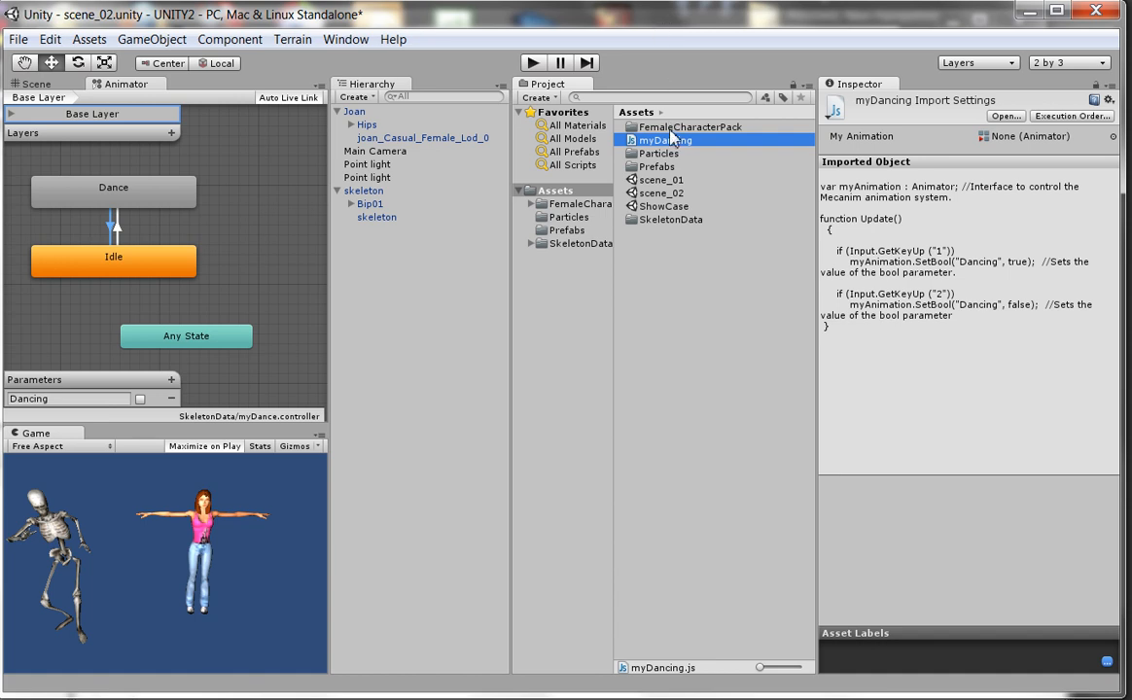
{"action": "mouse_move", "coordinate": [633, 147]}
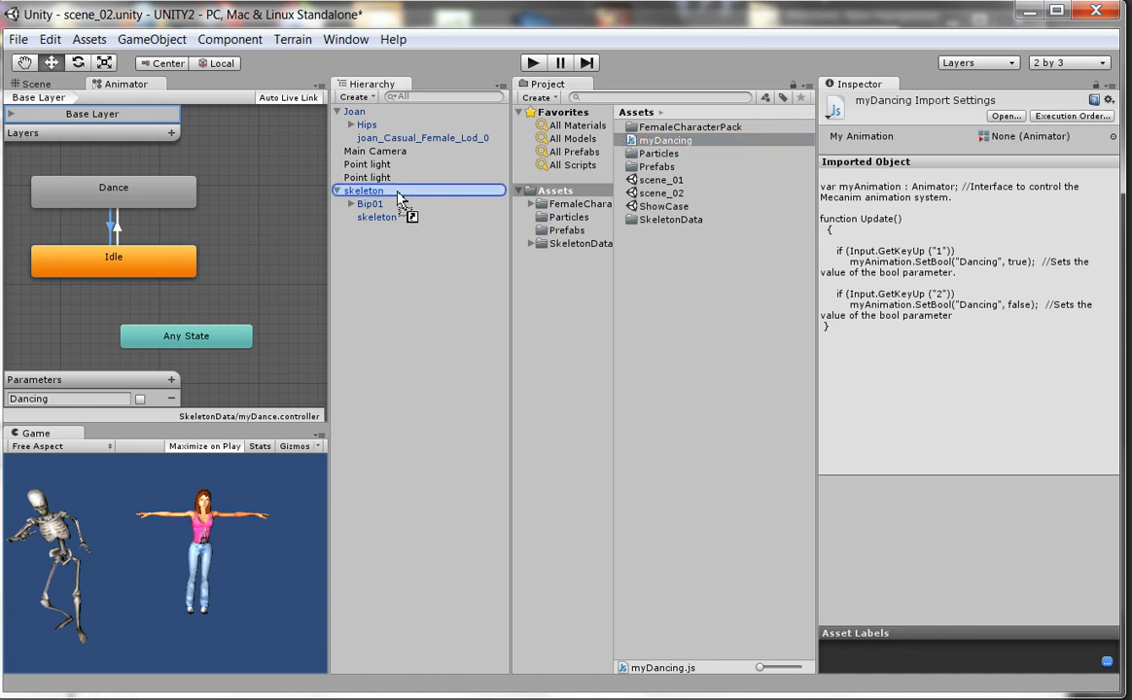
Attach myDancing to skeleton and set My Animation to skeleton's Animator
{"action": "left_click", "coordinate": [351, 191]}
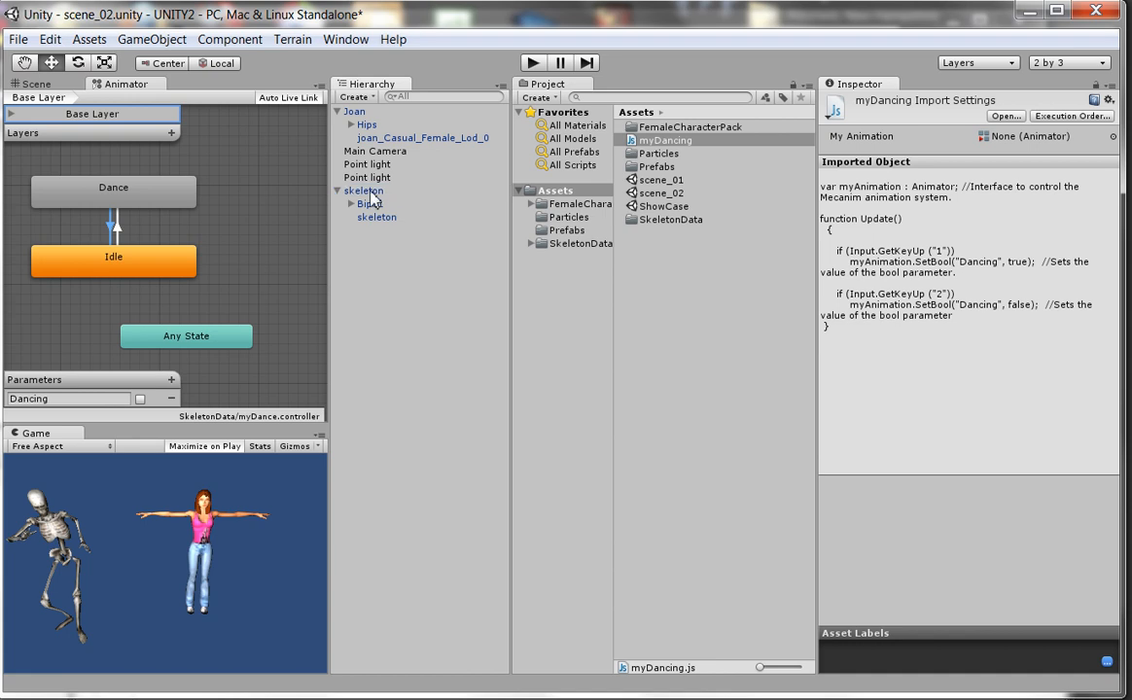
{"action": "left_click", "coordinate": [364, 191]}
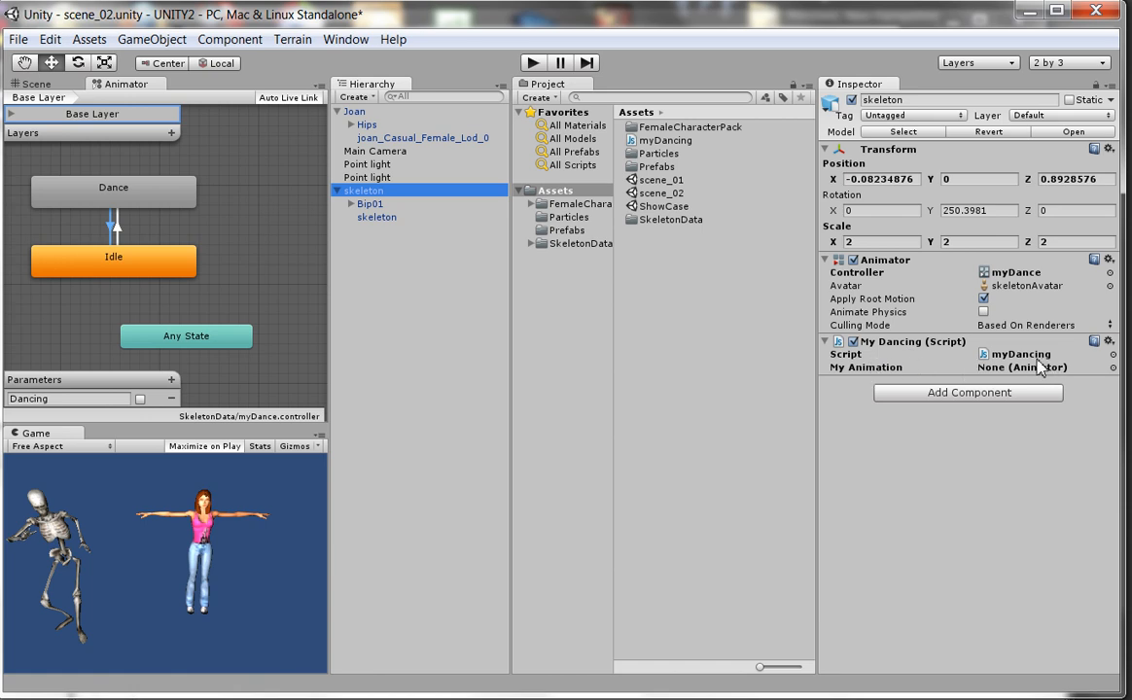
{"action": "mouse_move", "coordinate": [876, 378]}
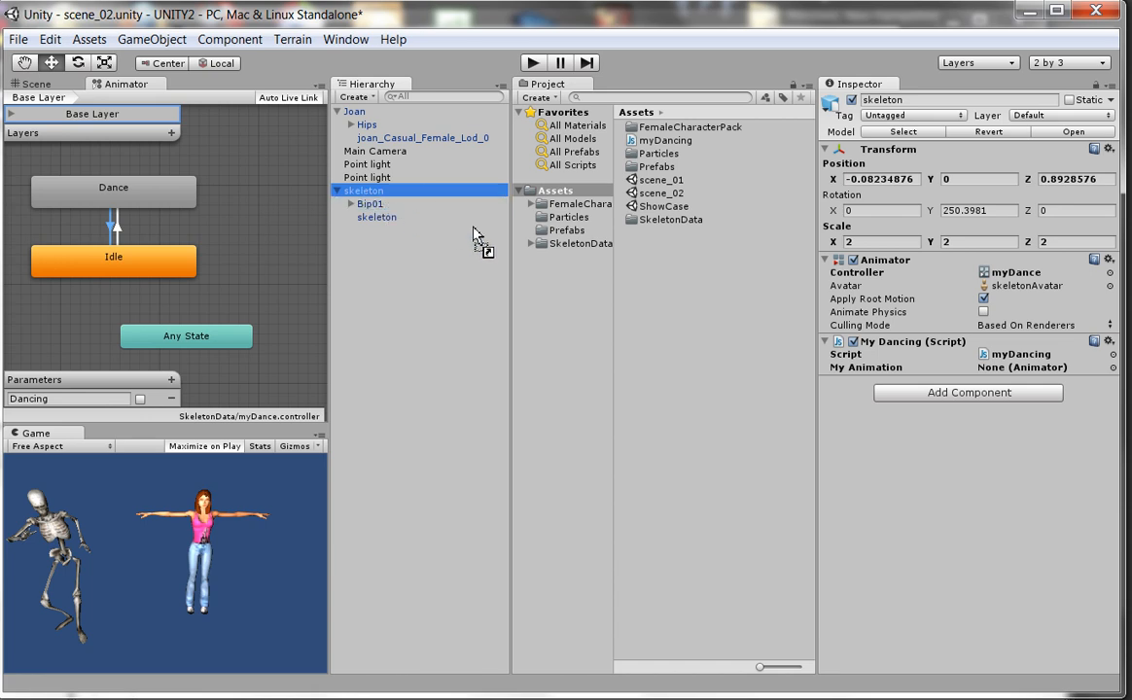
{"action": "left_click", "coordinate": [1046, 368]}
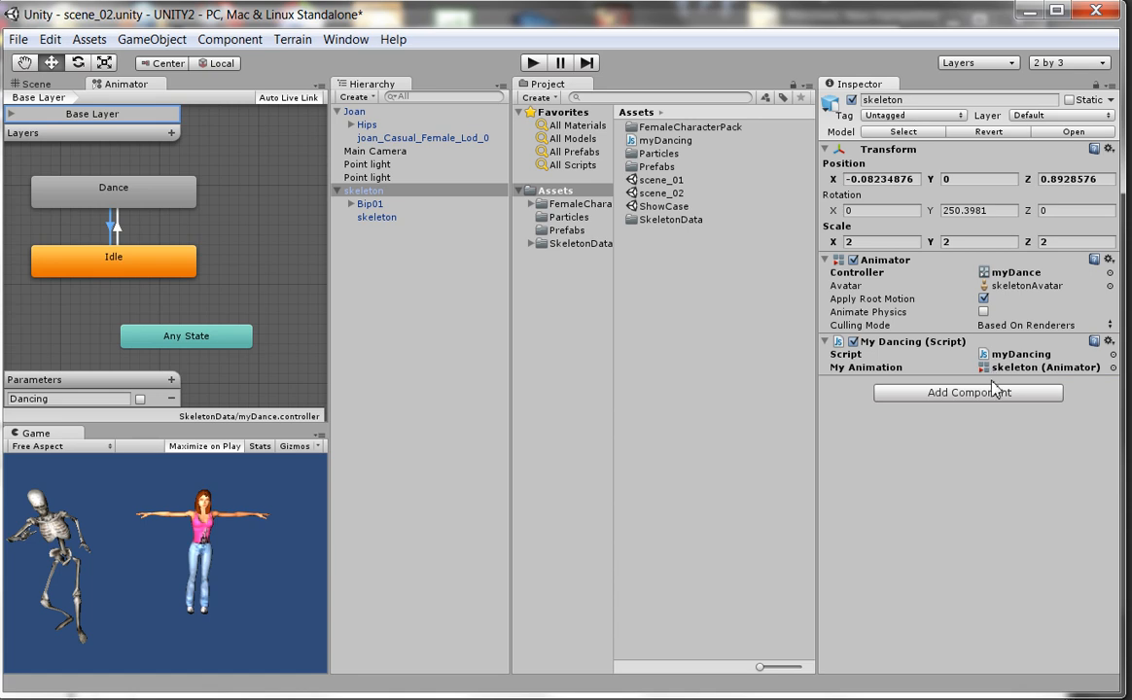
{"action": "left_click", "coordinate": [1113, 368]}
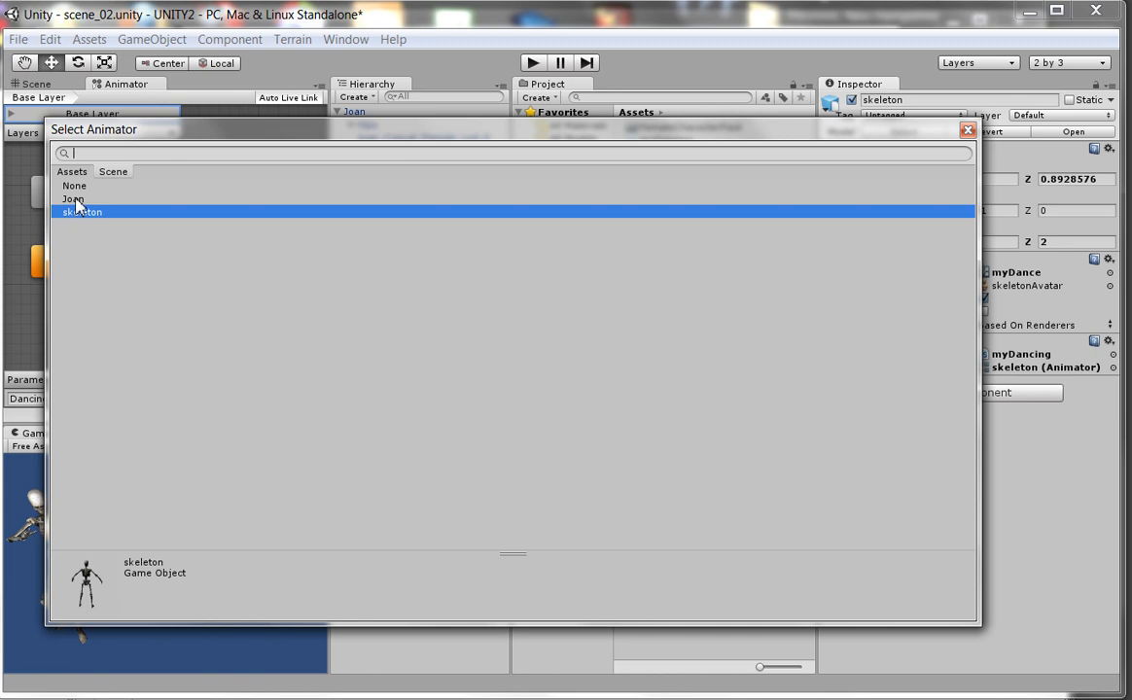
{"action": "mouse_move", "coordinate": [982, 141]}
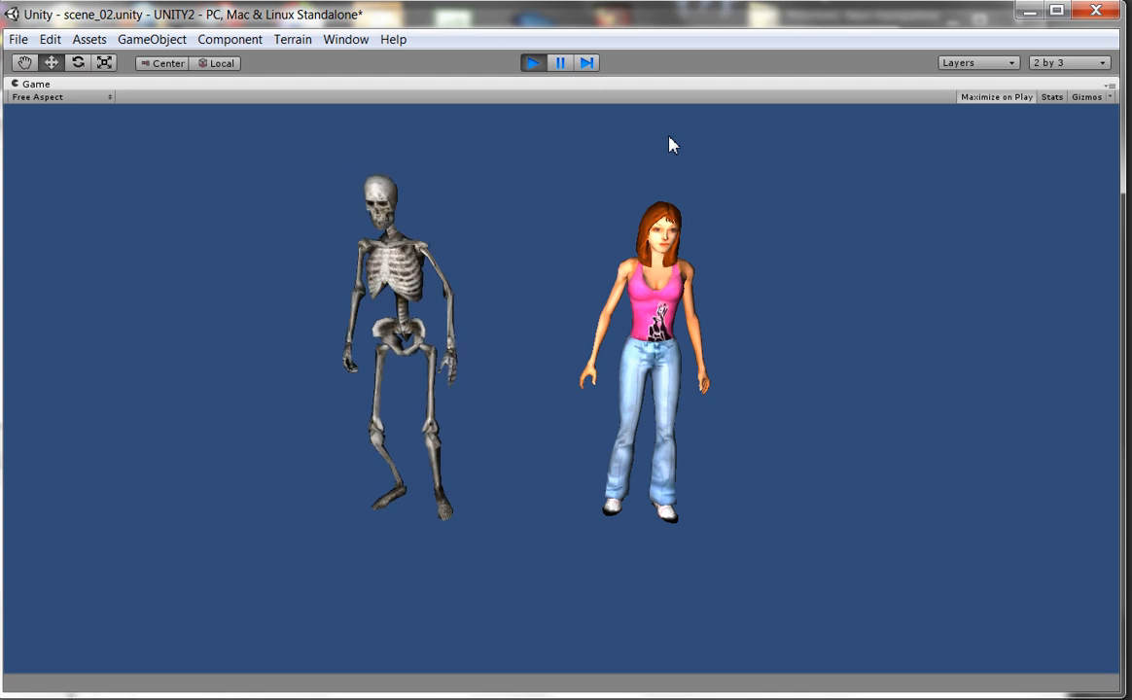
{"action": "mouse_move", "coordinate": [622, 135]}
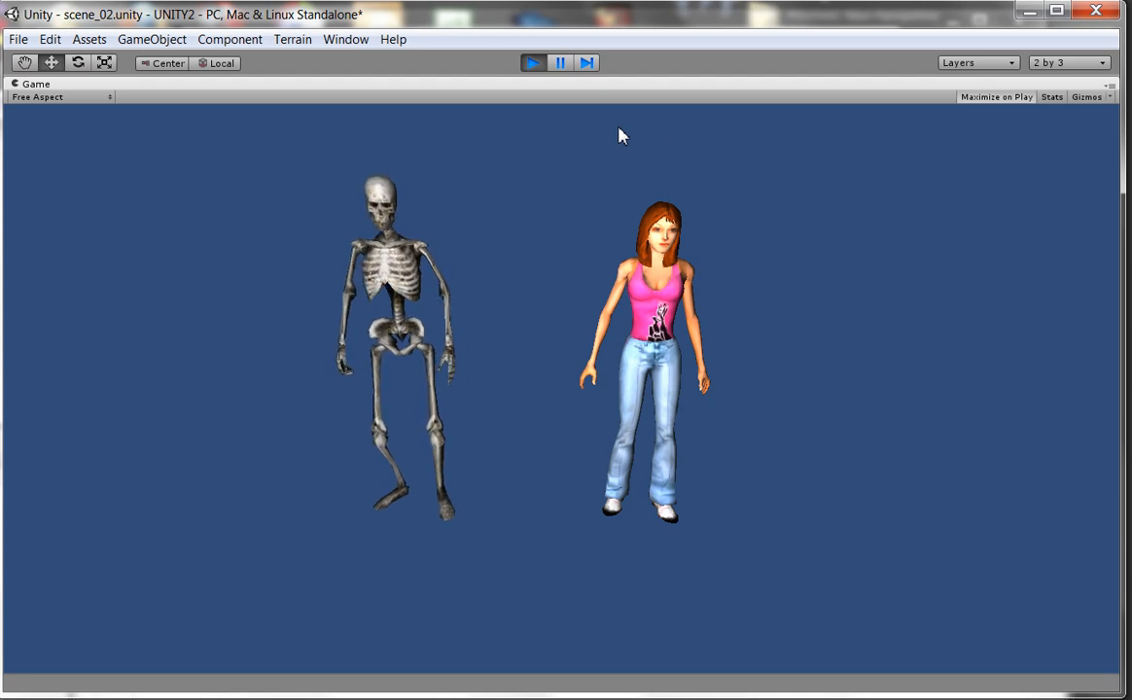
{"action": "left_click", "coordinate": [534, 62]}
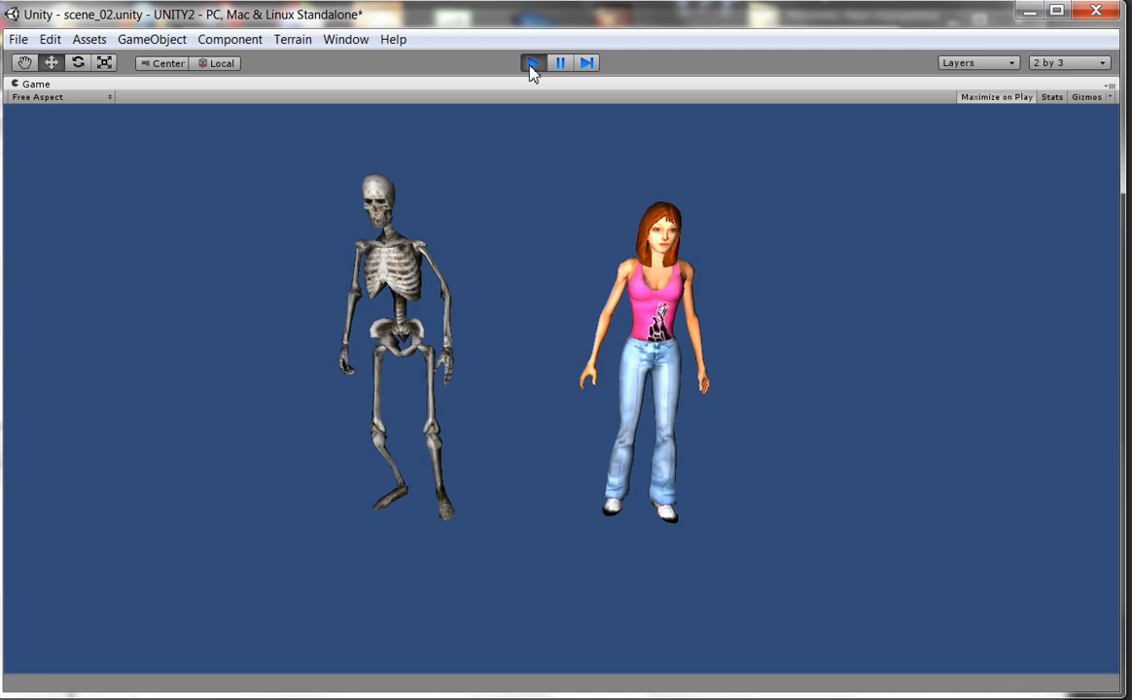
{"action": "left_click", "coordinate": [532, 62]}
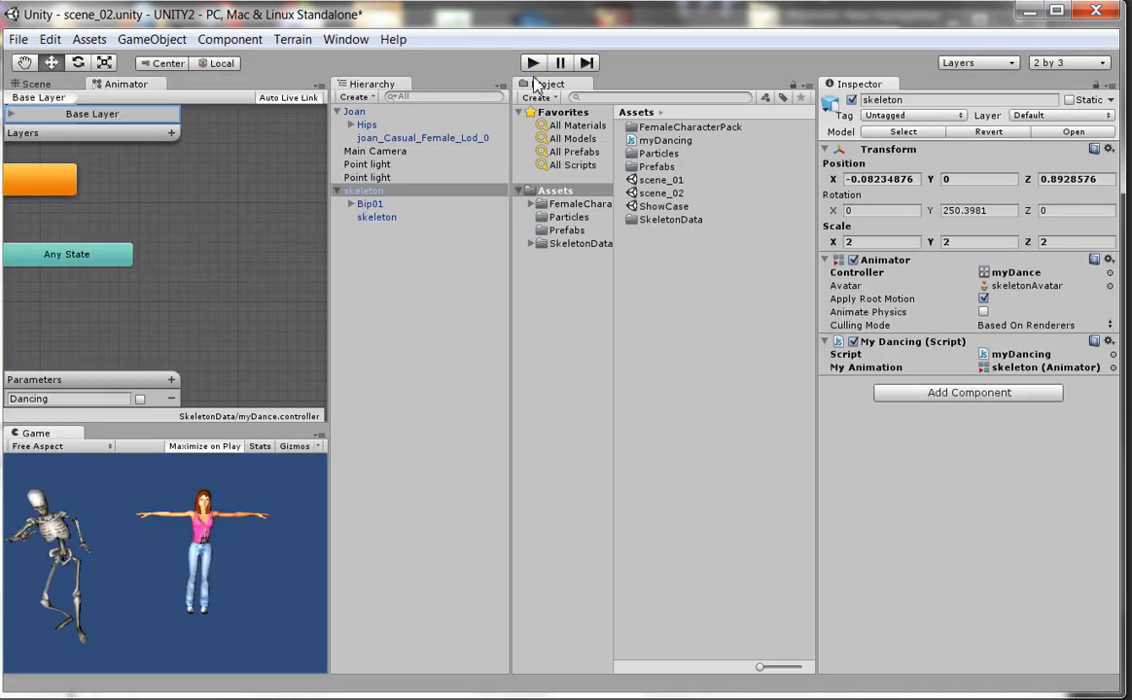
{"action": "mouse_move", "coordinate": [657, 152]}
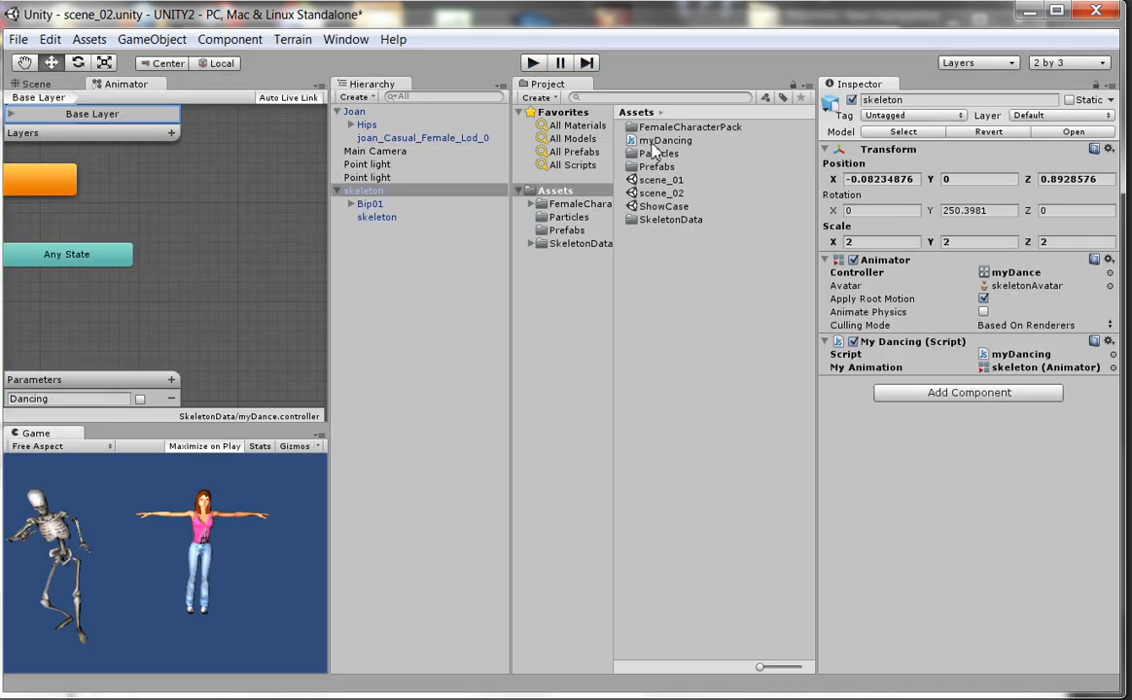
Attach myDancing to Joan, link My Animation to Joan's Animator, and enter Play mode
{"action": "left_click", "coordinate": [665, 140]}
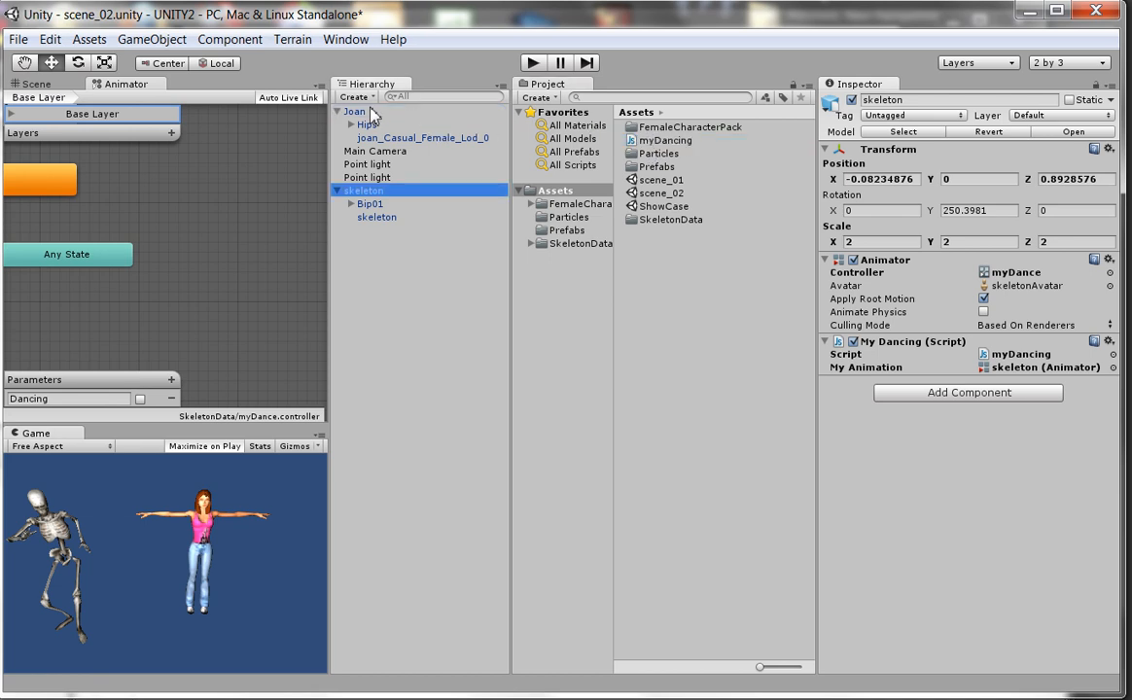
{"action": "left_click", "coordinate": [355, 111]}
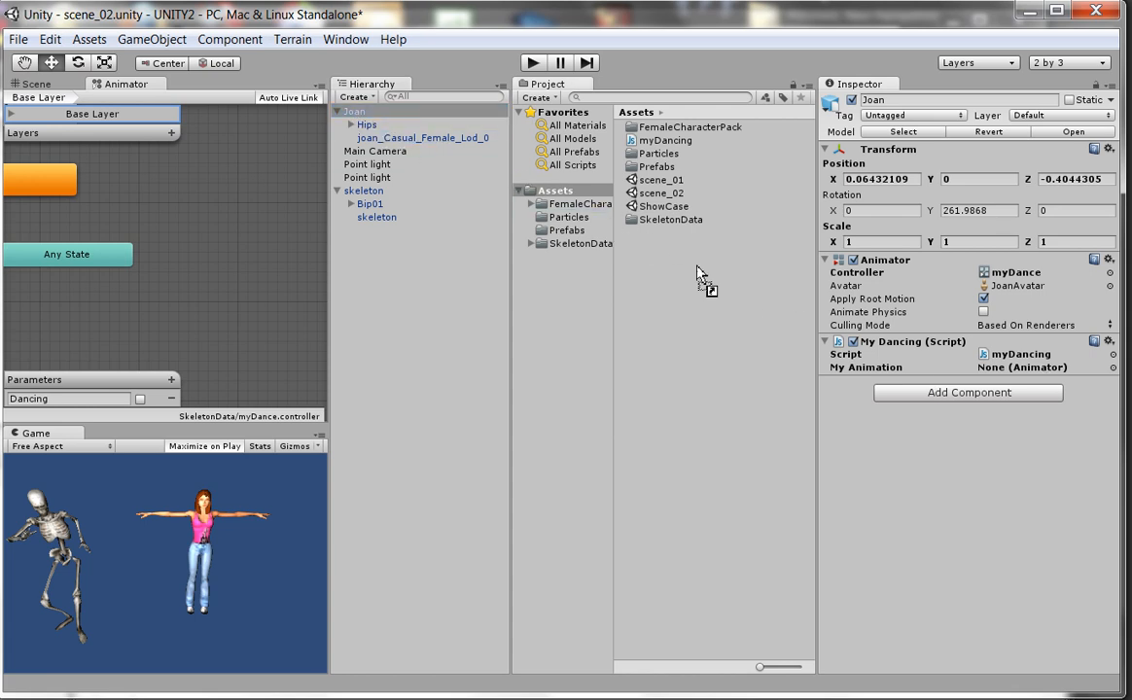
{"action": "left_click", "coordinate": [1046, 367]}
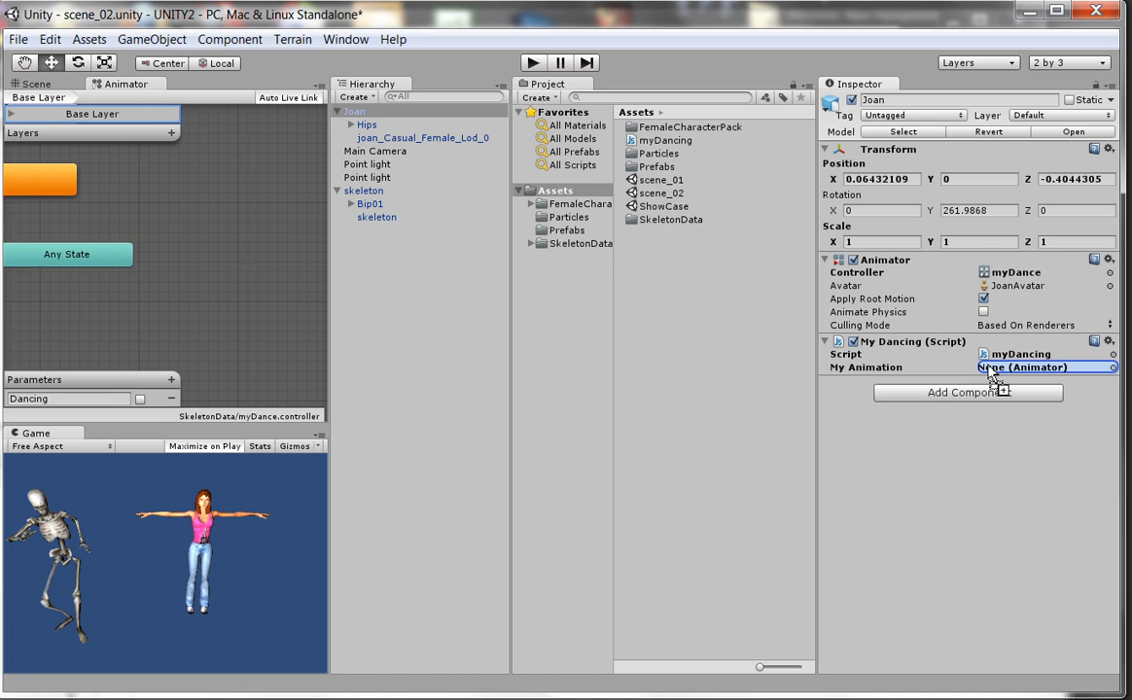
{"action": "left_click", "coordinate": [1046, 367]}
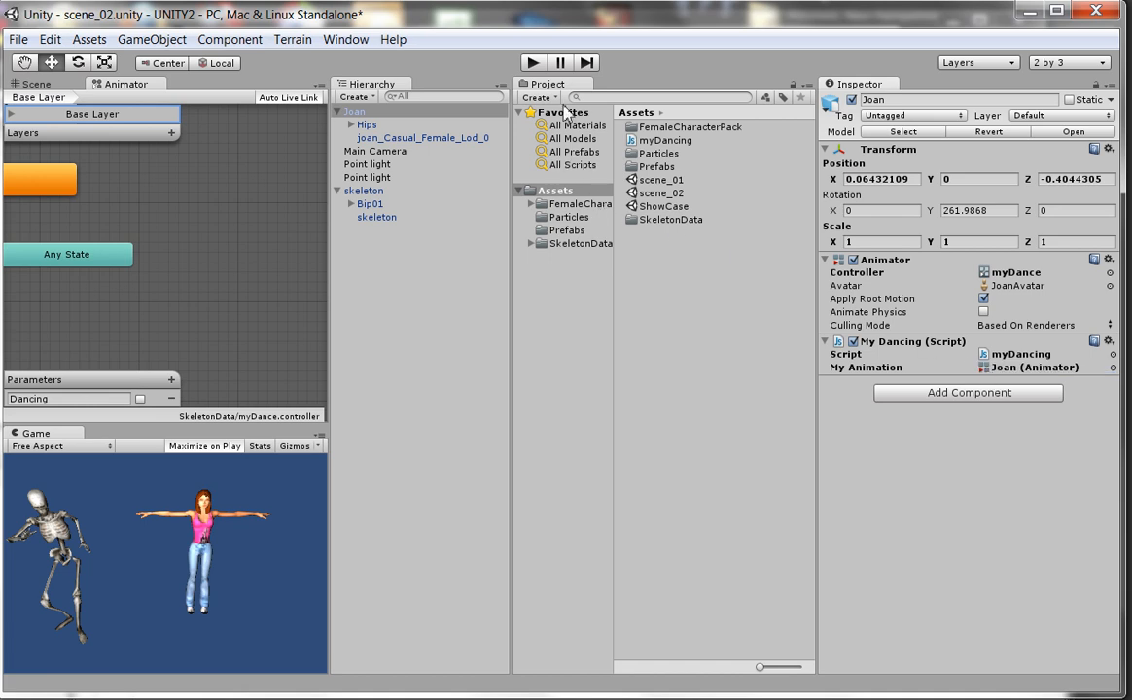
{"action": "left_click", "coordinate": [532, 62]}
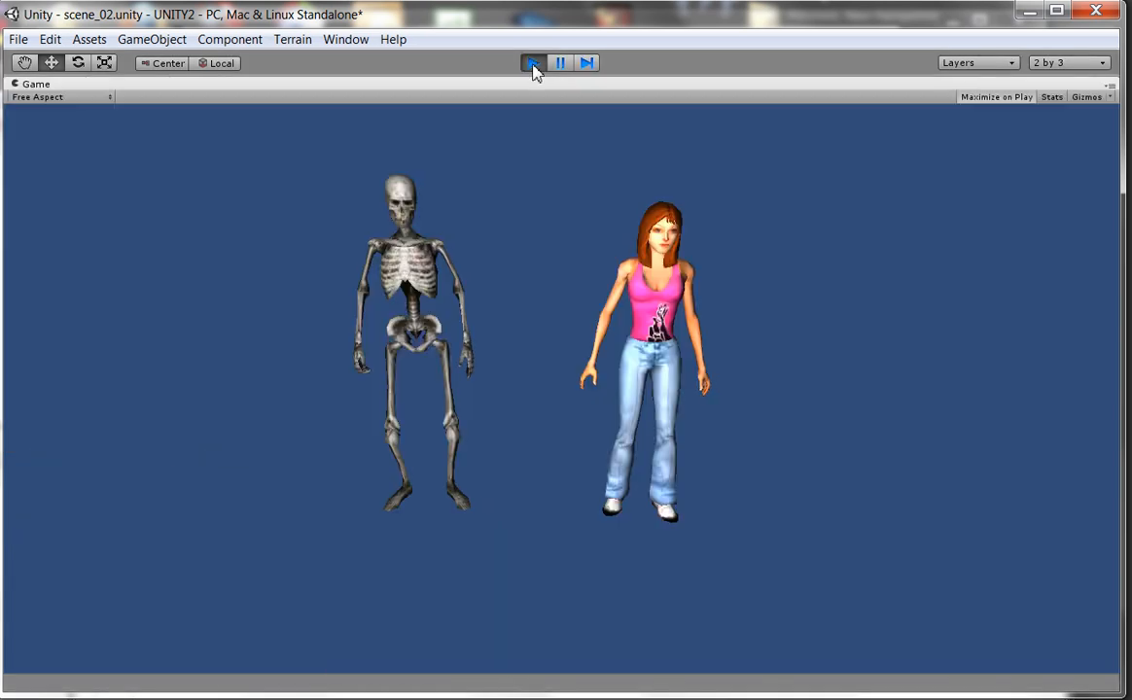
{"action": "left_click", "coordinate": [534, 62]}
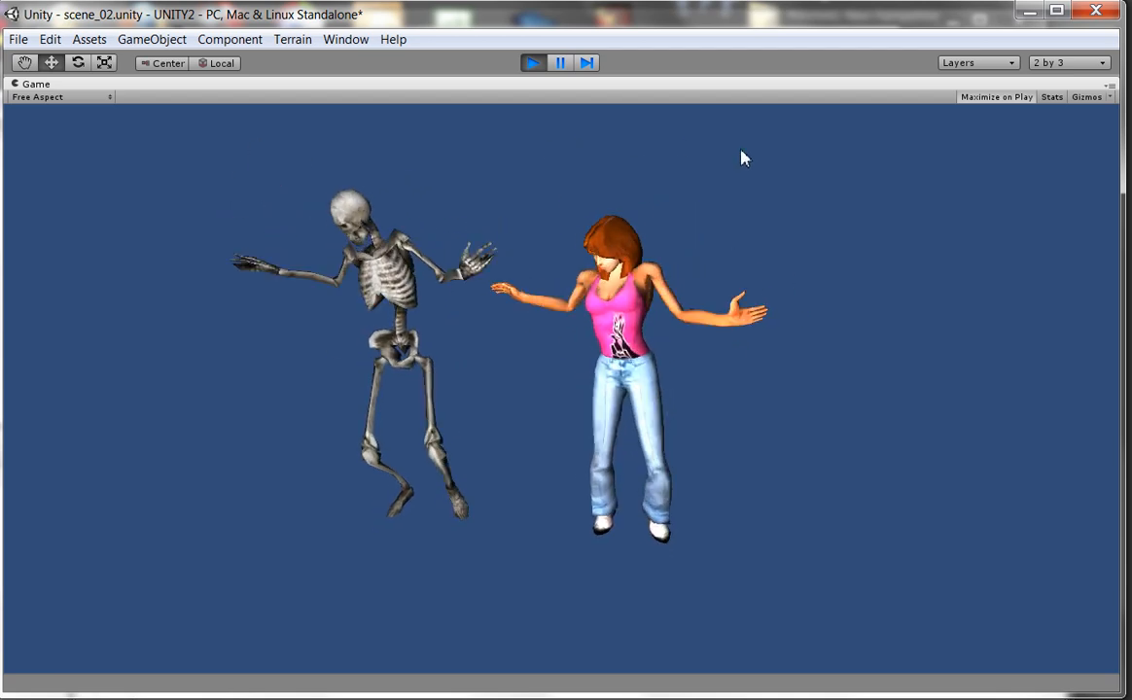
{"action": "mouse_move", "coordinate": [788, 156]}
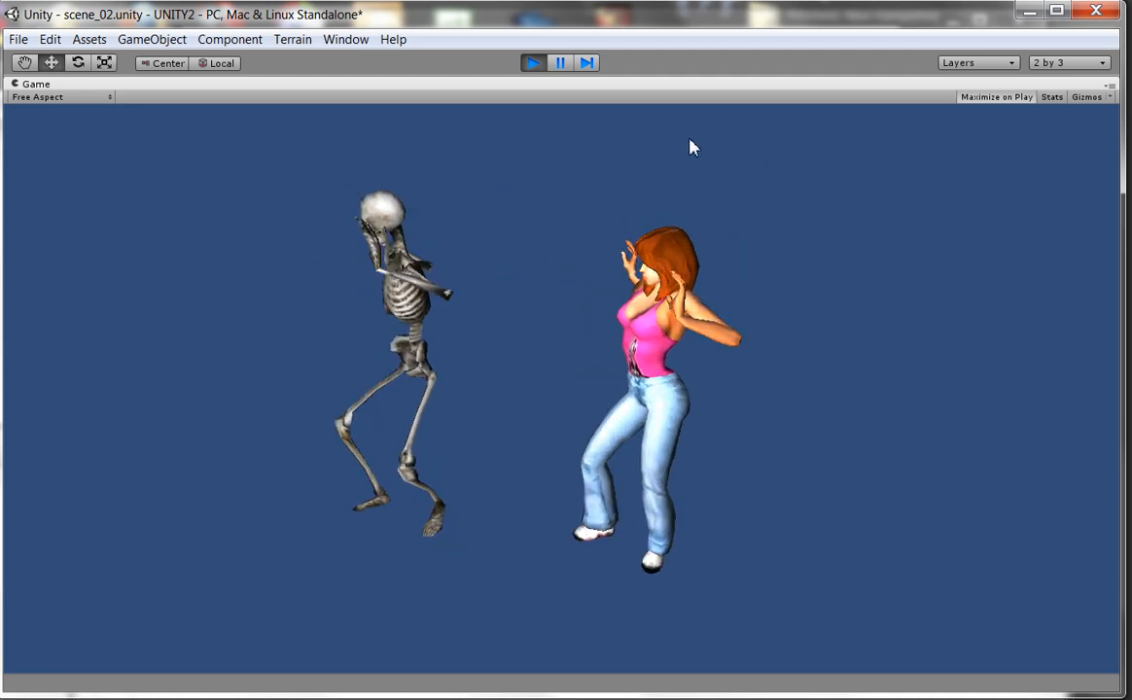
{"action": "left_click", "coordinate": [532, 62]}
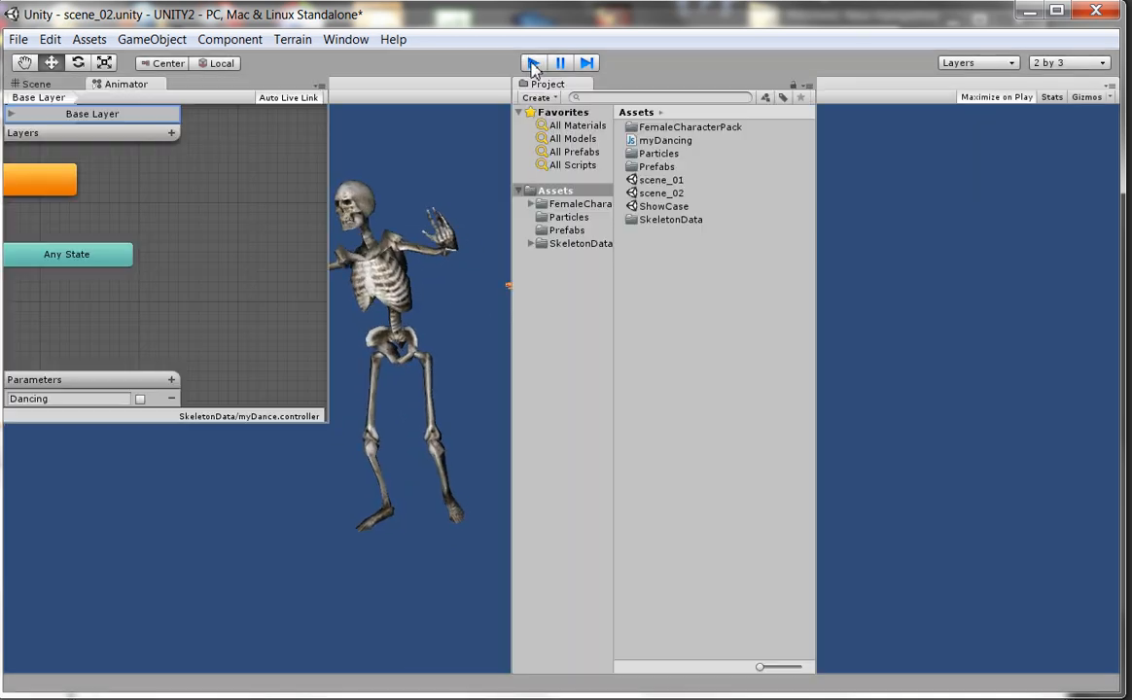
{"action": "left_click", "coordinate": [532, 63]}
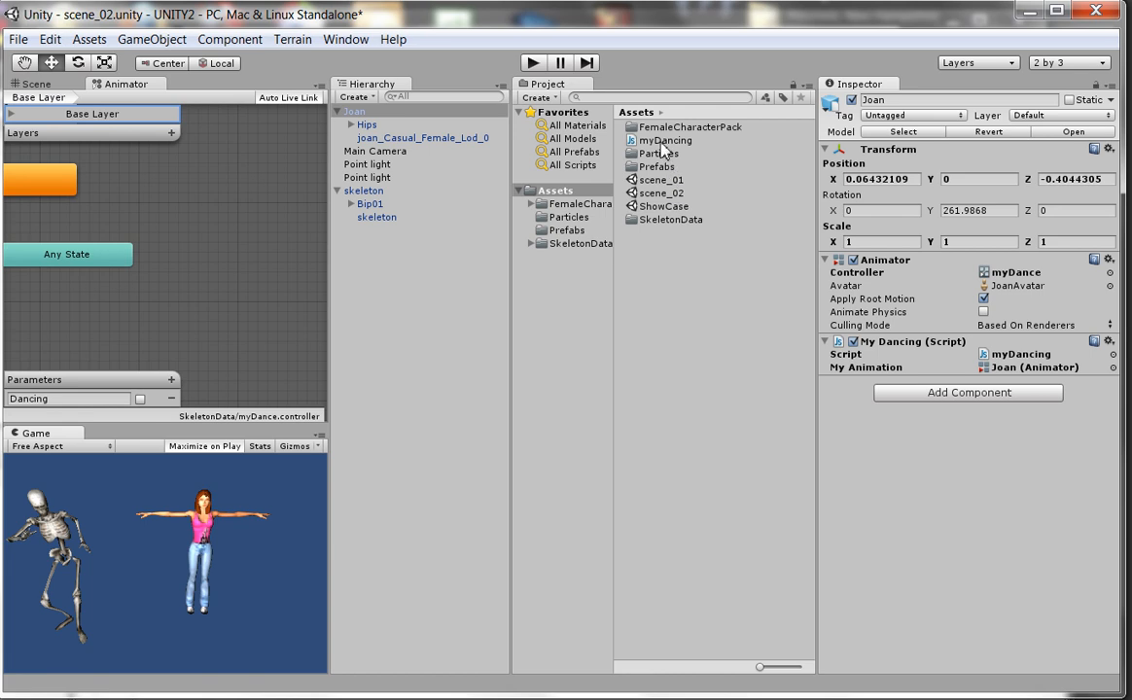
Select myDancing in Project to show its SetBool code for keys 1 and 2
{"action": "left_click", "coordinate": [666, 140]}
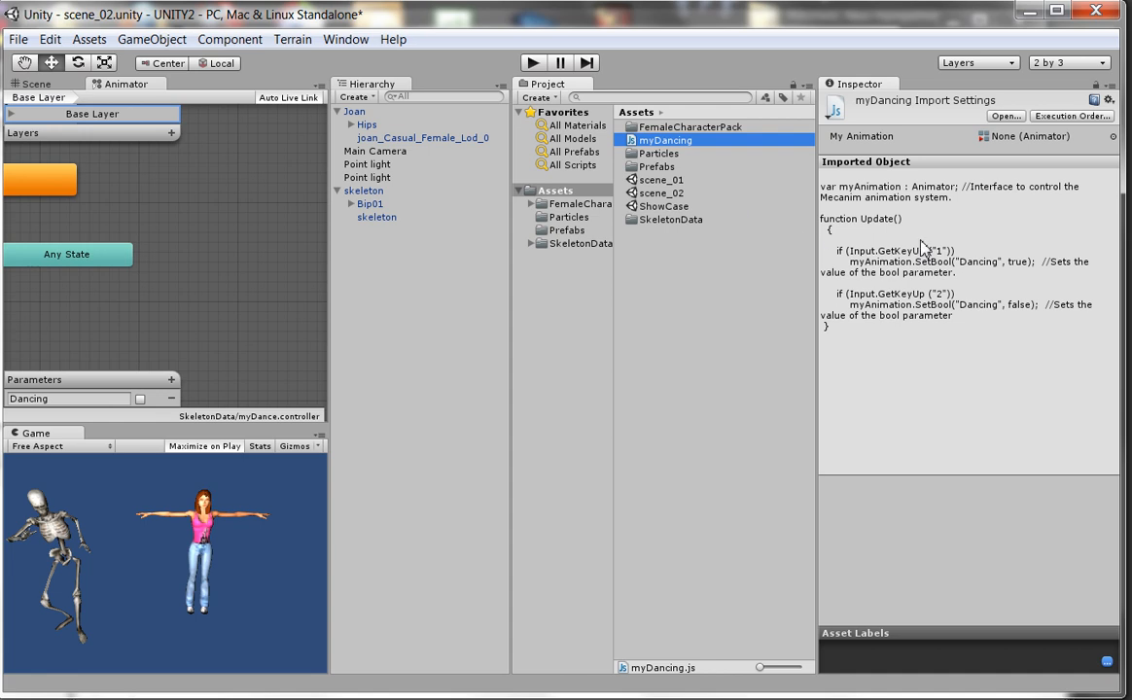
{"action": "mouse_move", "coordinate": [907, 327]}
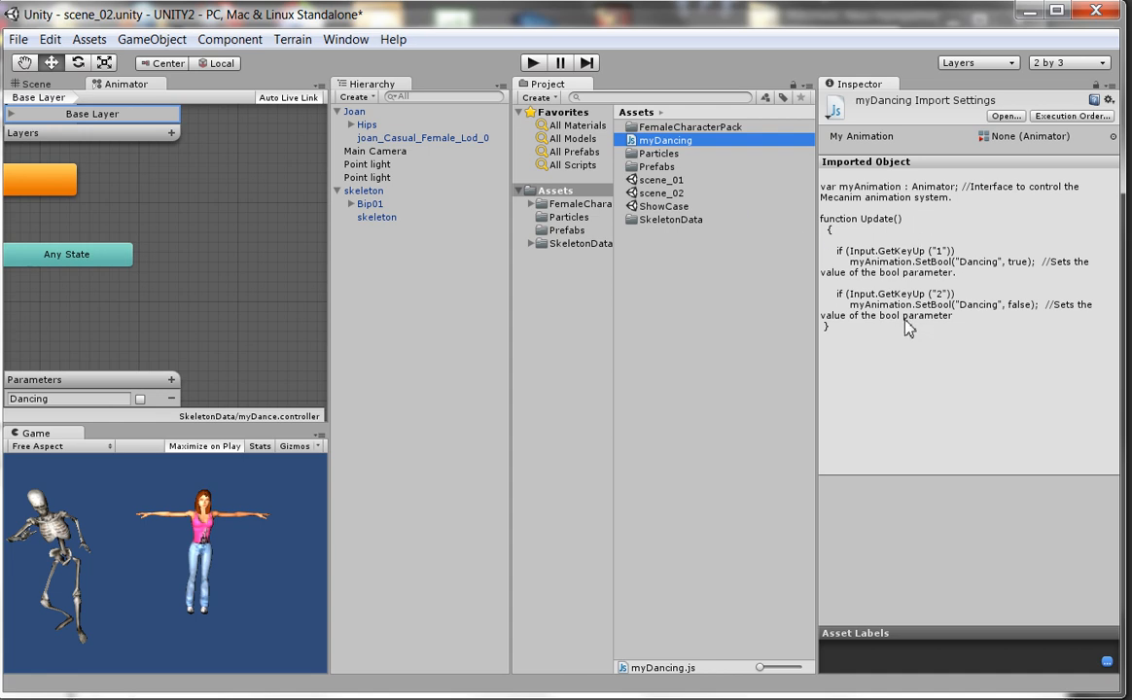
{"action": "mouse_move", "coordinate": [160, 399]}
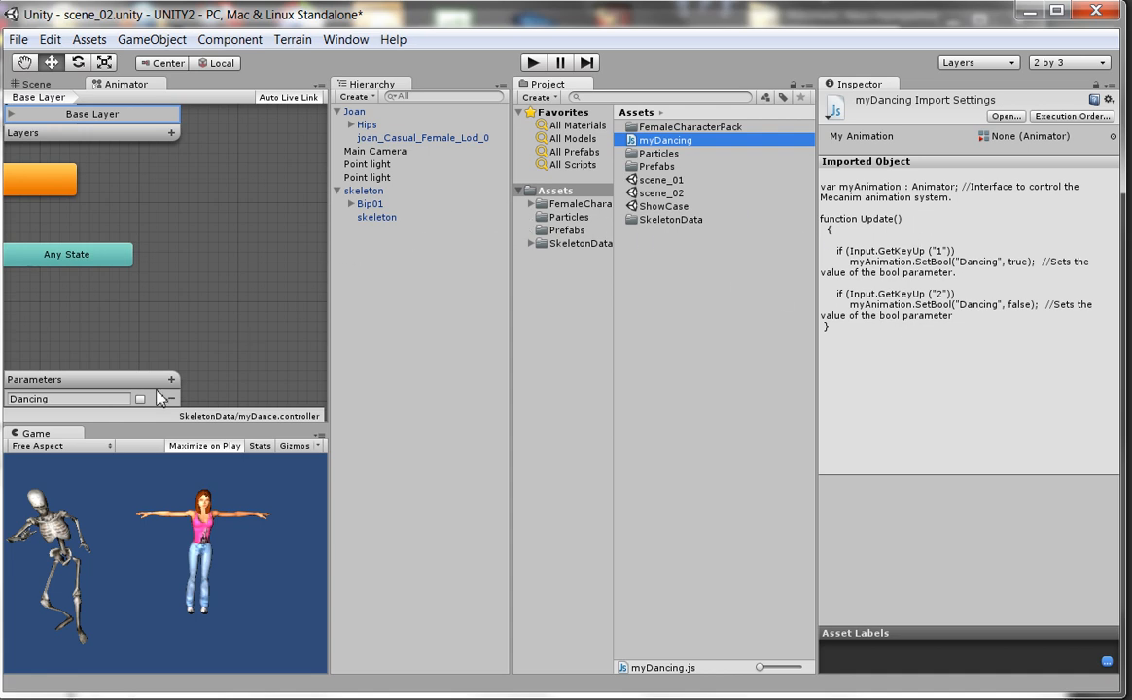
{"action": "left_click", "coordinate": [171, 399]}
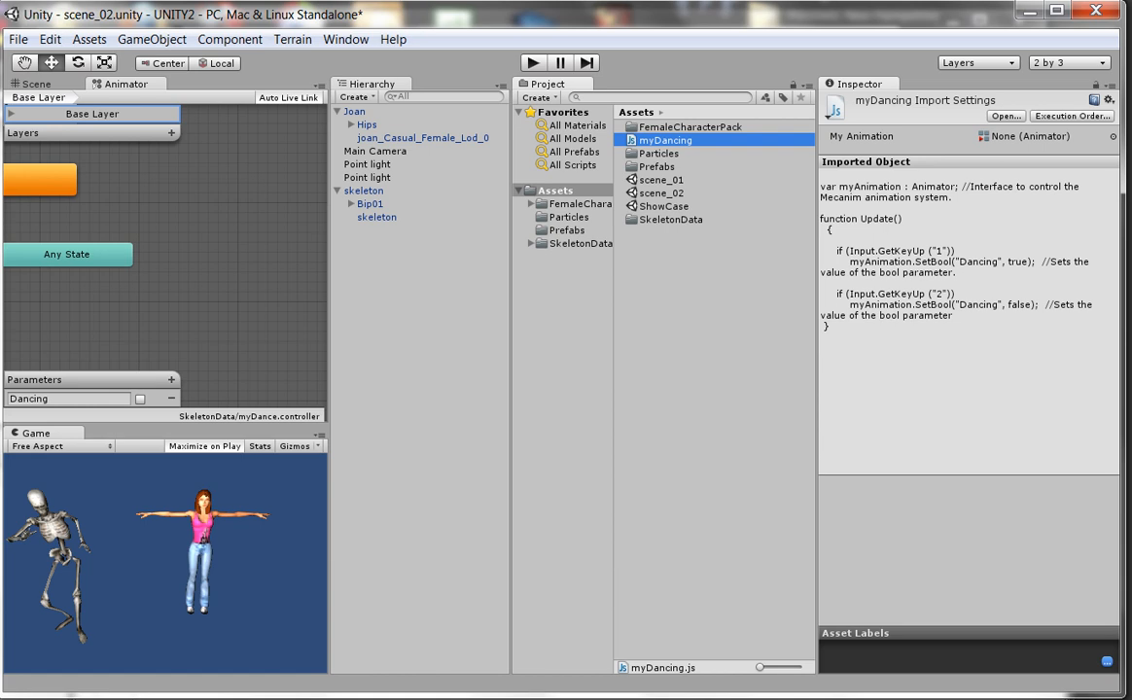